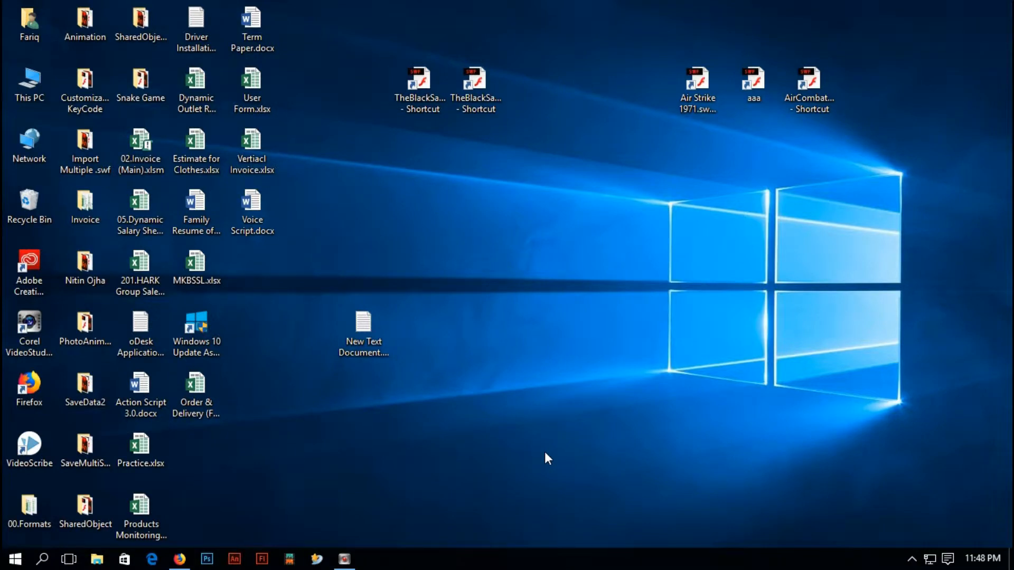
{"action": "mouse_move", "coordinate": [476, 428]}
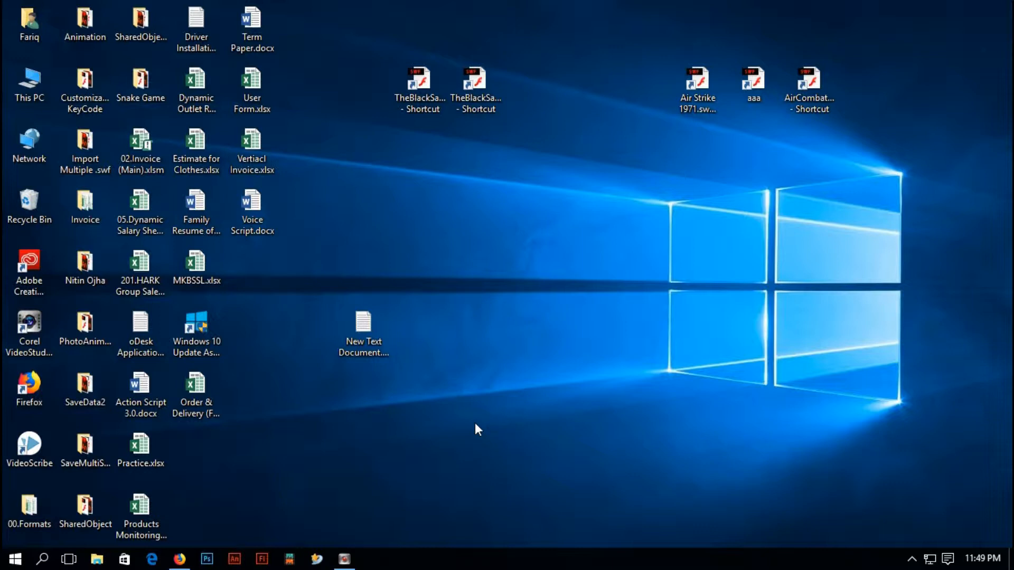
{"action": "mouse_move", "coordinate": [497, 425]}
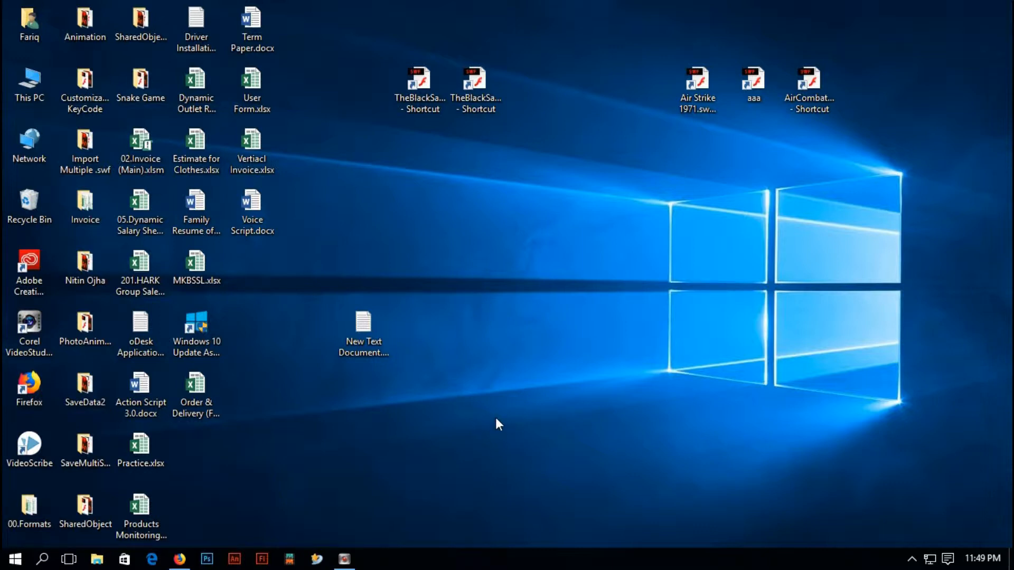
{"action": "mouse_move", "coordinate": [506, 418]}
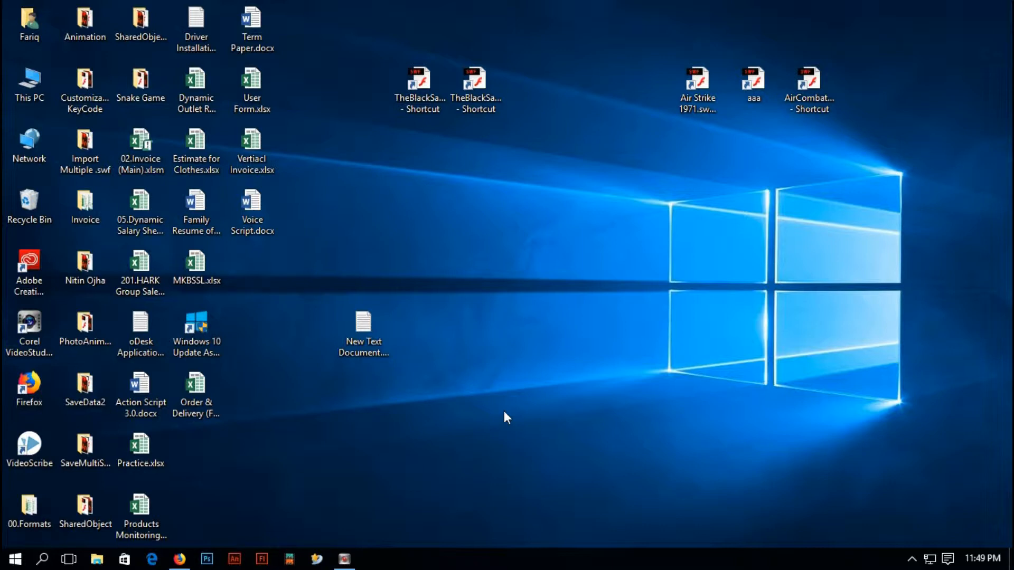
{"action": "mouse_move", "coordinate": [515, 405]}
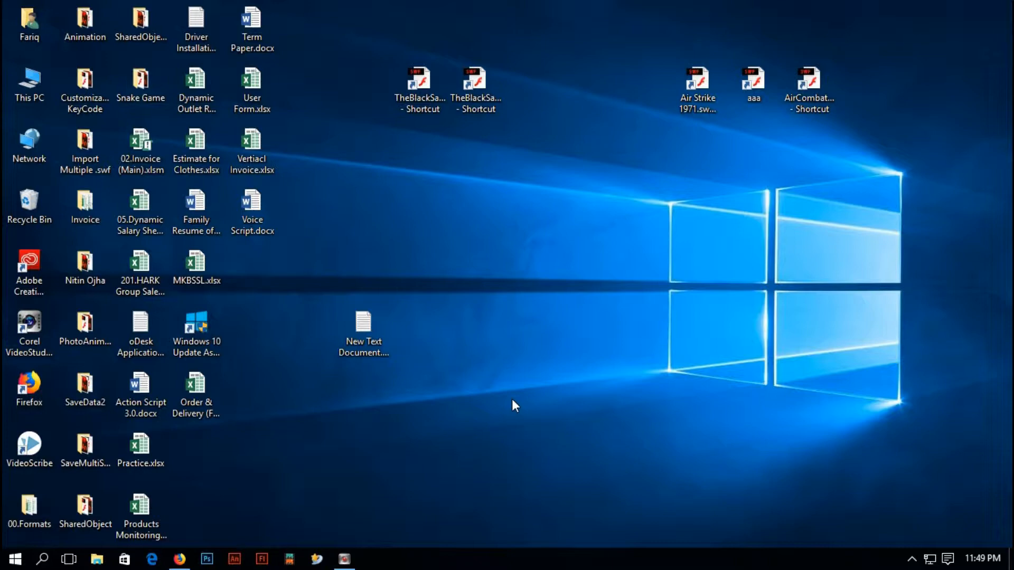
{"action": "mouse_move", "coordinate": [504, 405]}
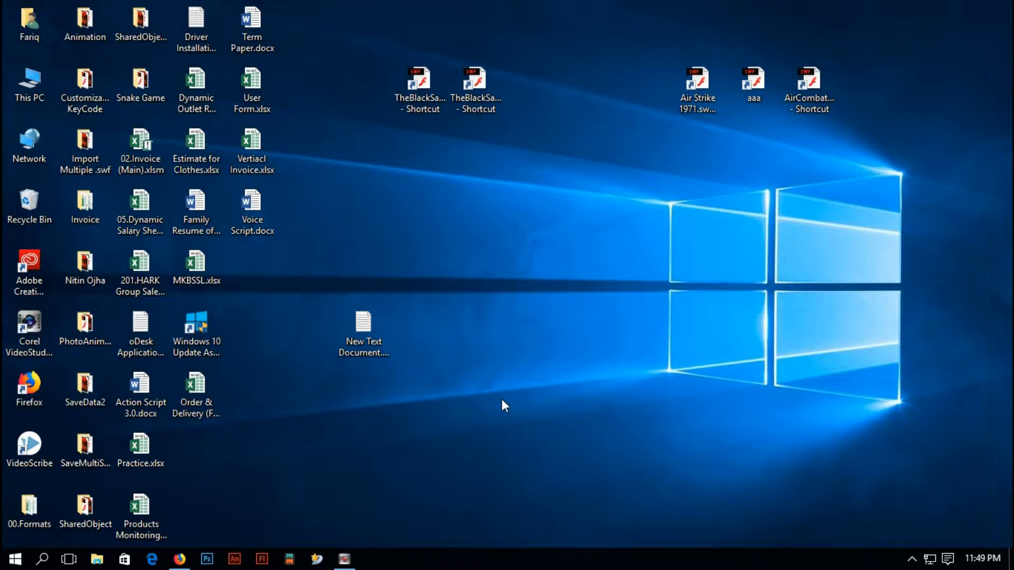
Launch Excel from the Start menu's All apps list to reach its template start screen
{"action": "left_click", "coordinate": [13, 559]}
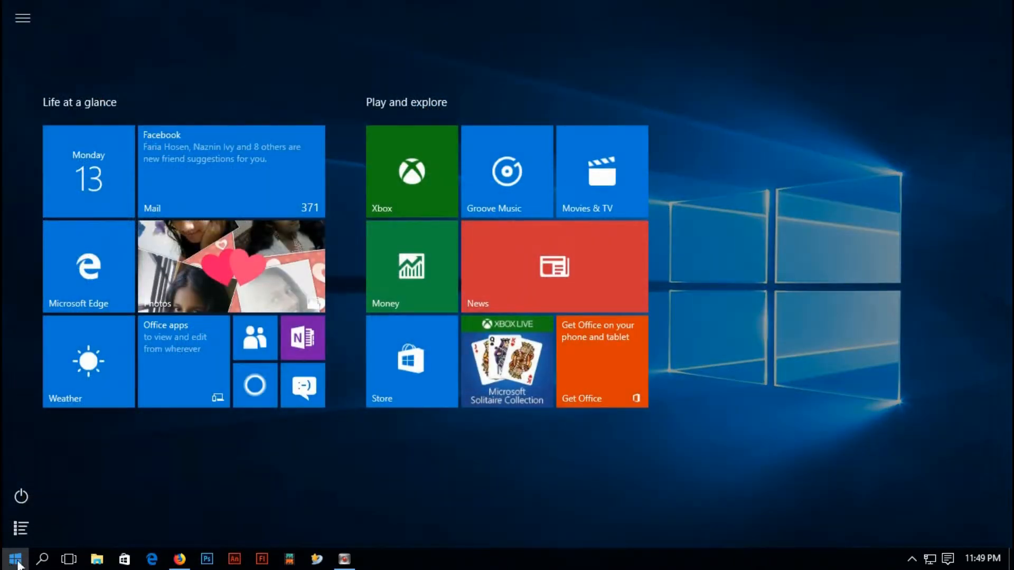
{"action": "left_click", "coordinate": [20, 528]}
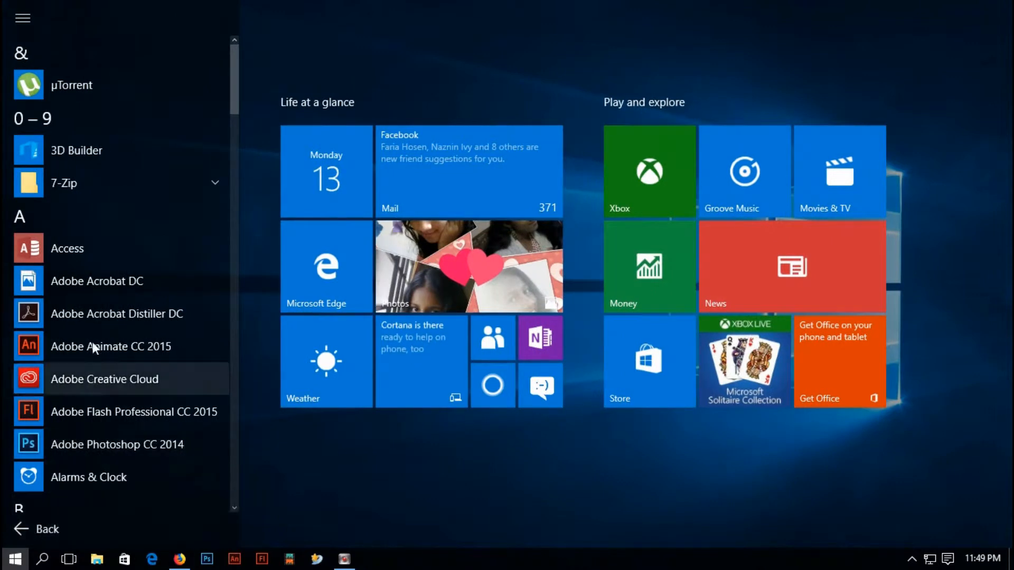
{"action": "scroll", "scroll_direction": "down", "scroll_amount": 3}
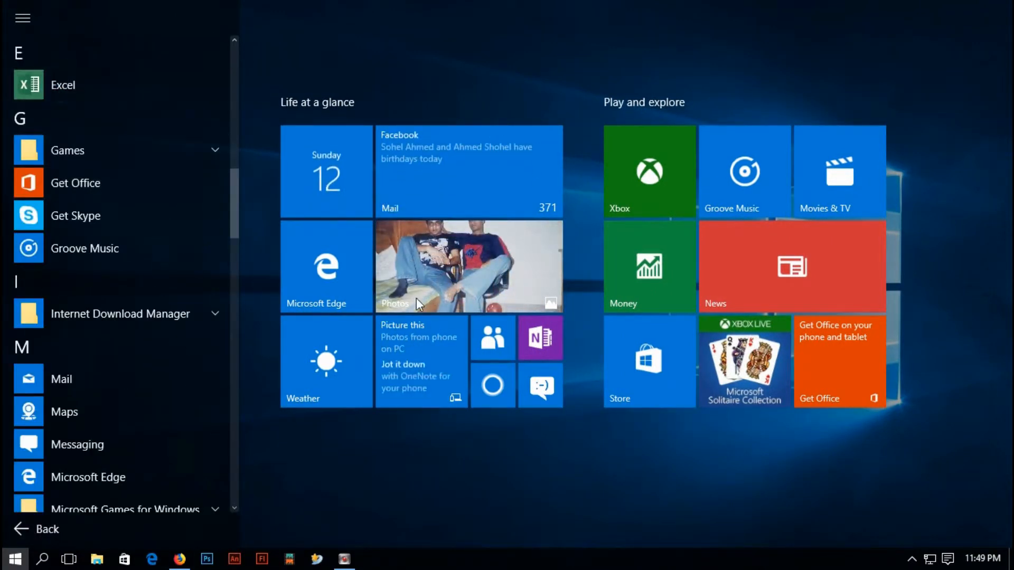
{"action": "left_click", "coordinate": [62, 85]}
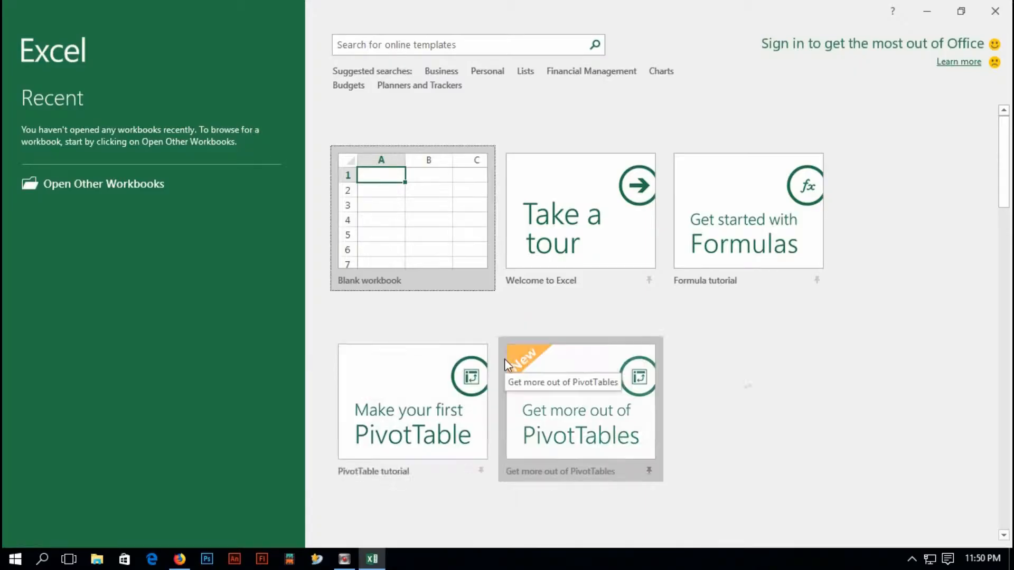
Start a blank workbook and rename Sheet1 to 'Detail'
{"action": "left_click", "coordinate": [412, 217]}
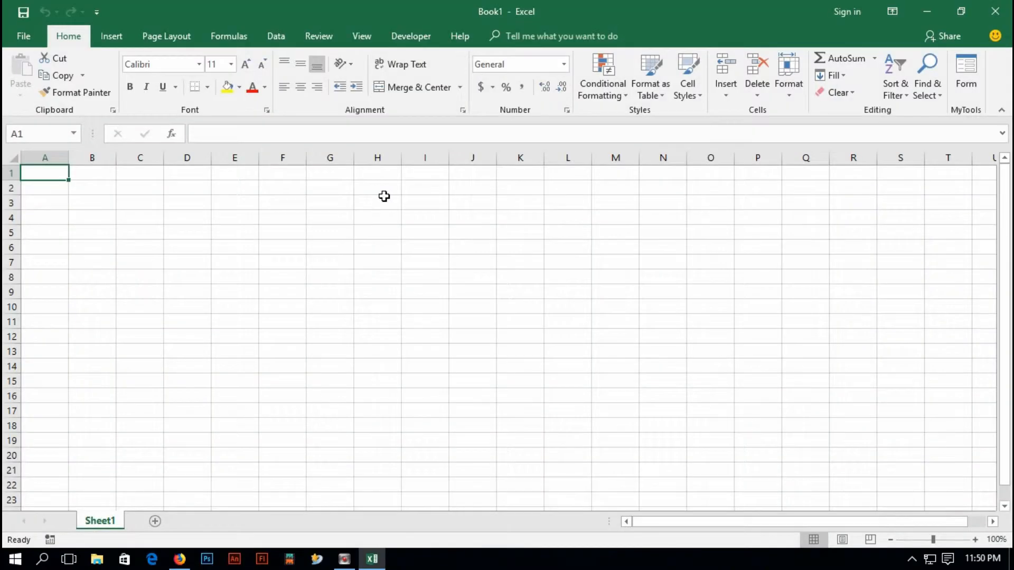
{"action": "mouse_move", "coordinate": [136, 398]}
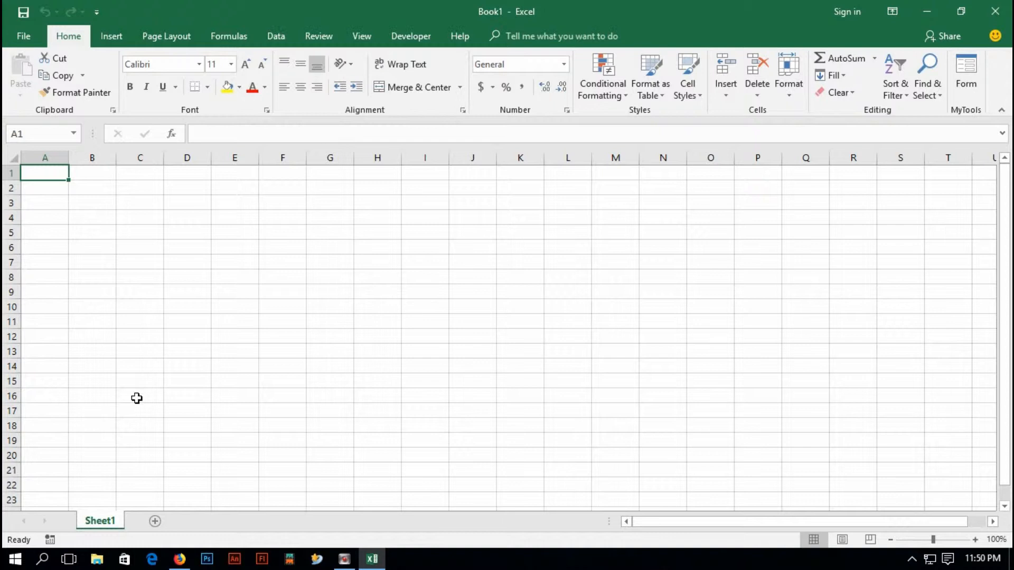
{"action": "left_click", "coordinate": [187, 440]}
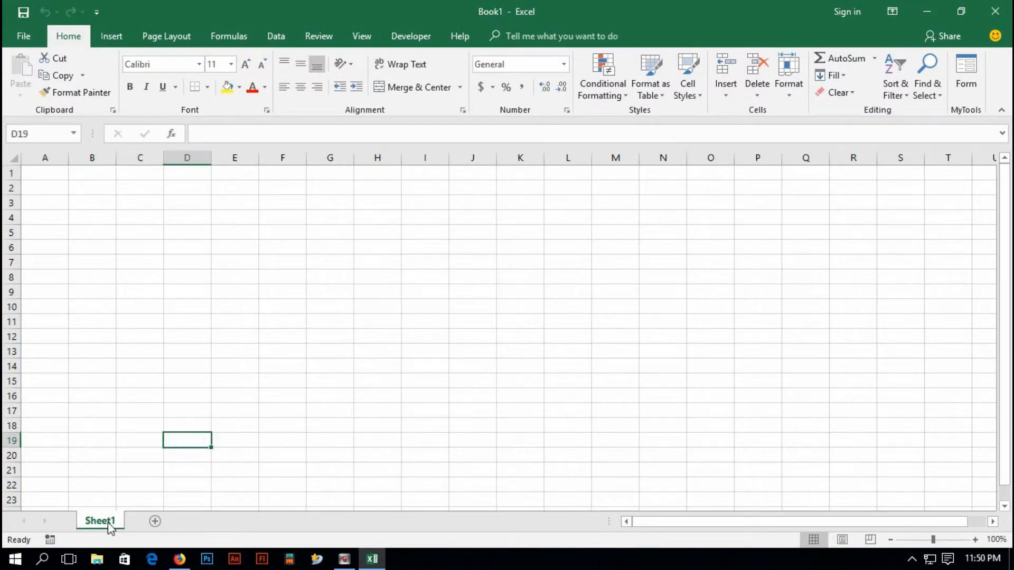
{"action": "right_click", "coordinate": [99, 521]}
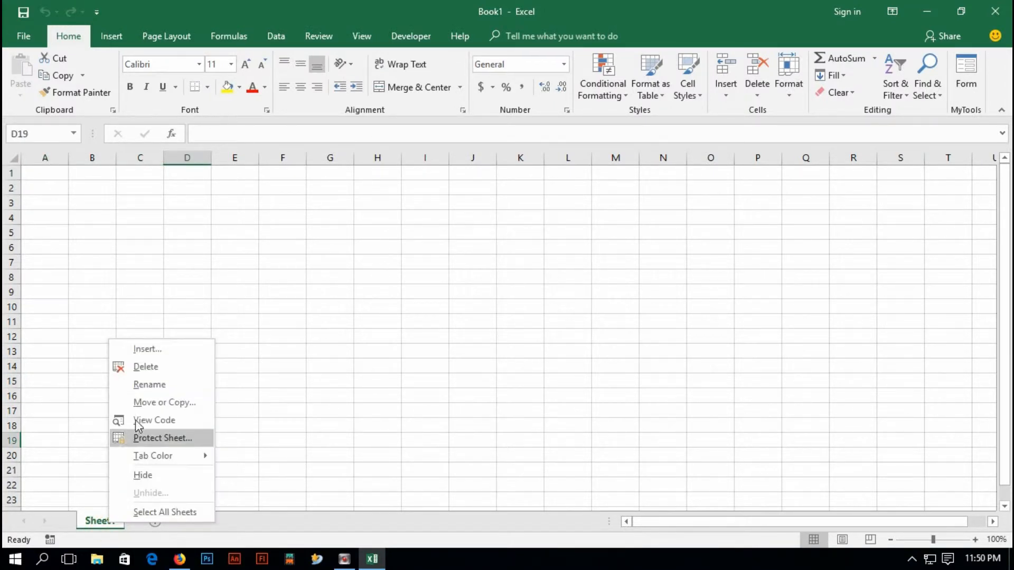
{"action": "left_click", "coordinate": [137, 386]}
{"action": "type", "text": "Detail"}
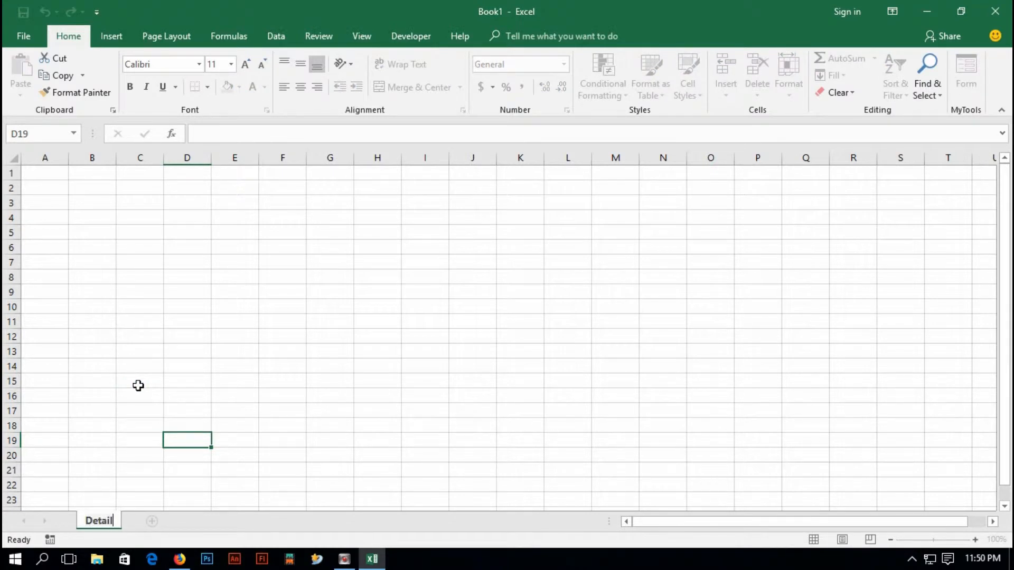
{"action": "left_click", "coordinate": [140, 232]}
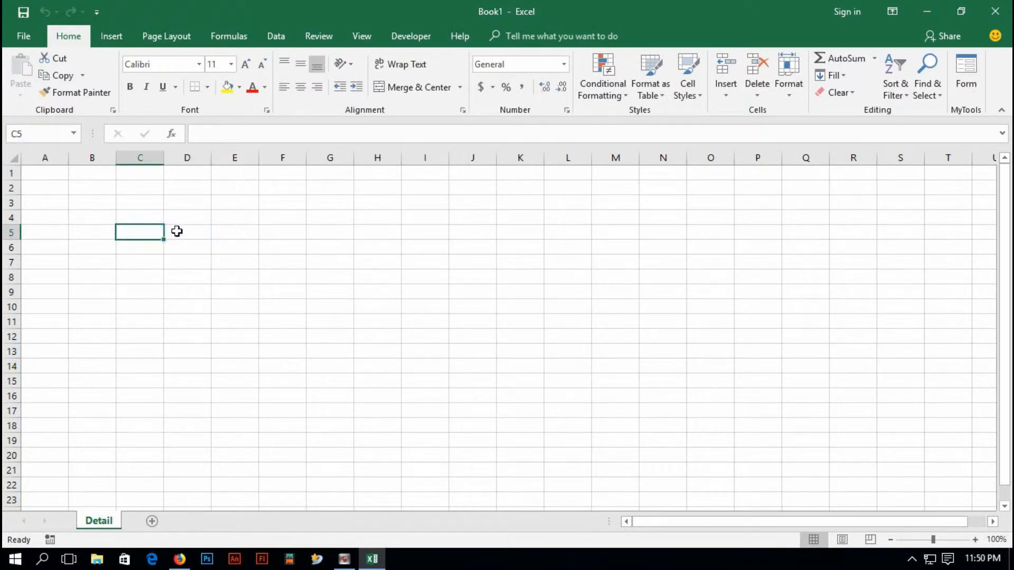
{"action": "left_click", "coordinate": [187, 231]}
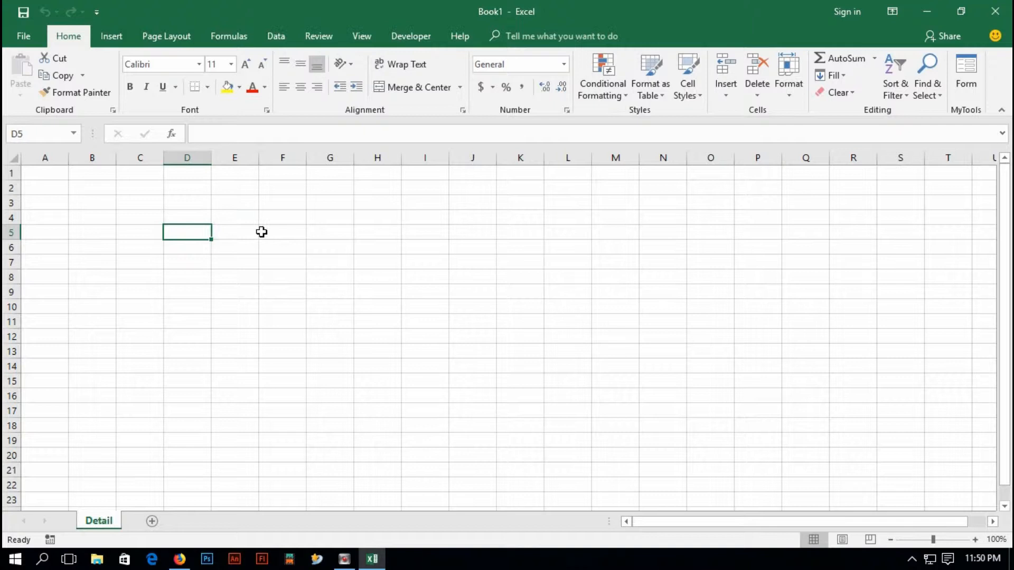
{"action": "mouse_move", "coordinate": [236, 235]}
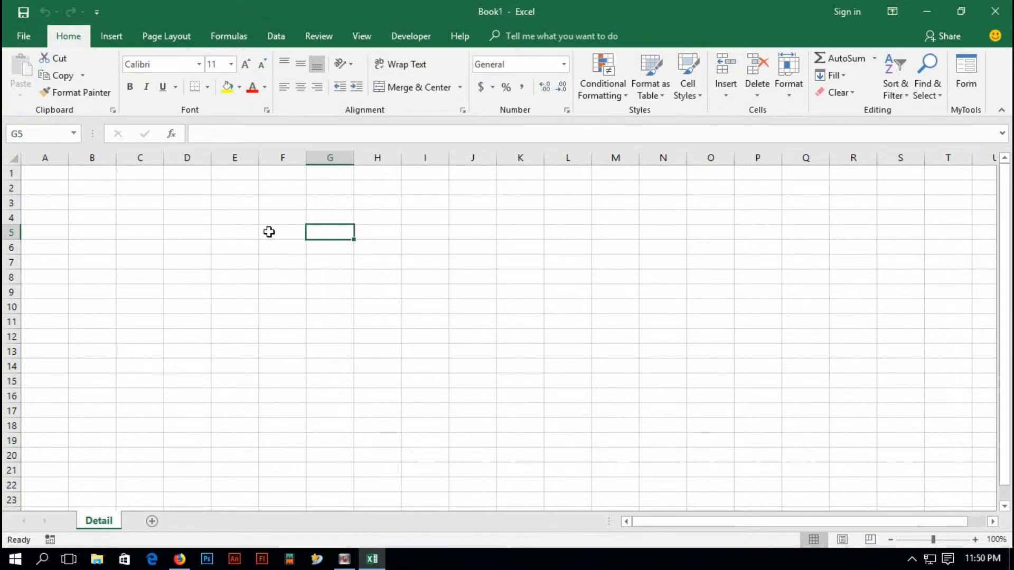
{"action": "left_click", "coordinate": [139, 232]}
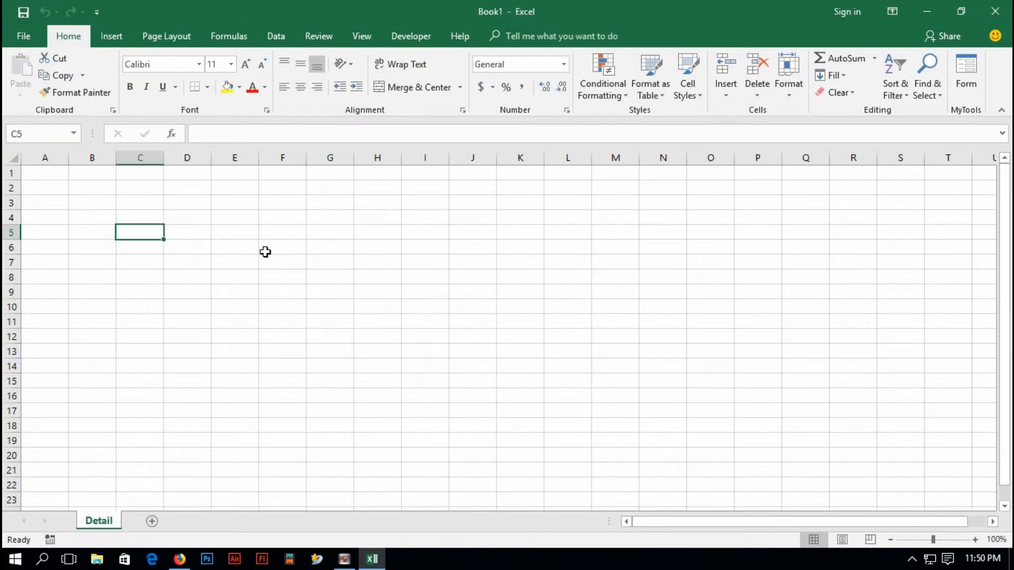
{"action": "mouse_move", "coordinate": [186, 240]}
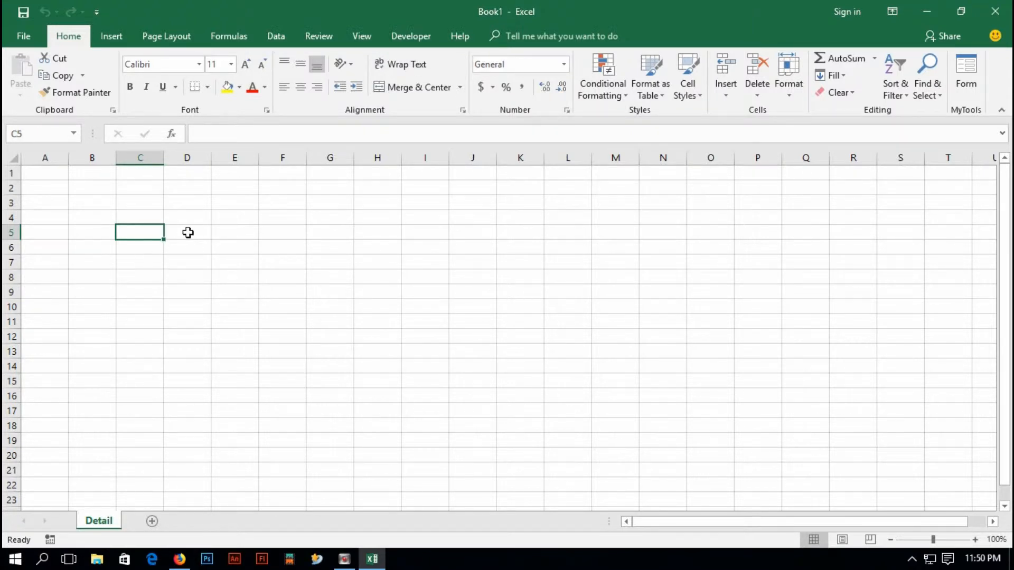
{"action": "mouse_move", "coordinate": [179, 252]}
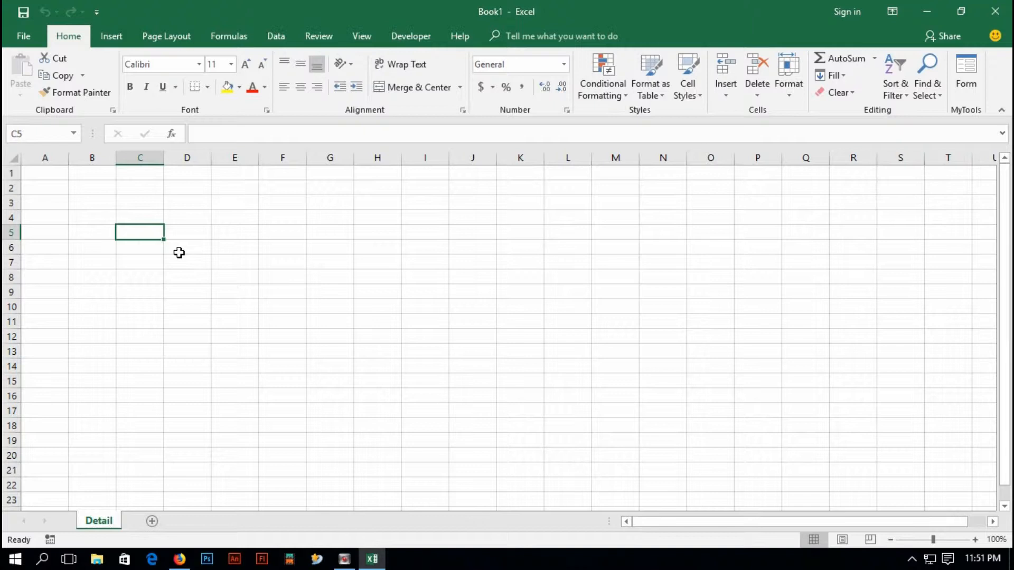
Enter the Date, Voucher No and Category headers across row 5
{"action": "type", "text": "Da"}
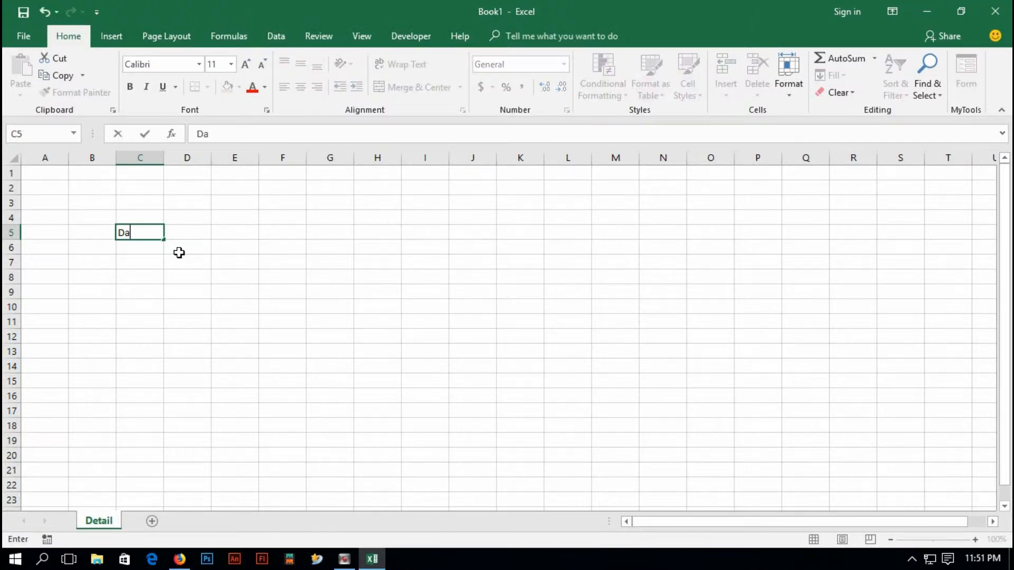
{"action": "type", "text": "te"}
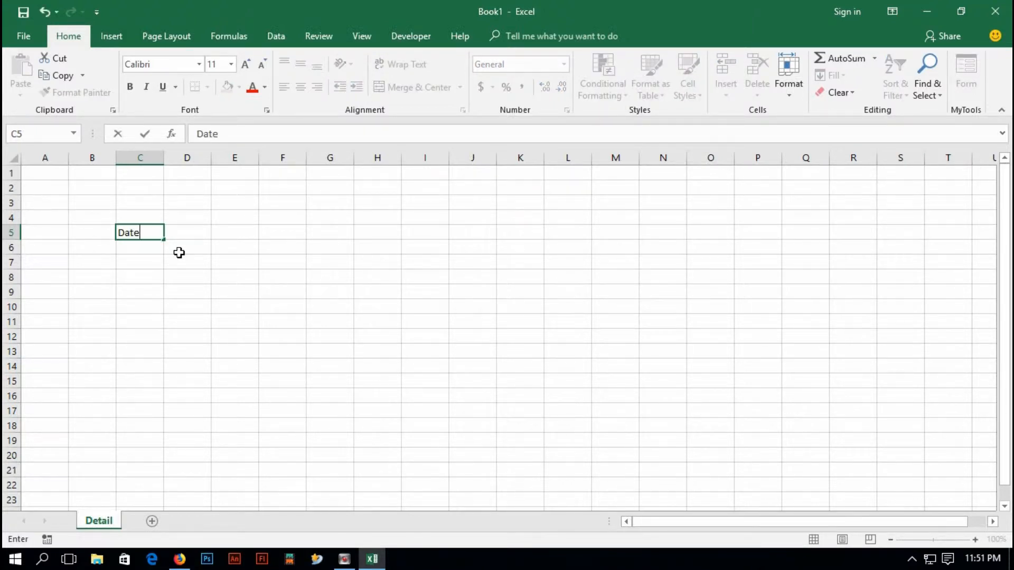
{"action": "key", "text": "tab"}
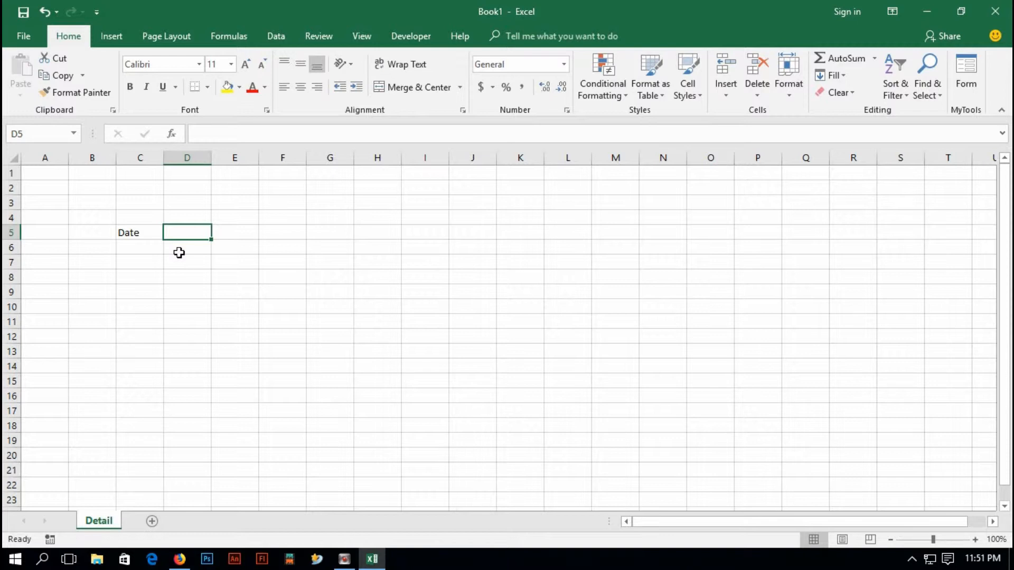
{"action": "type", "text": "Vouc"}
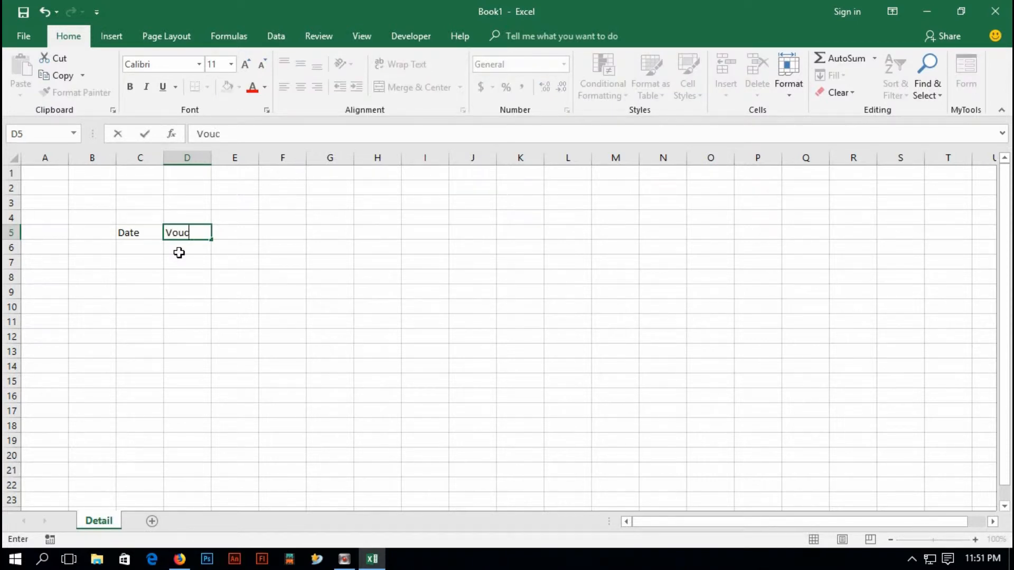
{"action": "type", "text": "her No"}
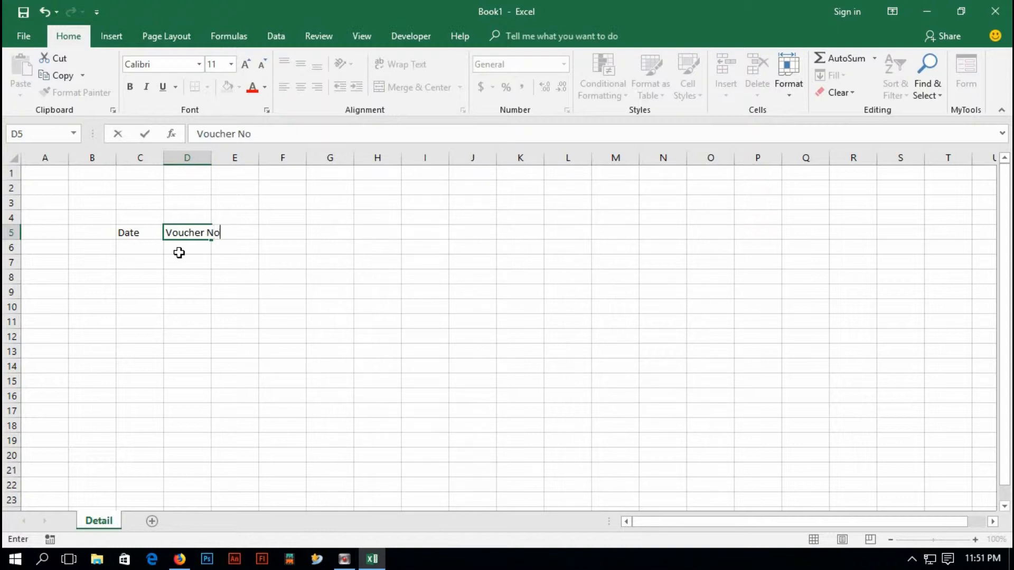
{"action": "key", "text": "Tab"}
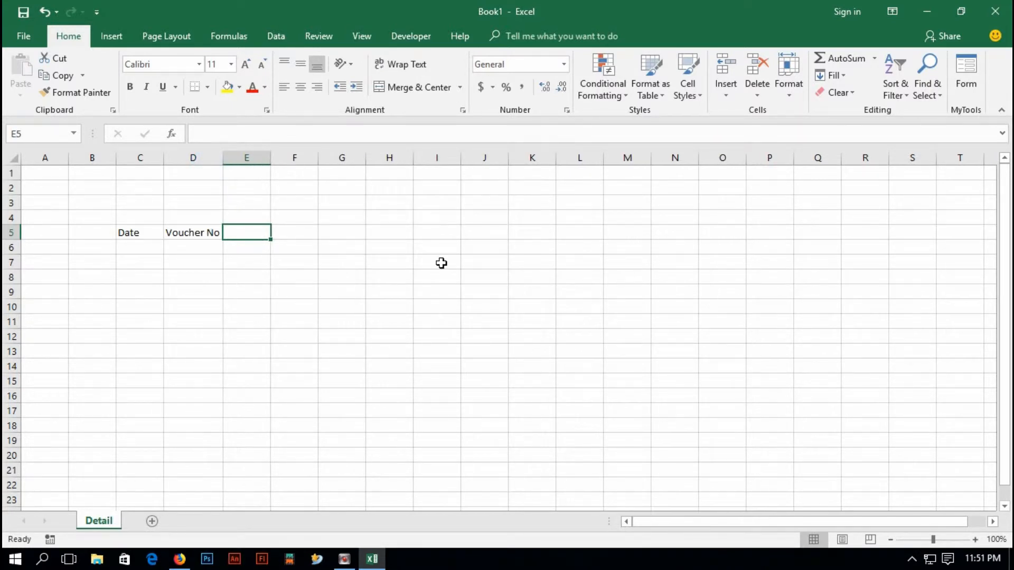
{"action": "type", "text": "C"}
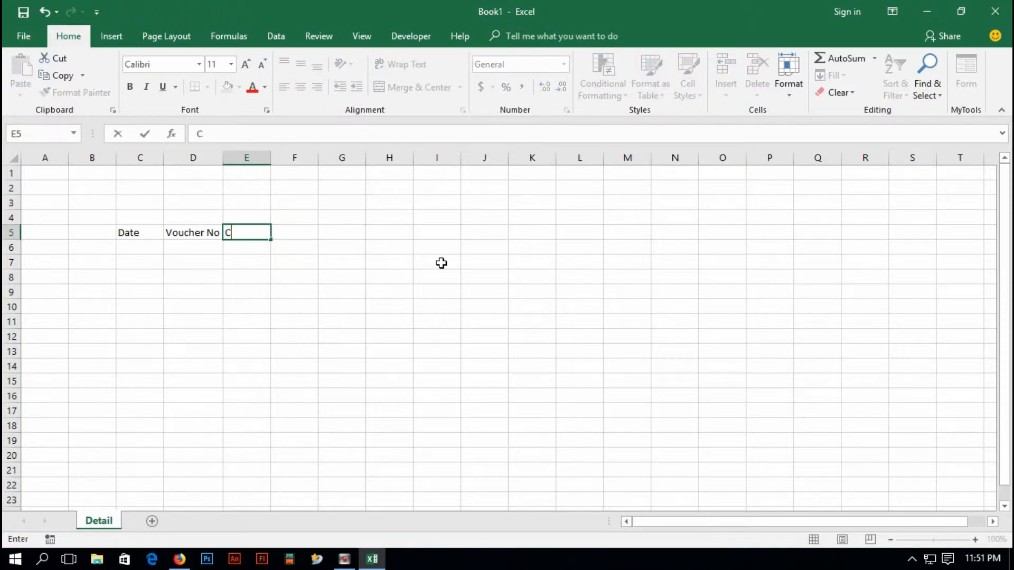
{"action": "type", "text": "ategory"}
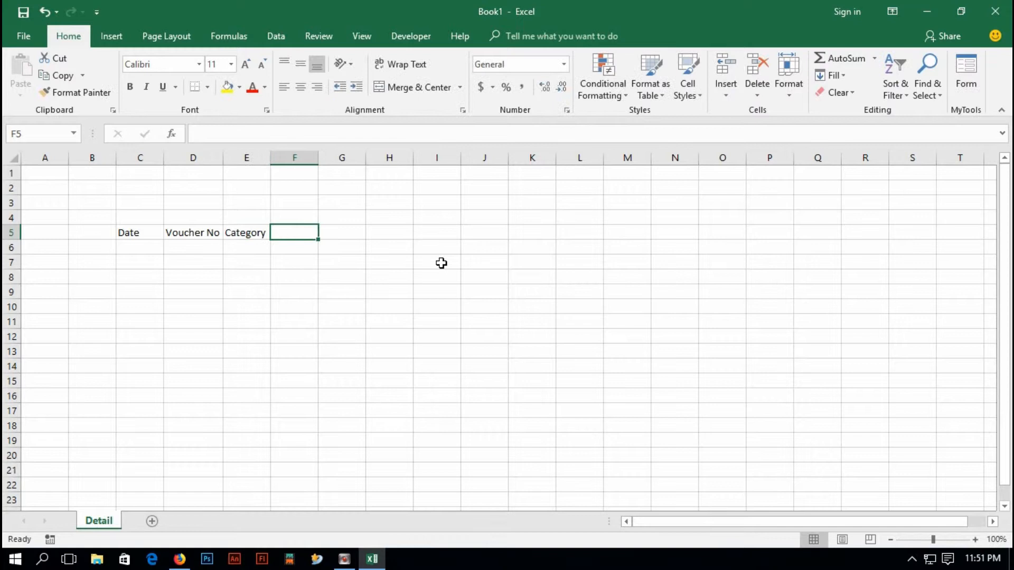
{"action": "mouse_move", "coordinate": [403, 264]}
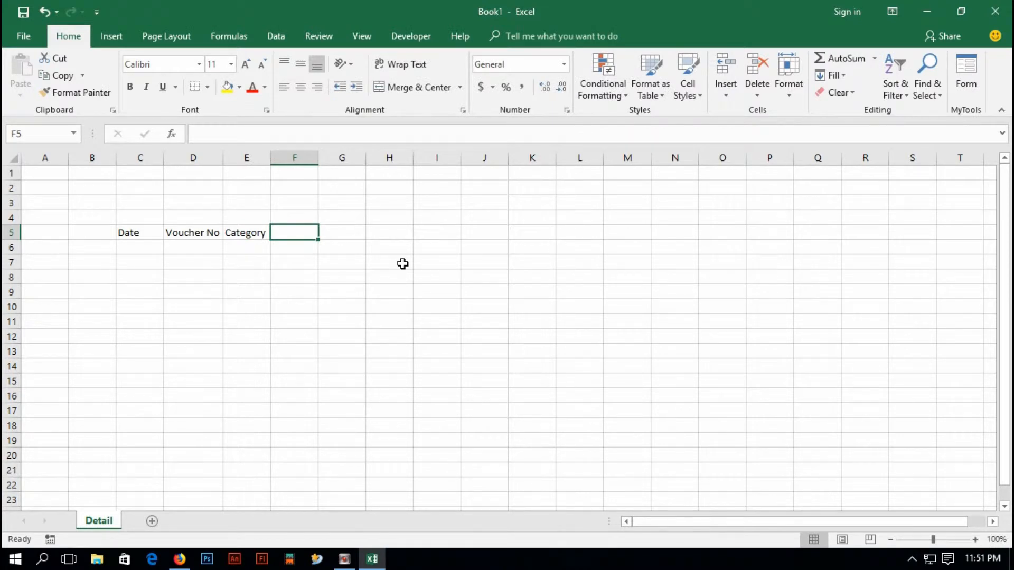
Add the Source, Detail and Expenses Amount headers and select the first cell under Date
{"action": "type", "text": "Source"}
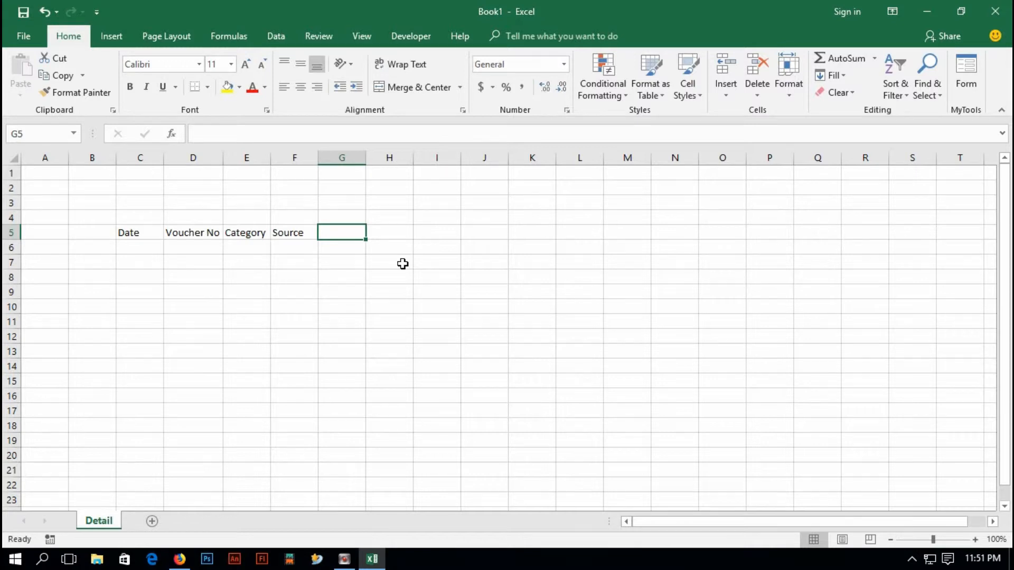
{"action": "type", "text": "Detail"}
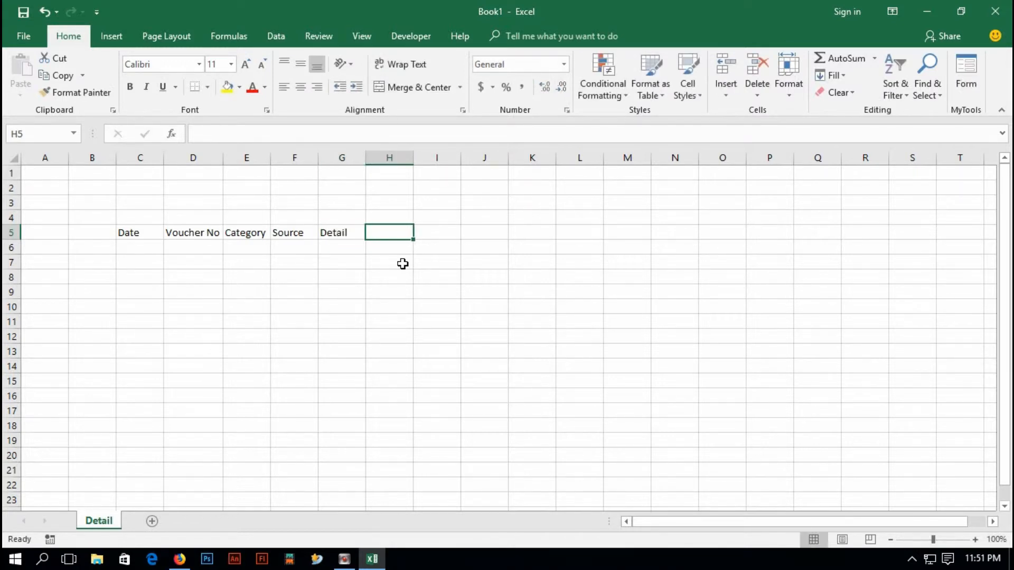
{"action": "type", "text": "Expe"}
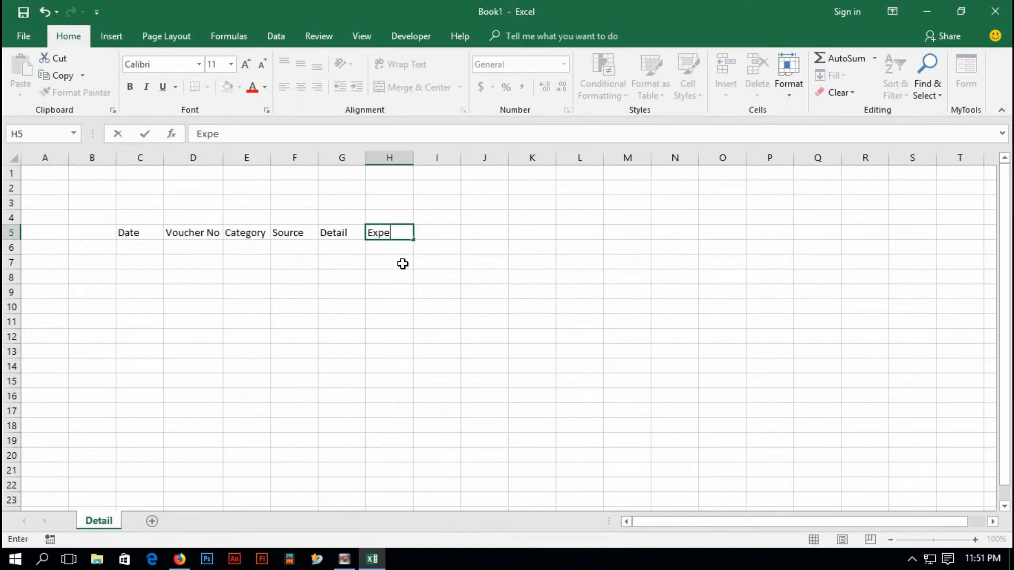
{"action": "type", "text": "nse"}
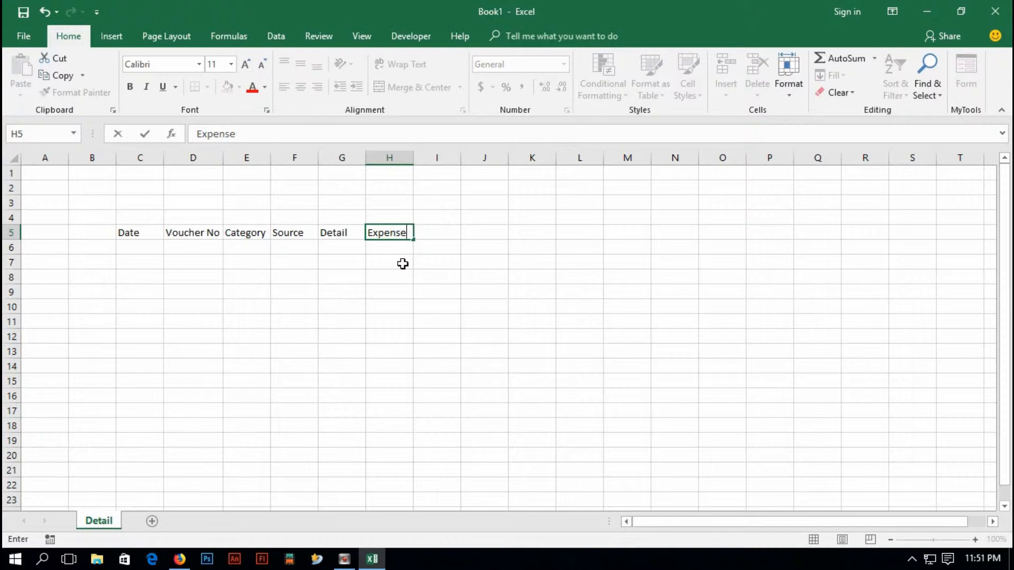
{"action": "type", "text": "s Amo"}
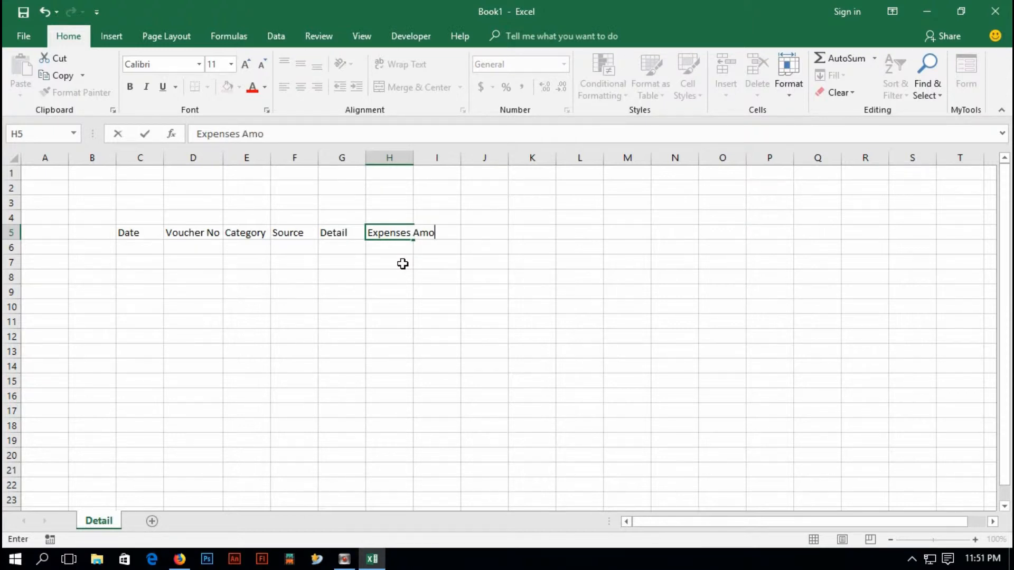
{"action": "key", "text": "Tab"}
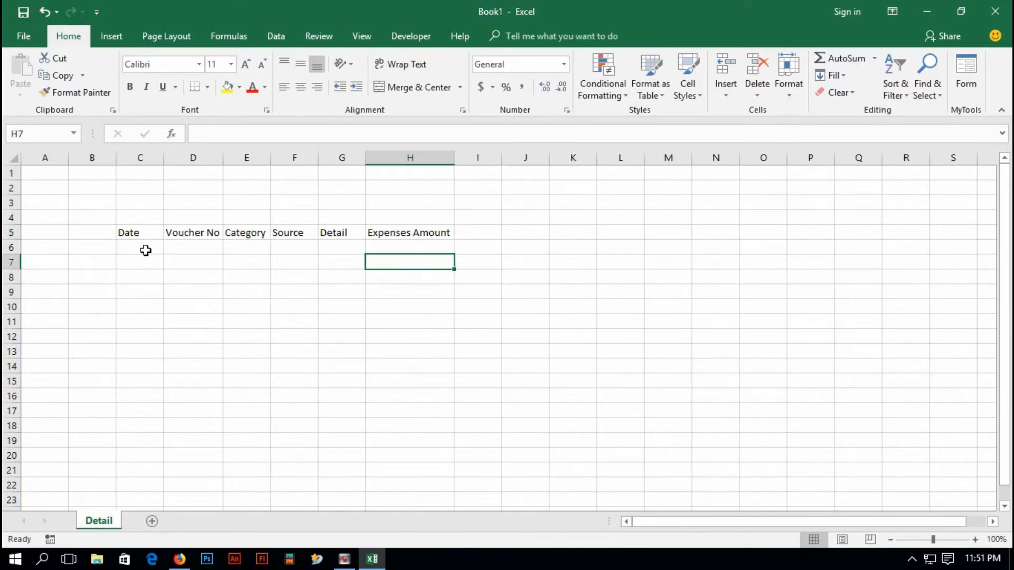
{"action": "left_click", "coordinate": [139, 247]}
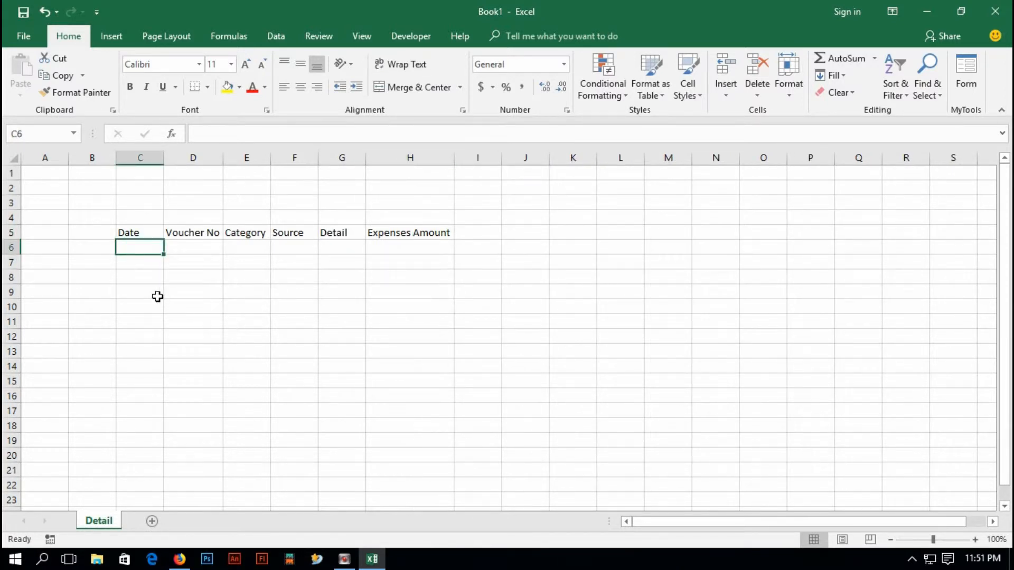
Apply the 14-Mar-12 Date number format to the whole of column C
{"action": "left_click", "coordinate": [140, 157]}
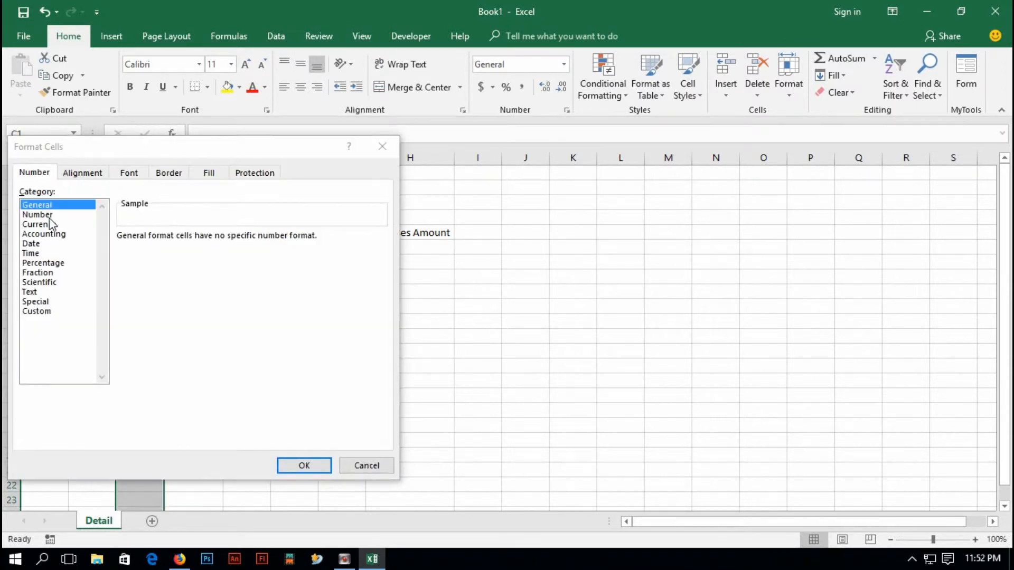
{"action": "left_click", "coordinate": [37, 214]}
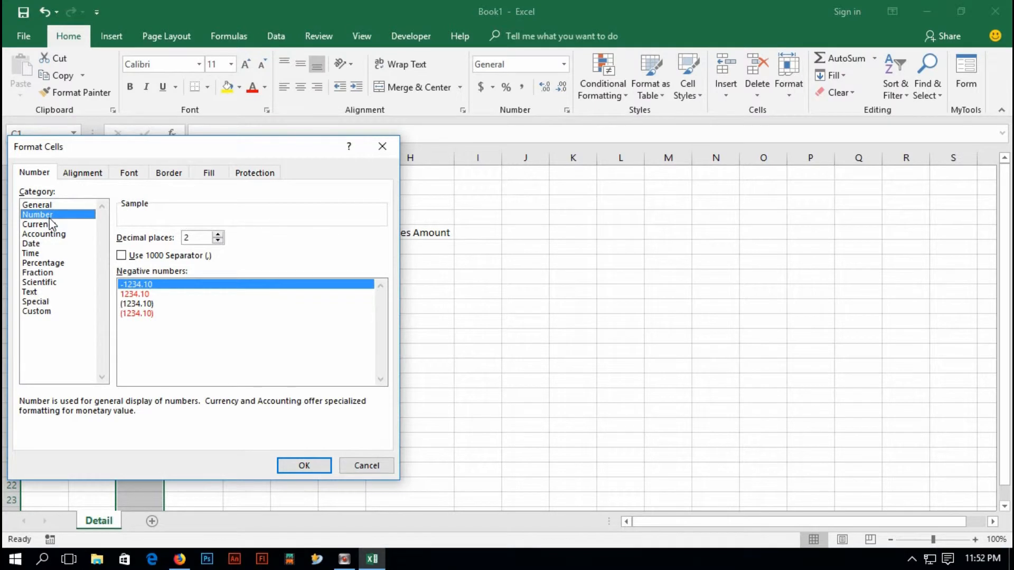
{"action": "left_click", "coordinate": [31, 244]}
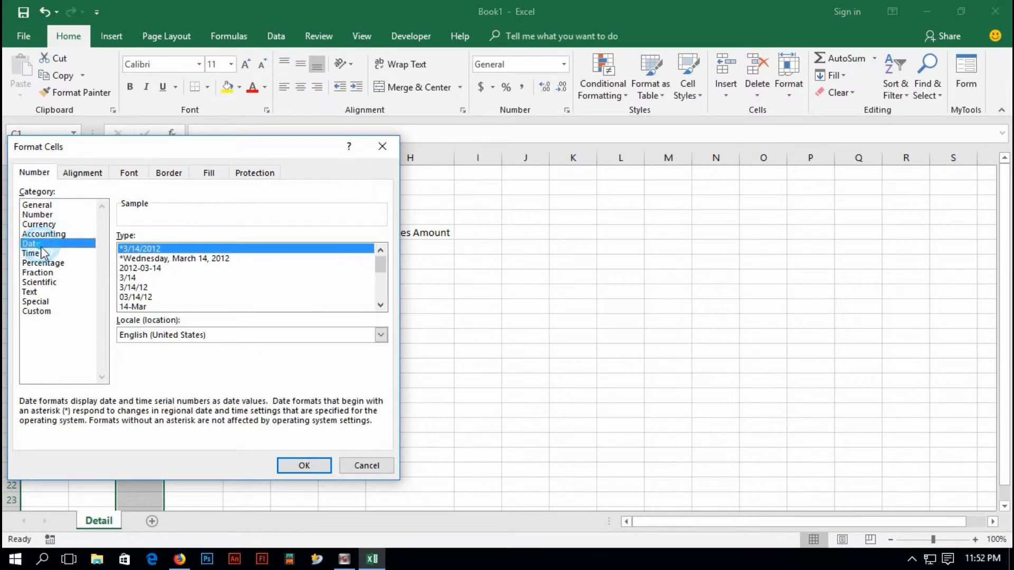
{"action": "scroll", "scroll_direction": "down", "scroll_amount": 3}
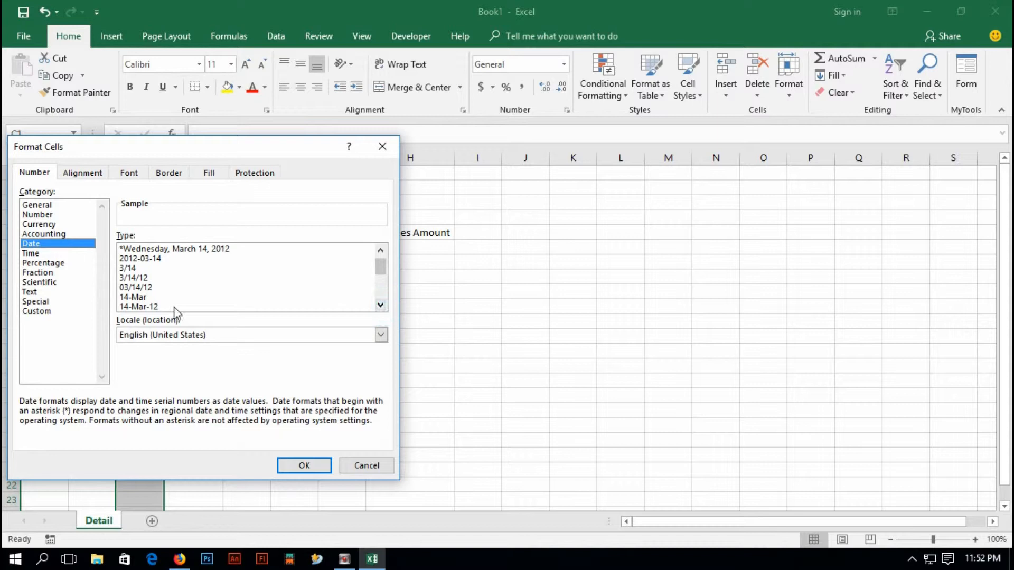
{"action": "left_click", "coordinate": [303, 466]}
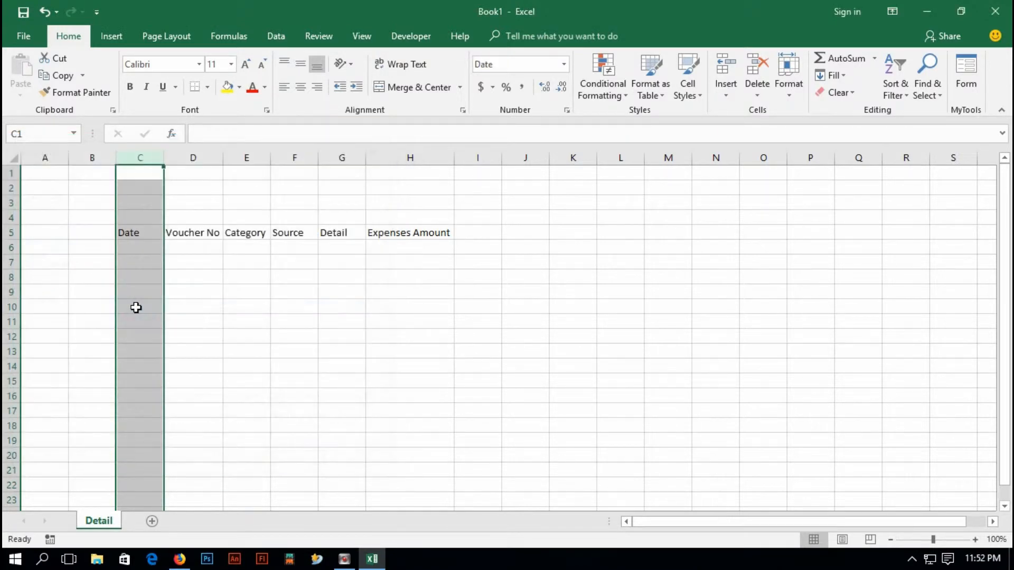
Enter 5/1/18 and 8/10/18 in the first two cells under Date
{"action": "left_click", "coordinate": [140, 247]}
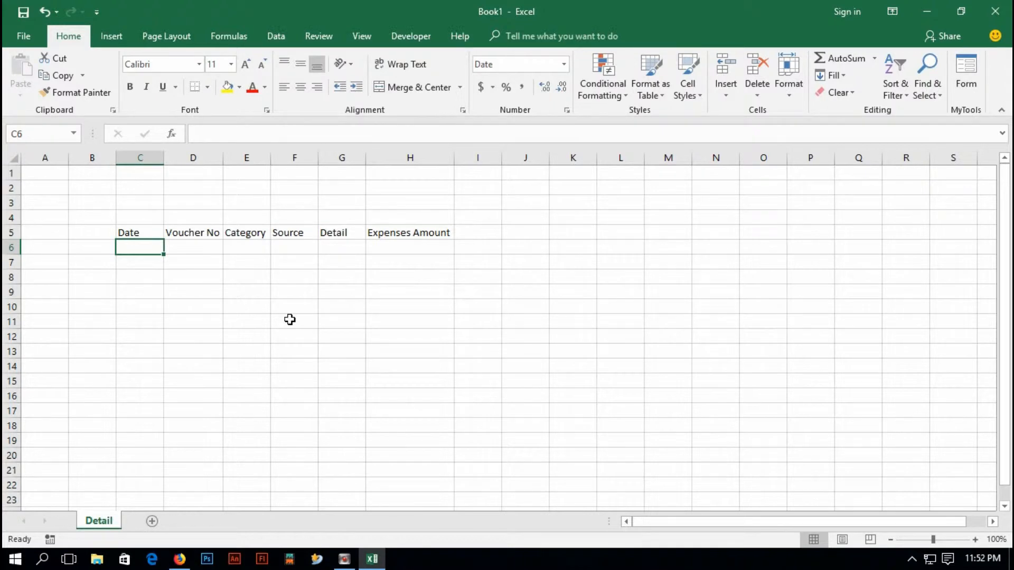
{"action": "type", "text": "5"}
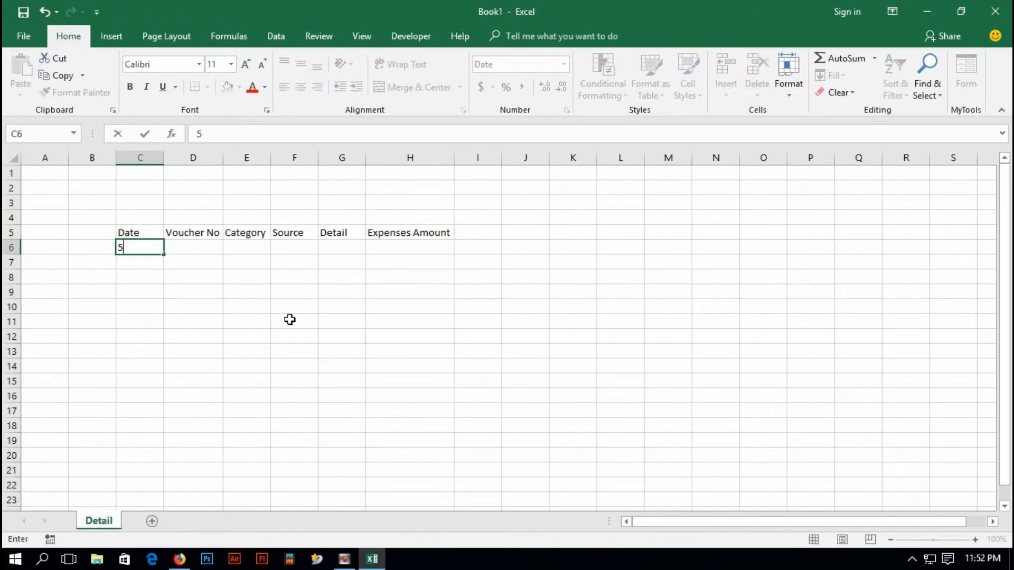
{"action": "type", "text": "/1/18"}
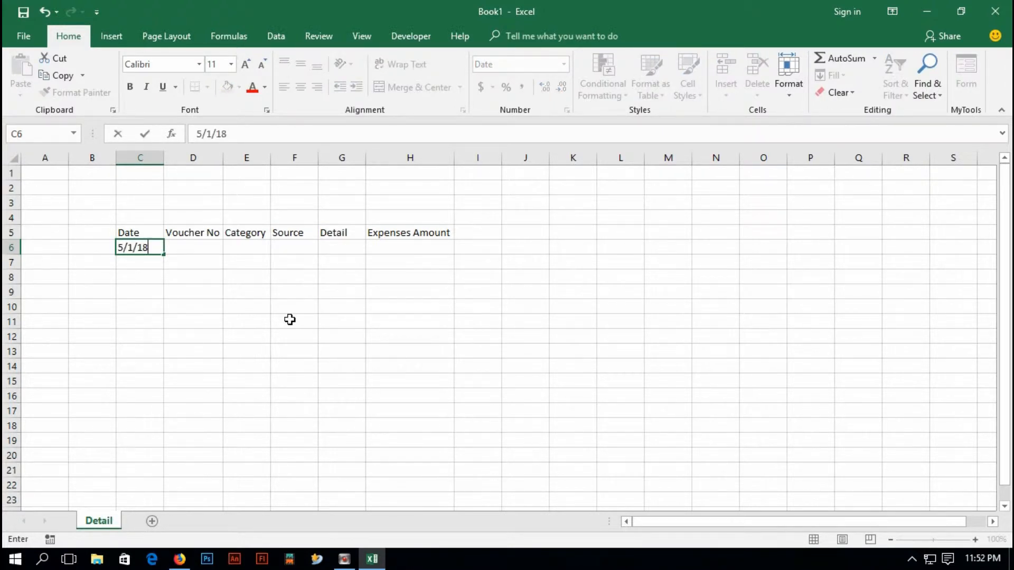
{"action": "key", "text": "Return"}
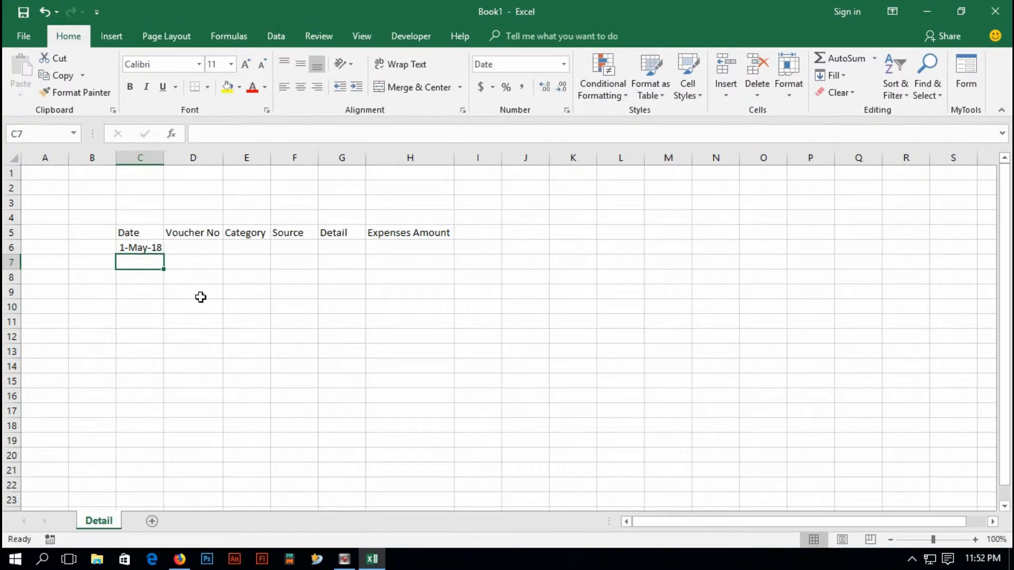
{"action": "left_click", "coordinate": [139, 247]}
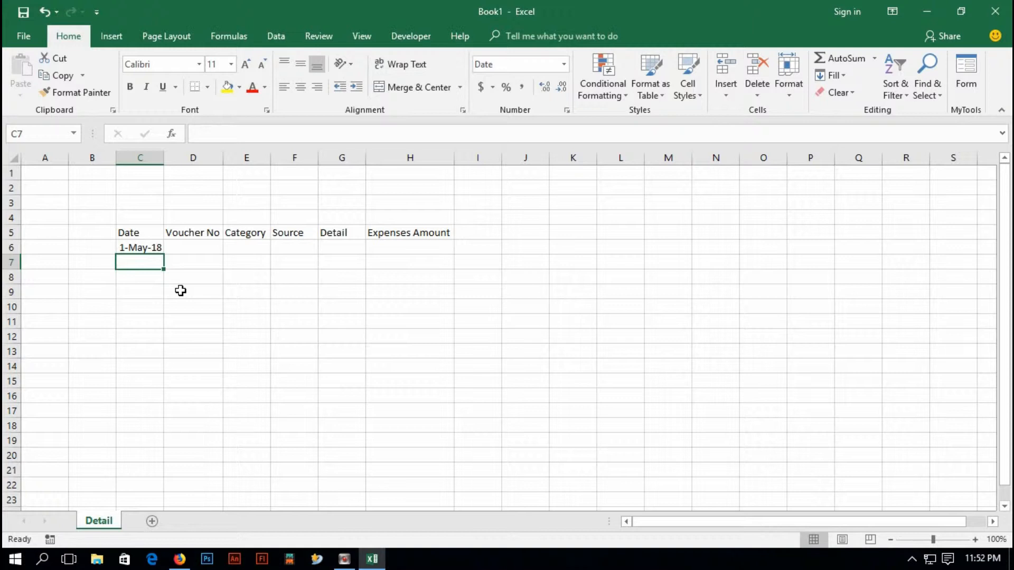
{"action": "type", "text": "8/"}
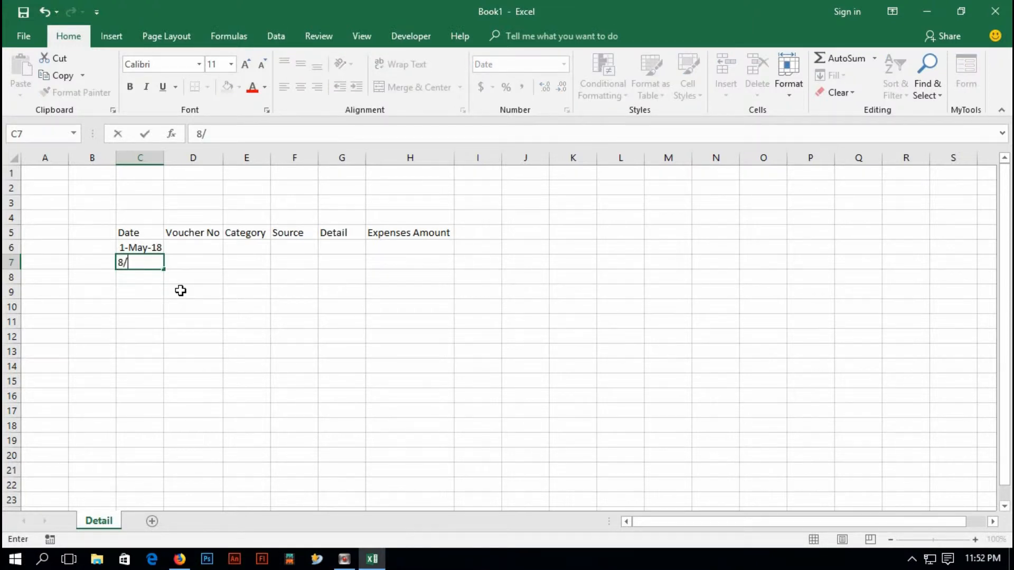
{"action": "key", "text": "Return"}
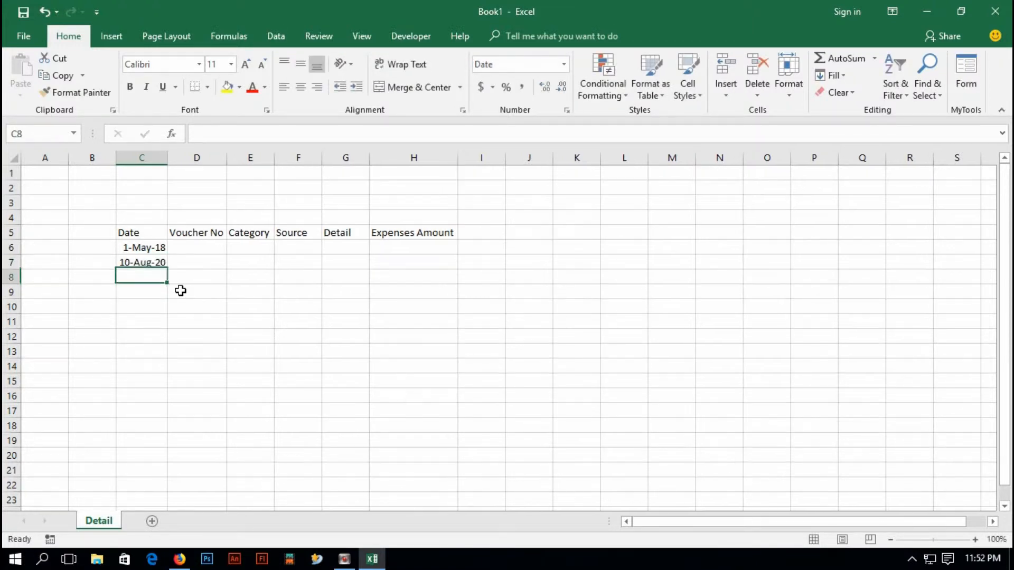
{"action": "mouse_move", "coordinate": [212, 318]}
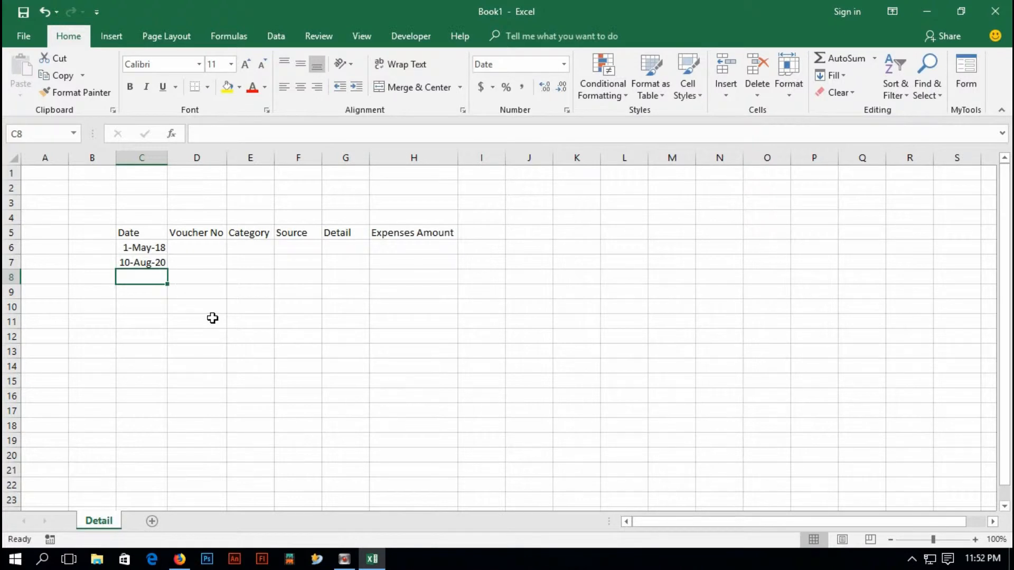
Correct the second date's year to 2018 so it reads 10-Aug-18, then verify both dates
{"action": "left_click", "coordinate": [142, 262]}
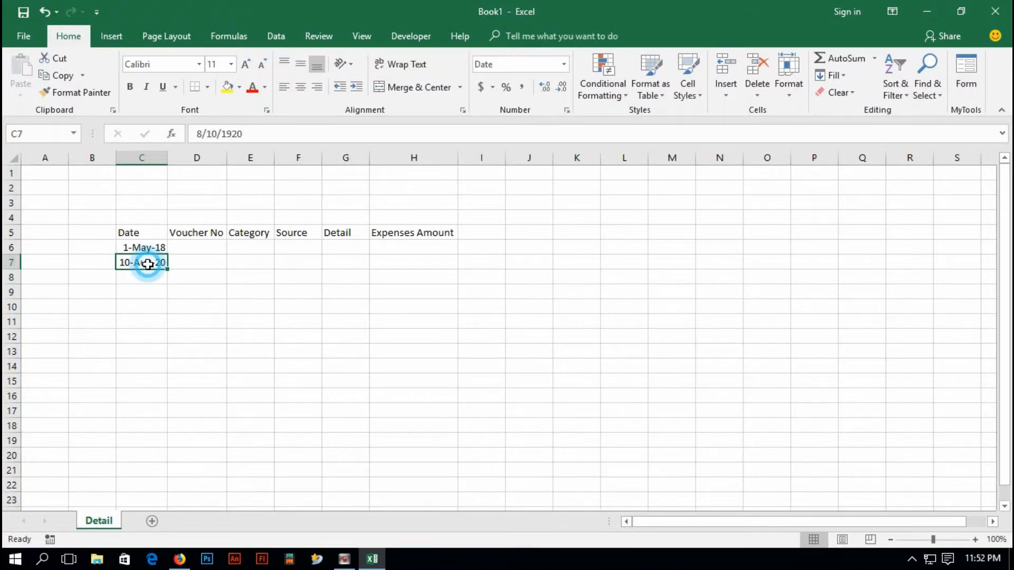
{"action": "double_click", "coordinate": [141, 262]}
{"action": "type", "text": "18"}
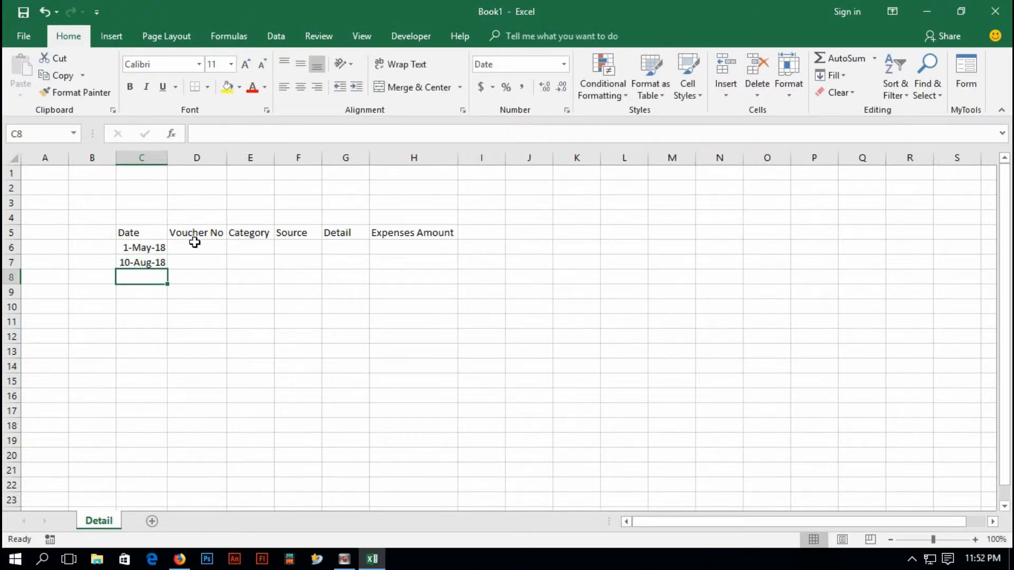
{"action": "left_click", "coordinate": [141, 247]}
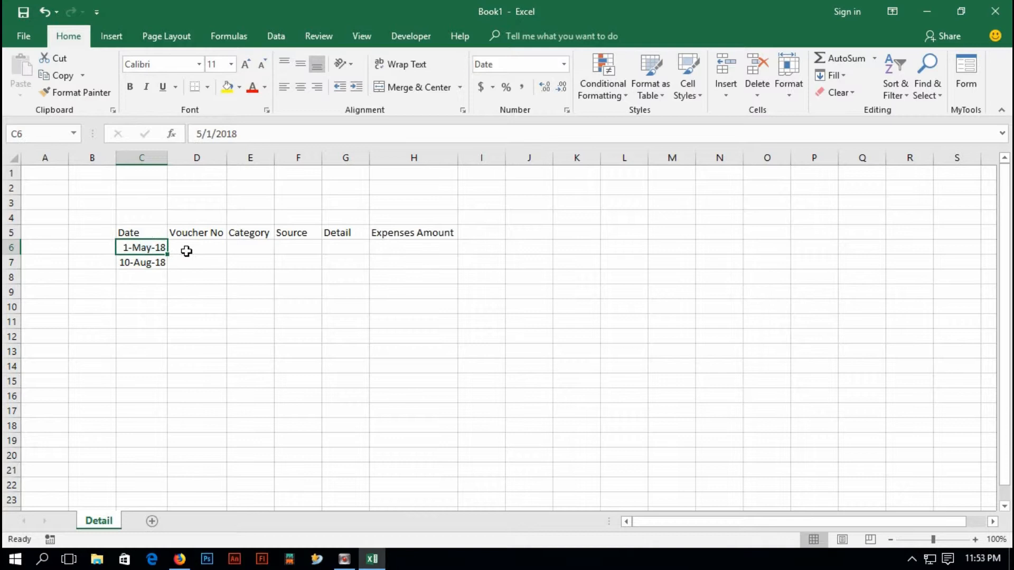
{"action": "left_click", "coordinate": [196, 247]}
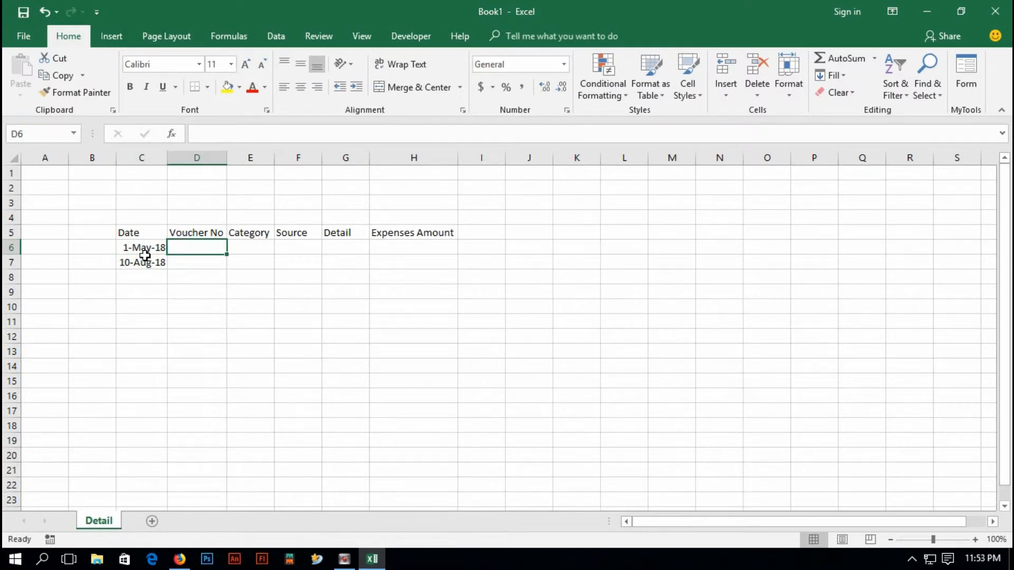
{"action": "left_click", "coordinate": [142, 261]}
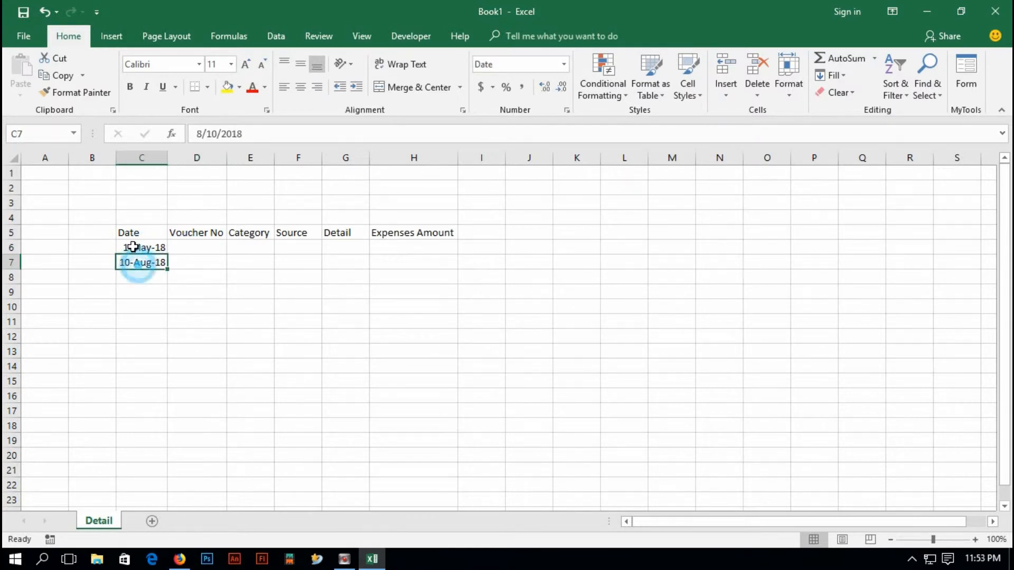
{"action": "left_click", "coordinate": [92, 233]}
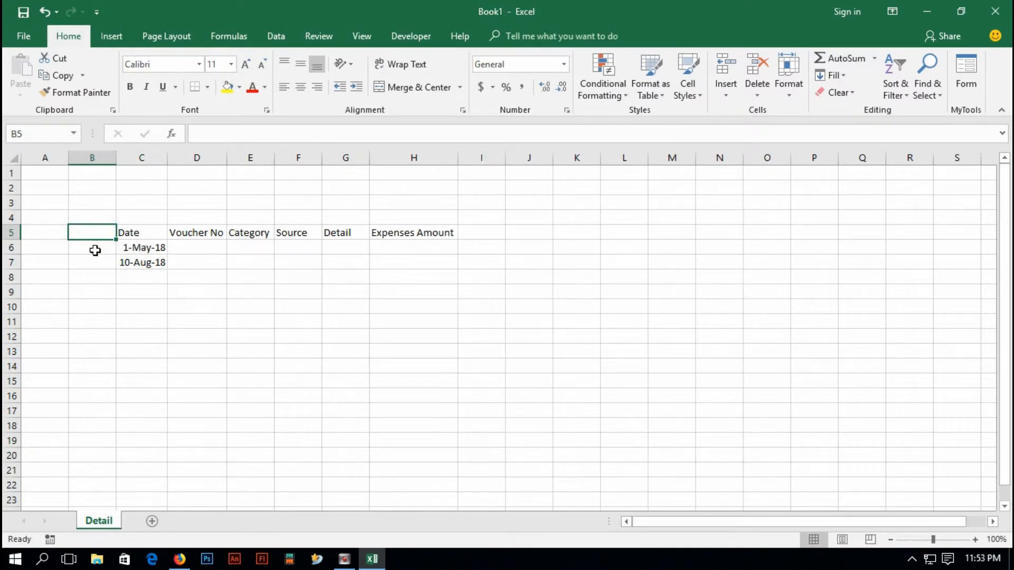
Enter a Months header in B5 and select the empty cell B6 beneath it
{"action": "type", "text": "Mont"}
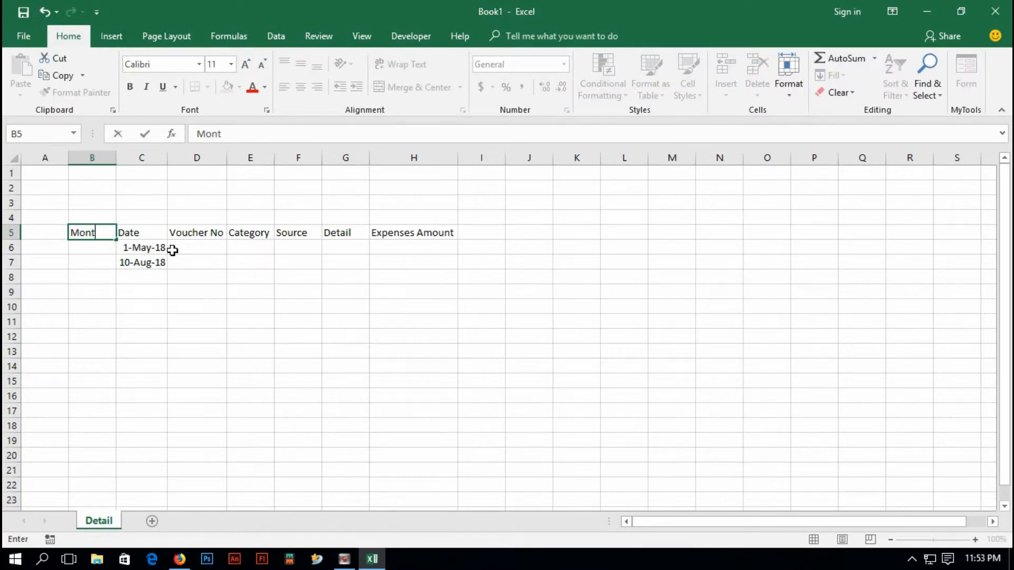
{"action": "left_click", "coordinate": [147, 293]}
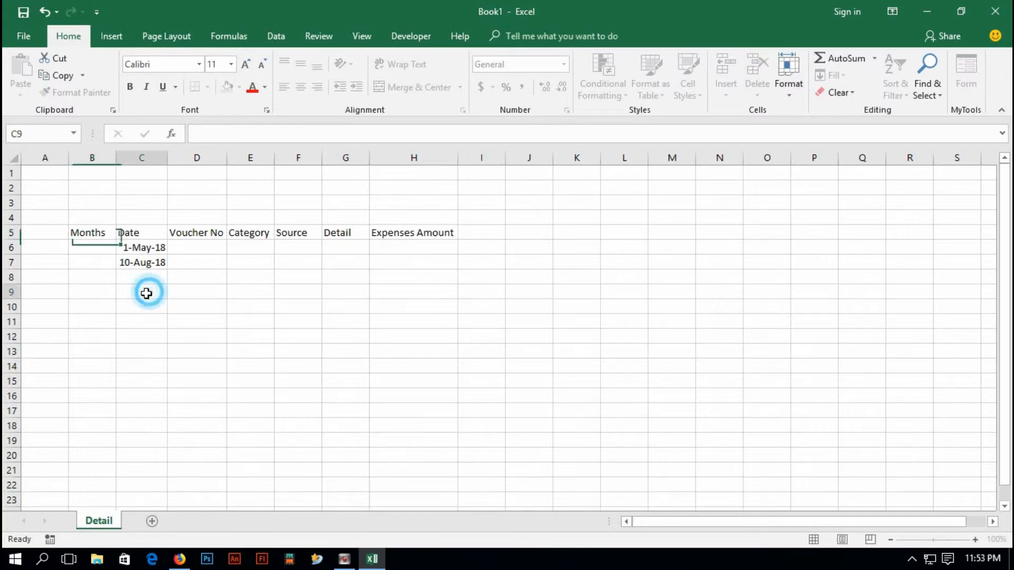
{"action": "left_click", "coordinate": [91, 247]}
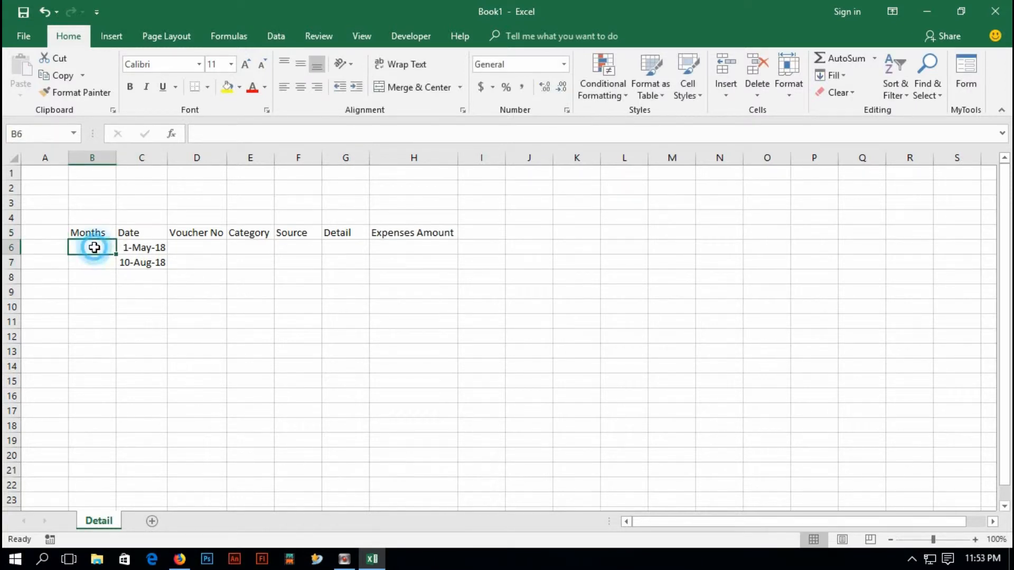
{"action": "left_click", "coordinate": [141, 247]}
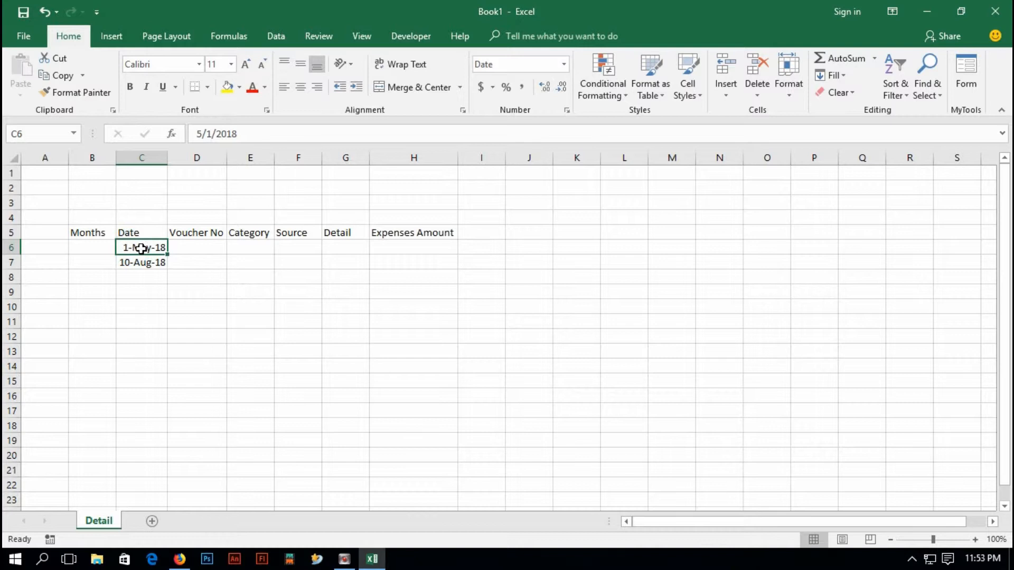
{"action": "left_click", "coordinate": [91, 247]}
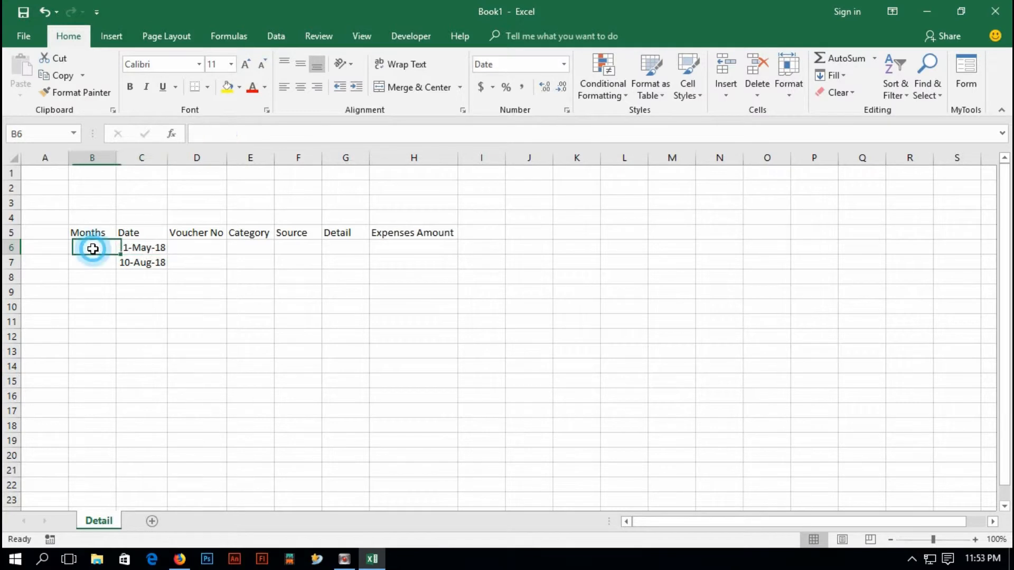
{"action": "left_click", "coordinate": [92, 247]}
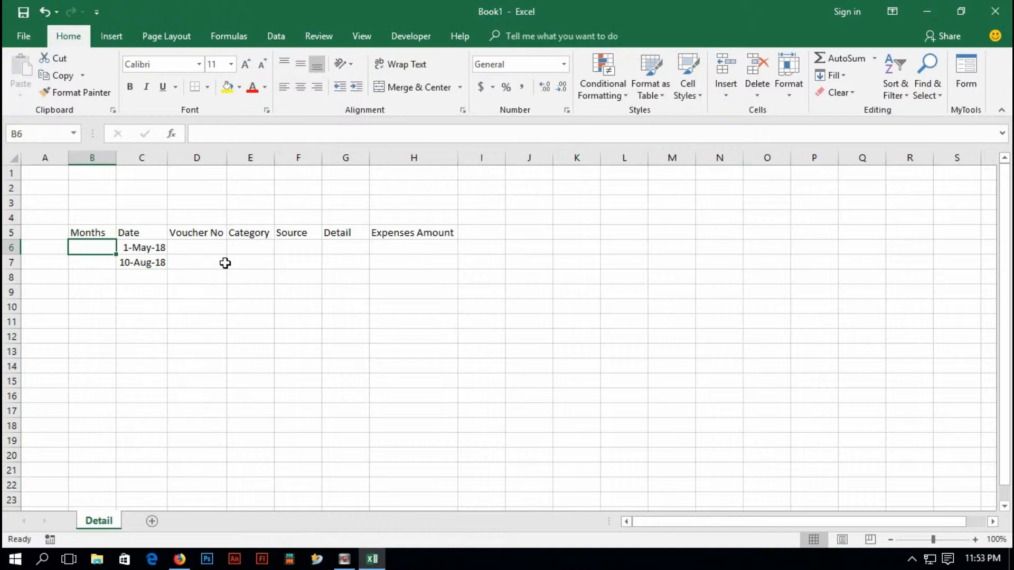
Enter =TEXT(C6,"mmm") in B6 showing May and fill it down to B15
{"action": "type", "text": "=text"}
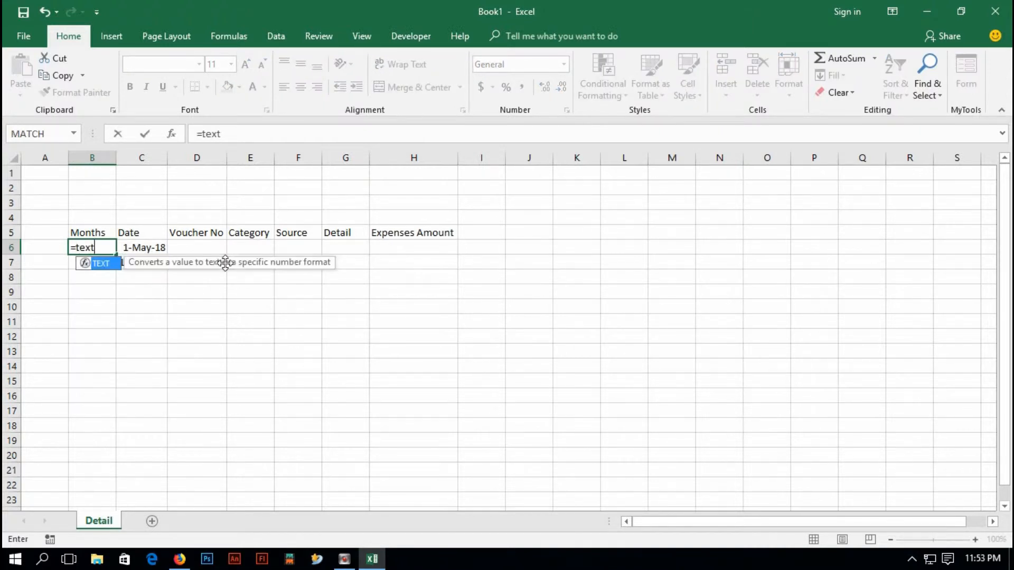
{"action": "type", "text": "("}
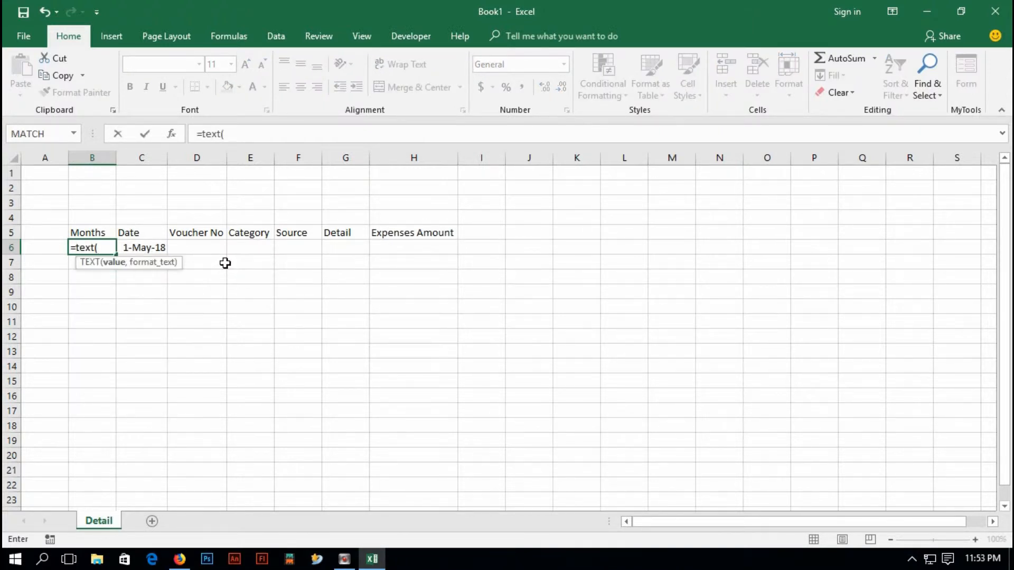
{"action": "mouse_move", "coordinate": [133, 248]}
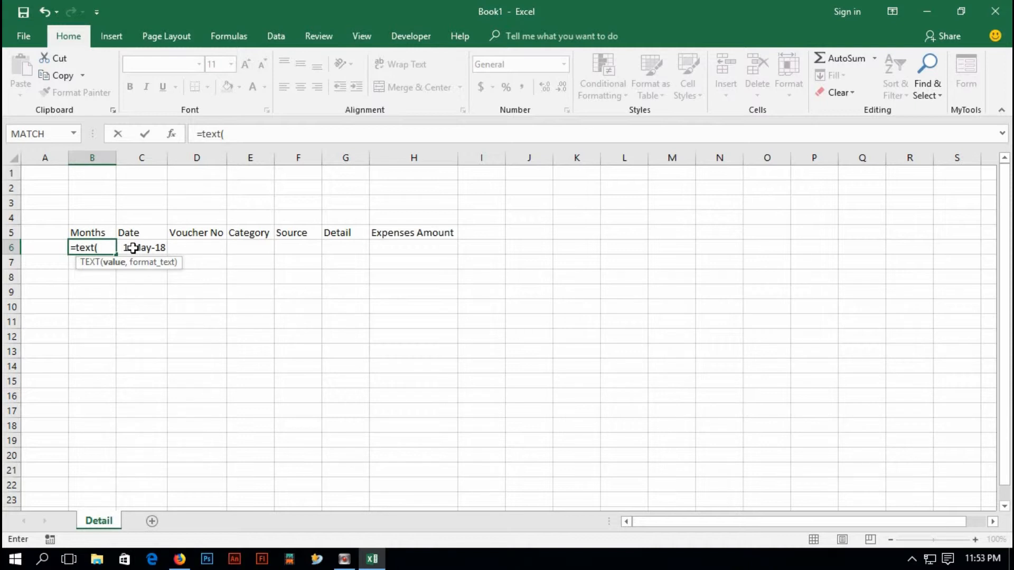
{"action": "left_click", "coordinate": [141, 247]}
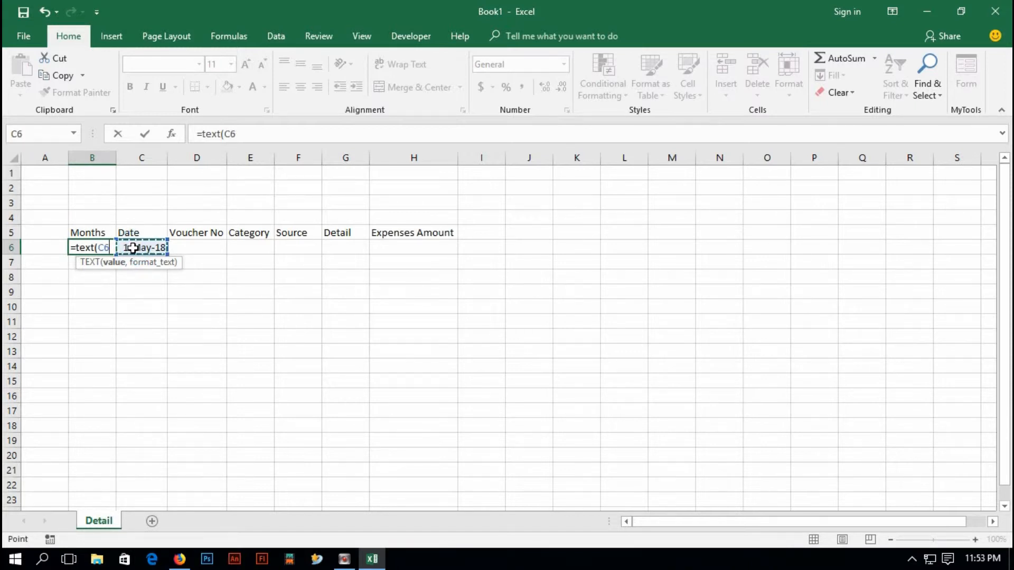
{"action": "type", "text": ","}
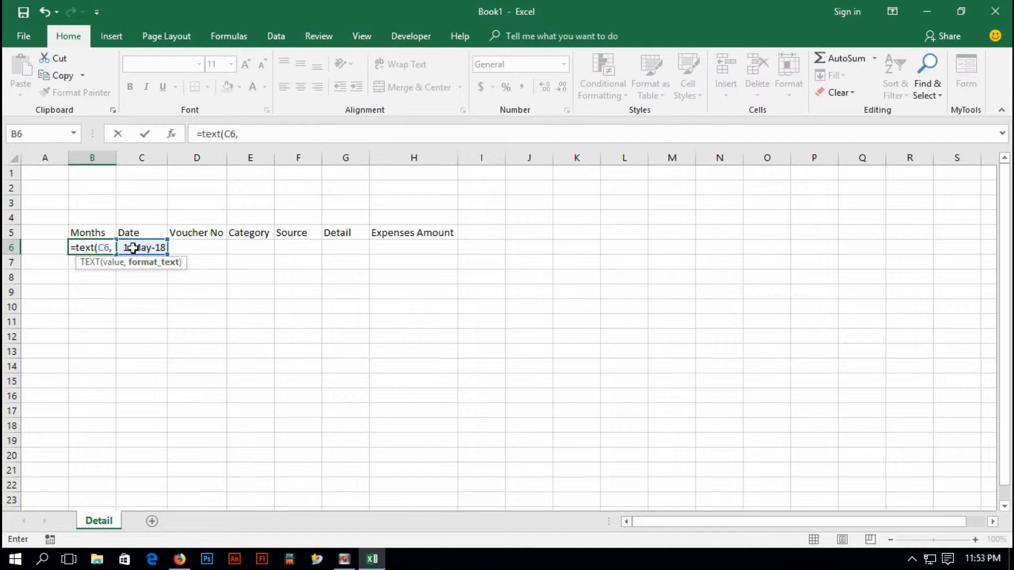
{"action": "type", "text": "\"mm"}
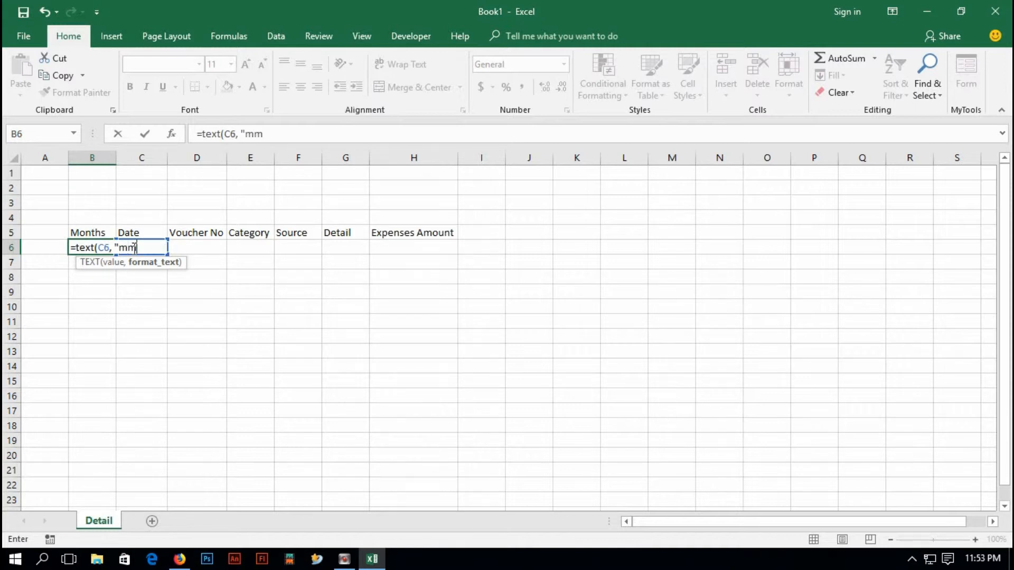
{"action": "type", "text": "m\""}
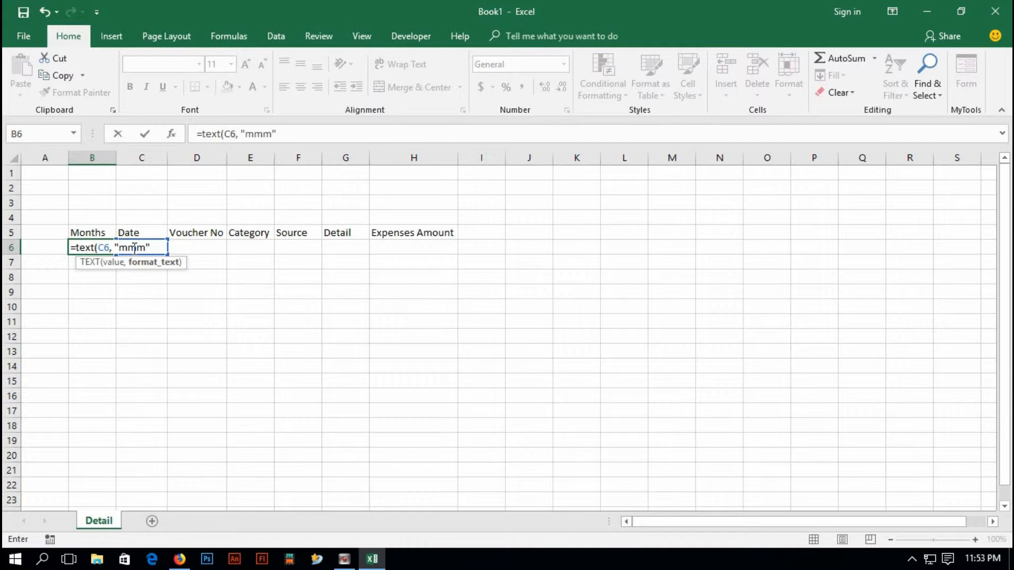
{"action": "type", "text": ")"}
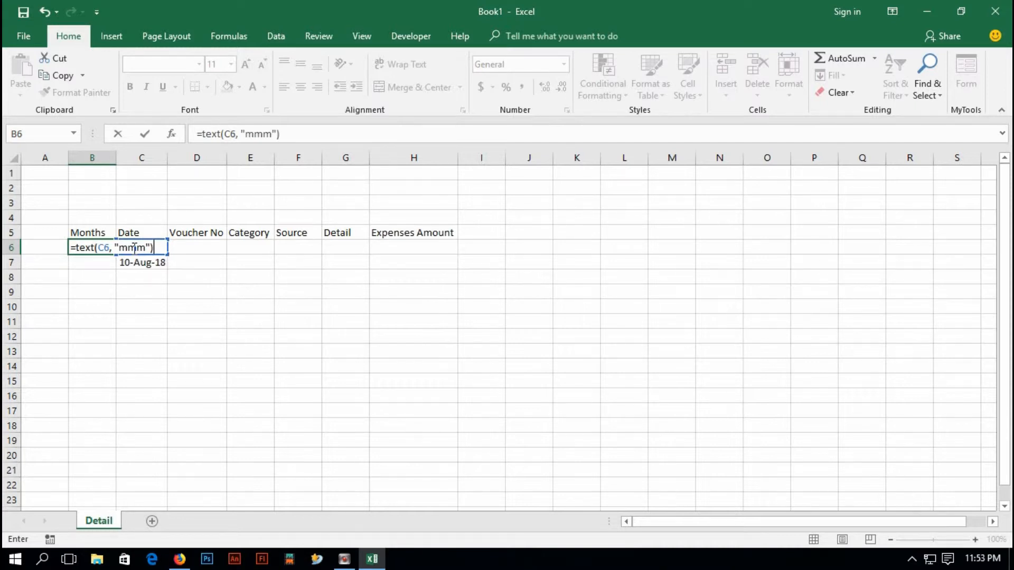
{"action": "key", "text": "Return"}
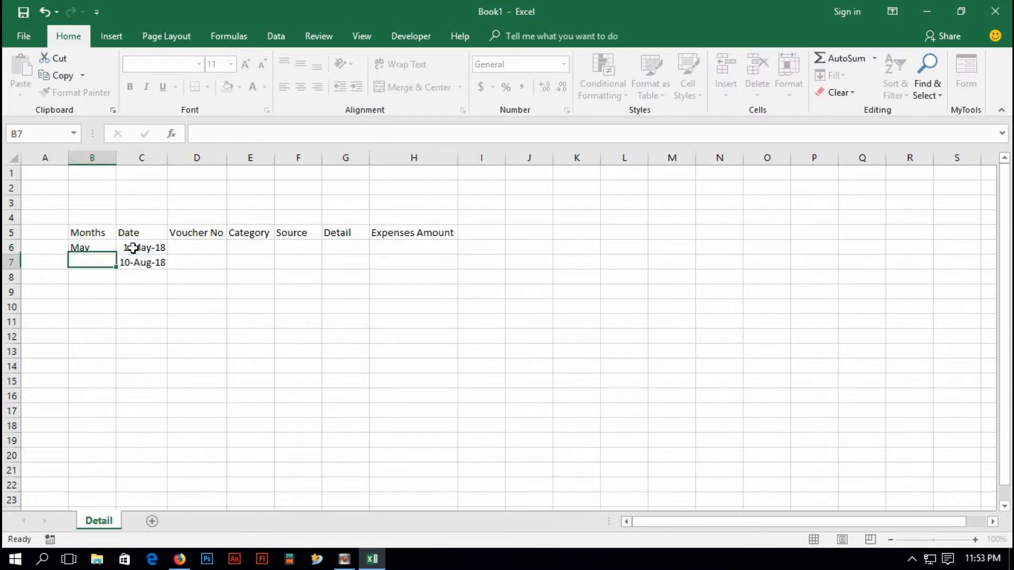
{"action": "left_click", "coordinate": [80, 248]}
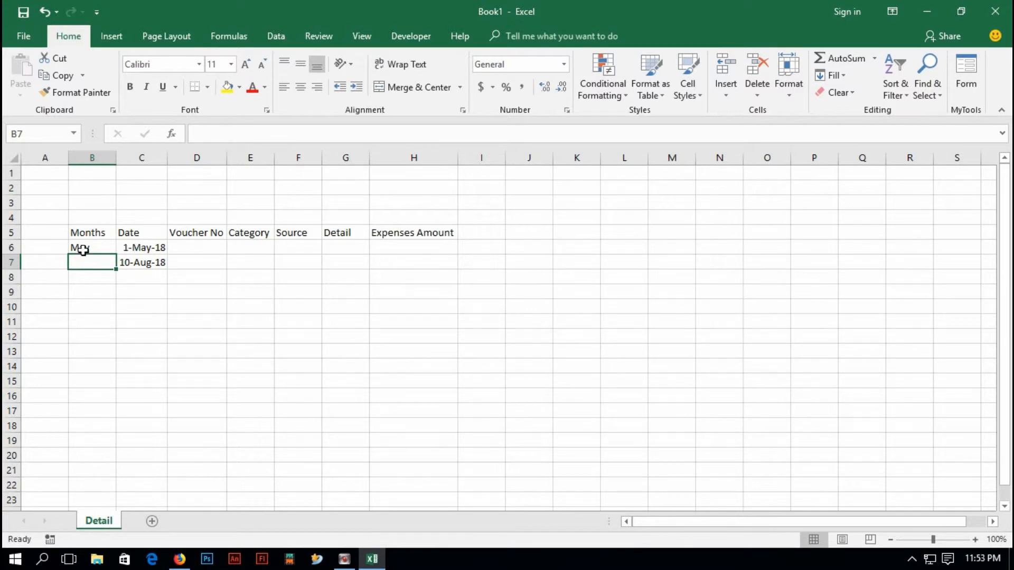
{"action": "left_click", "coordinate": [91, 247]}
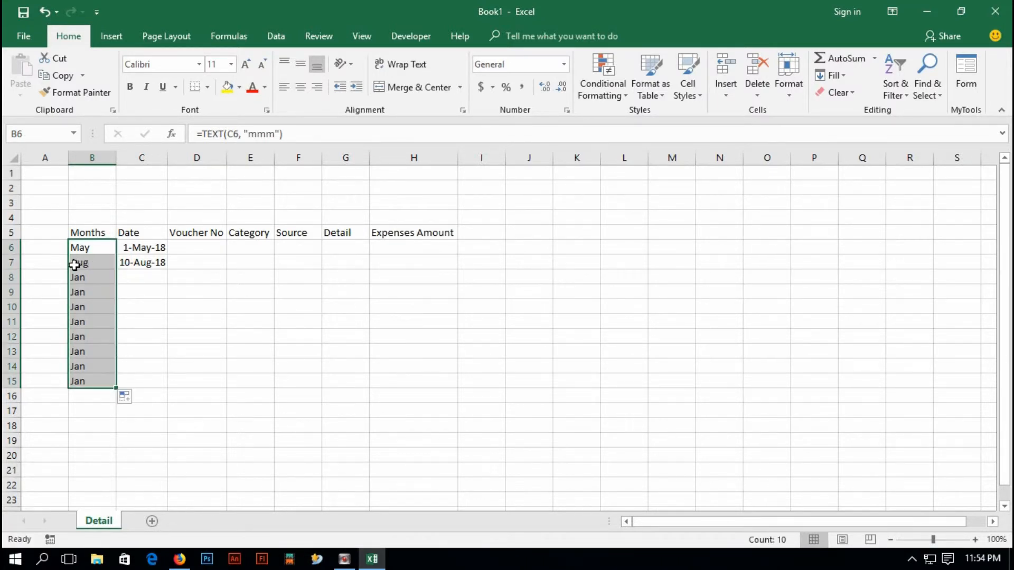
Enter 12/12/18 in C8 so its month reads Dec, inspect the Jan shown for blank dates, and reopen B6's formula
{"action": "left_click", "coordinate": [141, 277]}
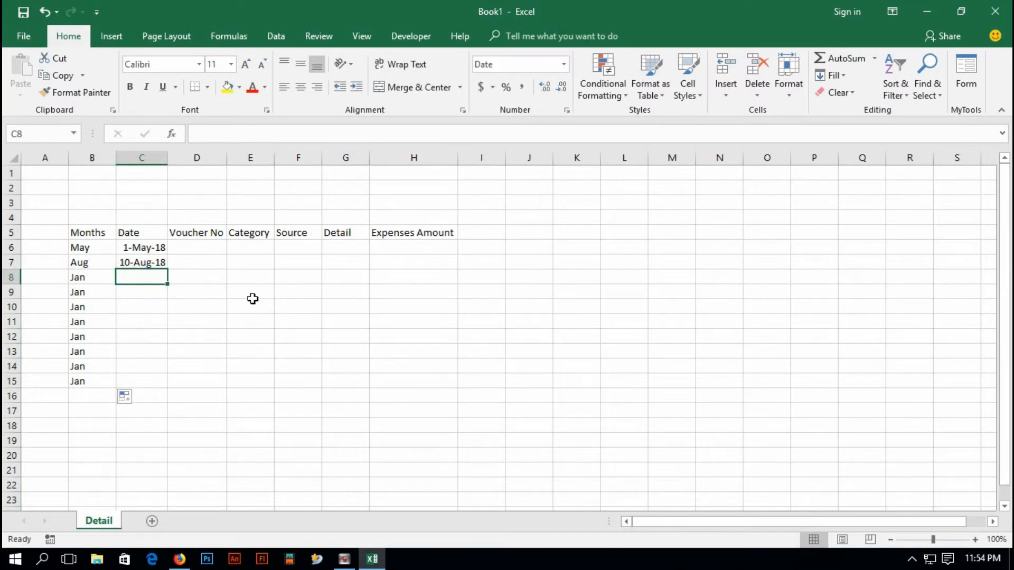
{"action": "type", "text": "12/12/"}
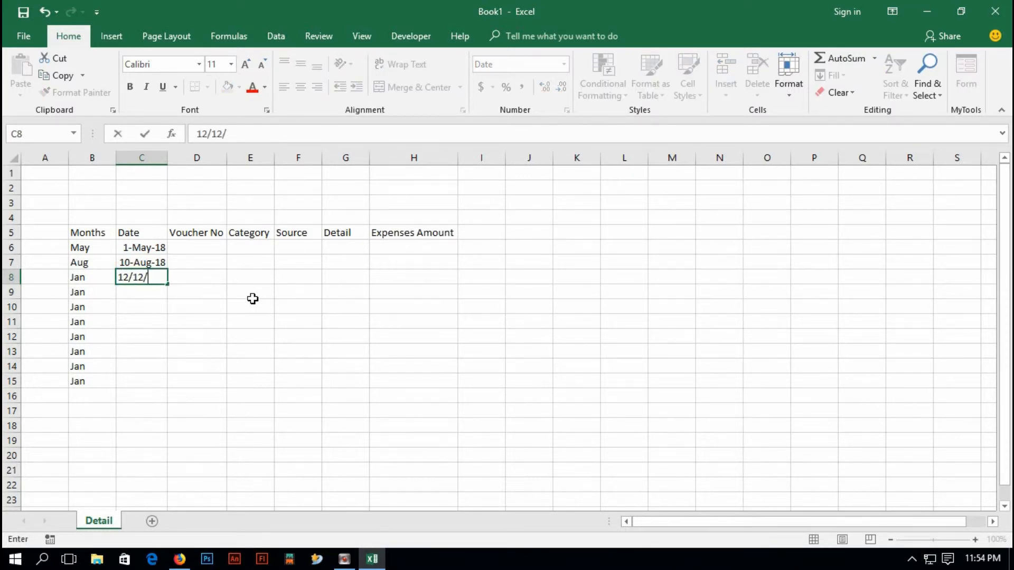
{"action": "type", "text": "18"}
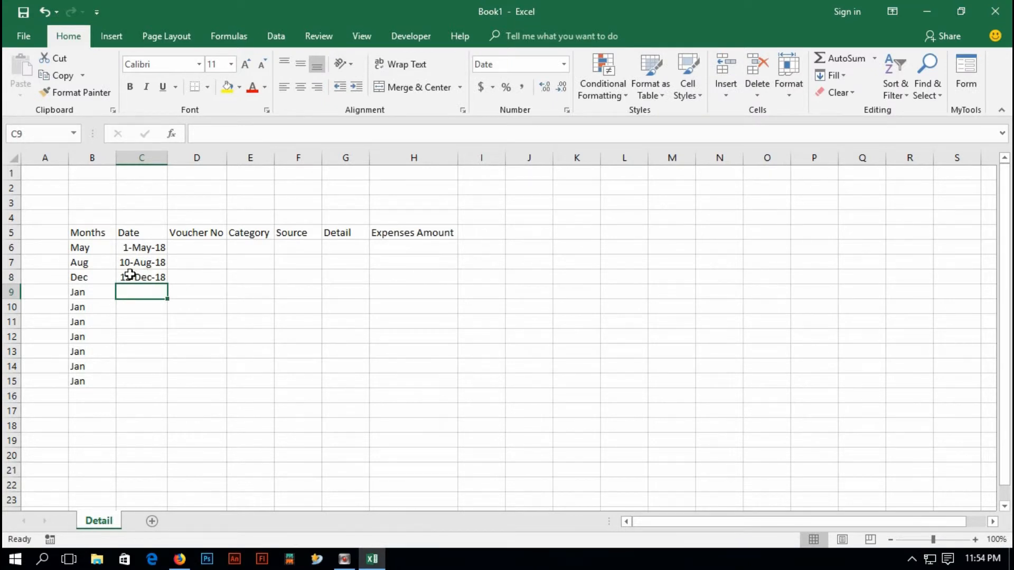
{"action": "left_click", "coordinate": [91, 291]}
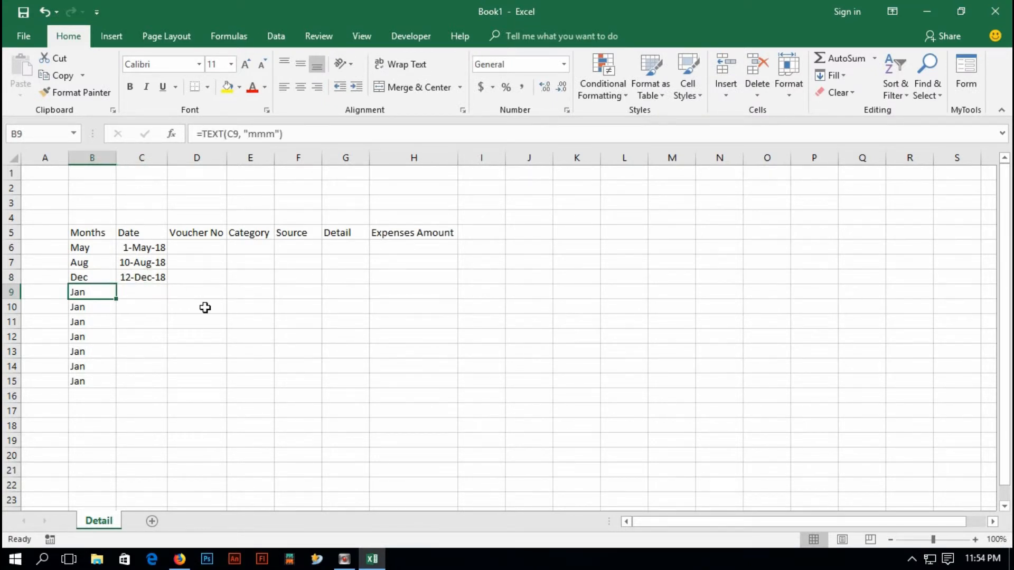
{"action": "left_click", "coordinate": [140, 306]}
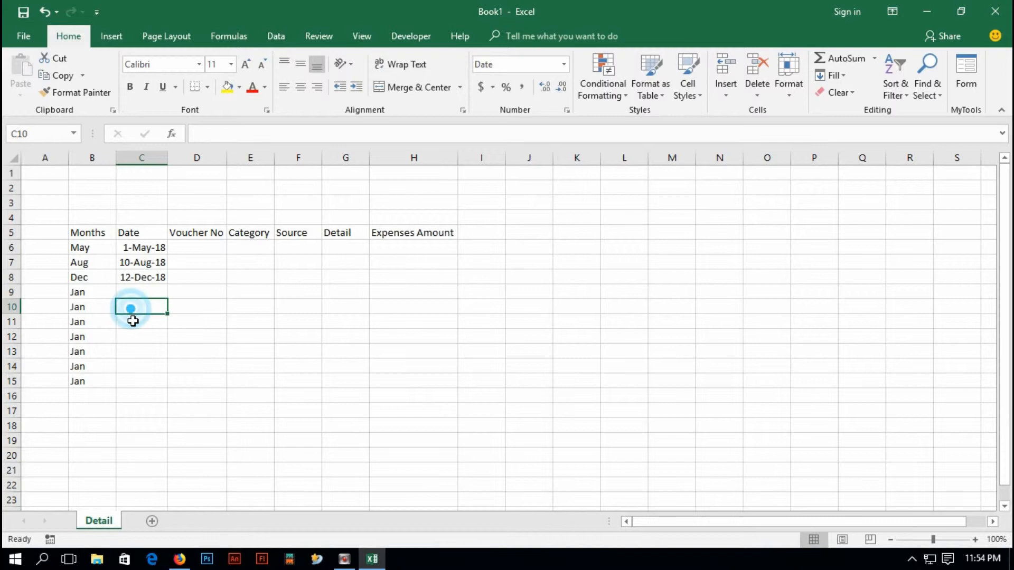
{"action": "left_click", "coordinate": [91, 291]}
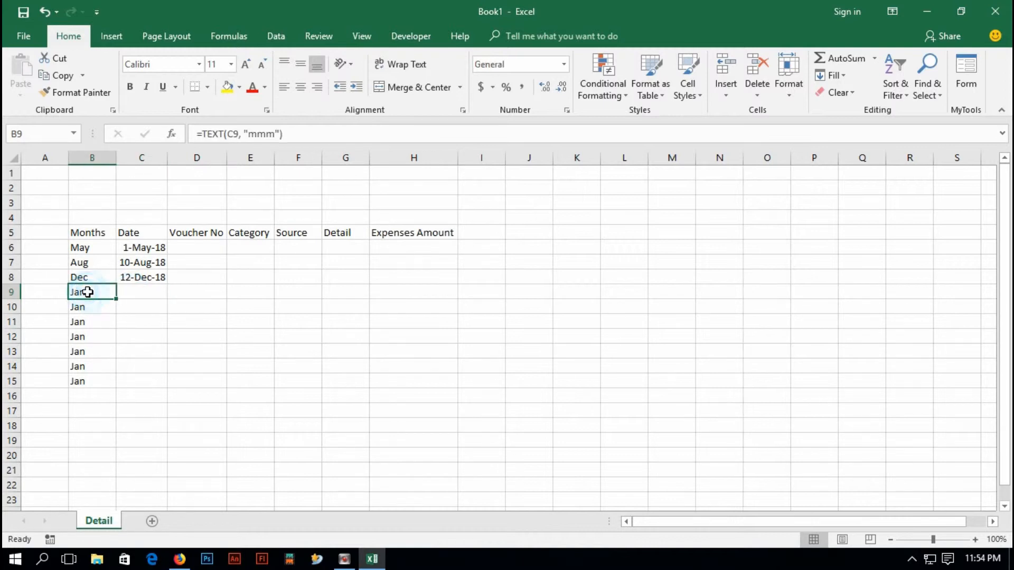
{"action": "left_click", "coordinate": [91, 247]}
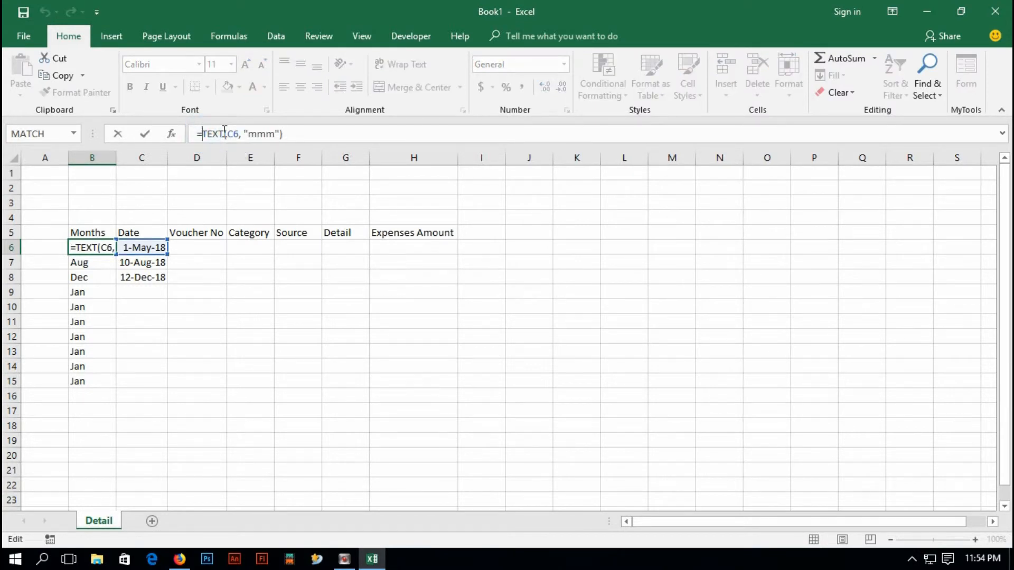
Rewrite B6 as =IF(C6="","",TEXT(C6,"mmm")), adding the missing parenthesis after the warnings
{"action": "type", "text": "if("}
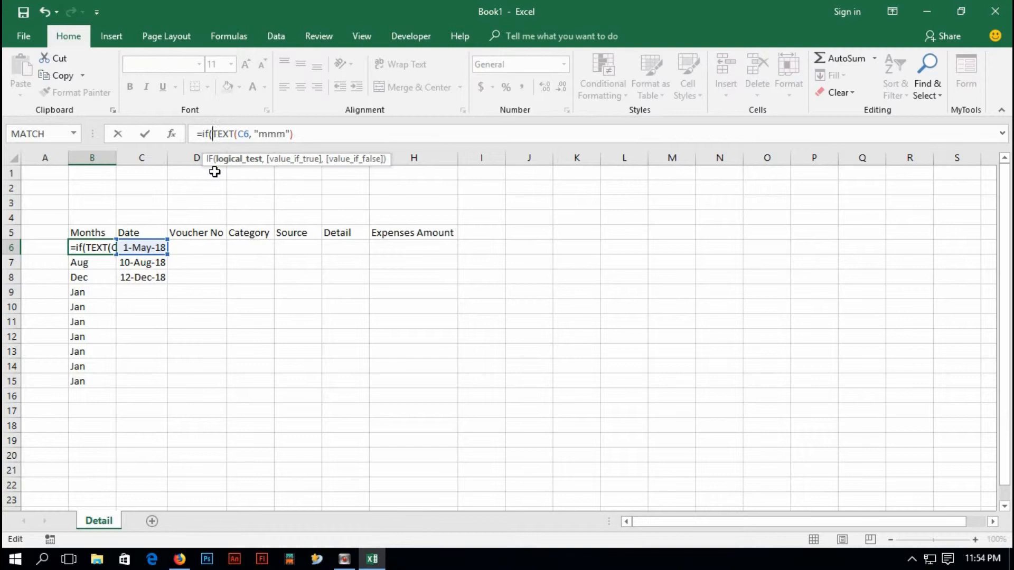
{"action": "left_click", "coordinate": [141, 247]}
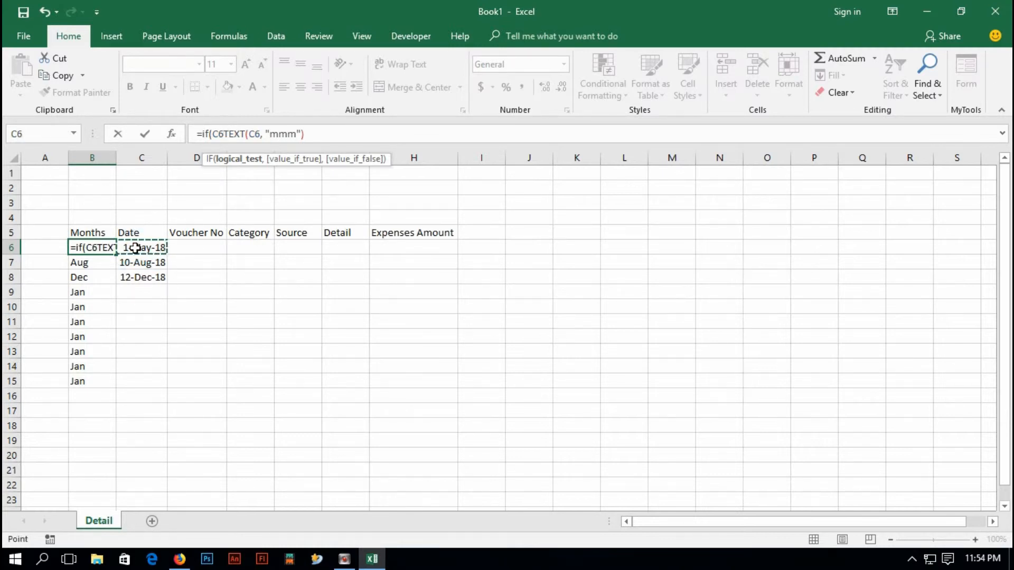
{"action": "type", "text": "="}
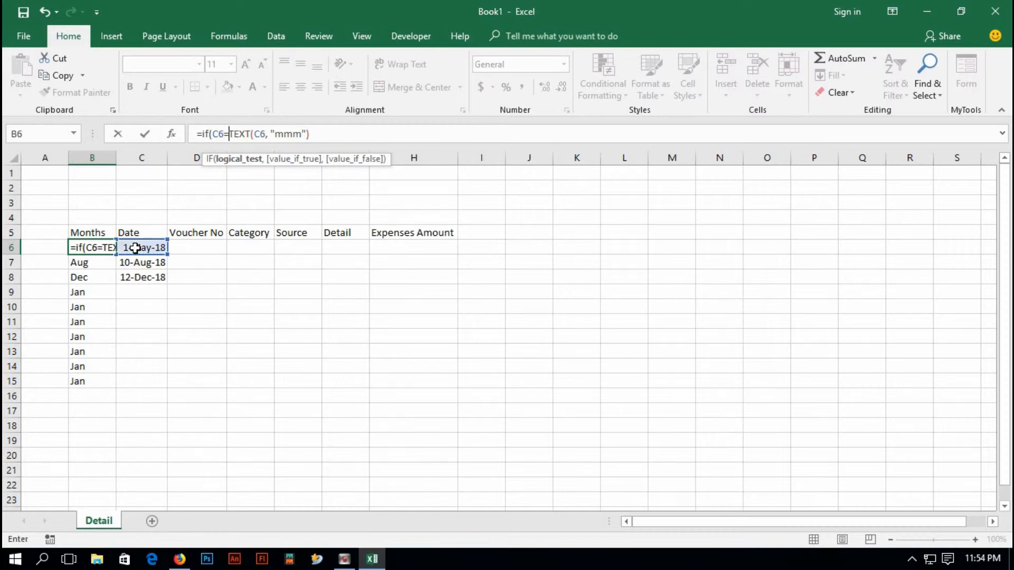
{"action": "type", "text": "\"\", \"\","}
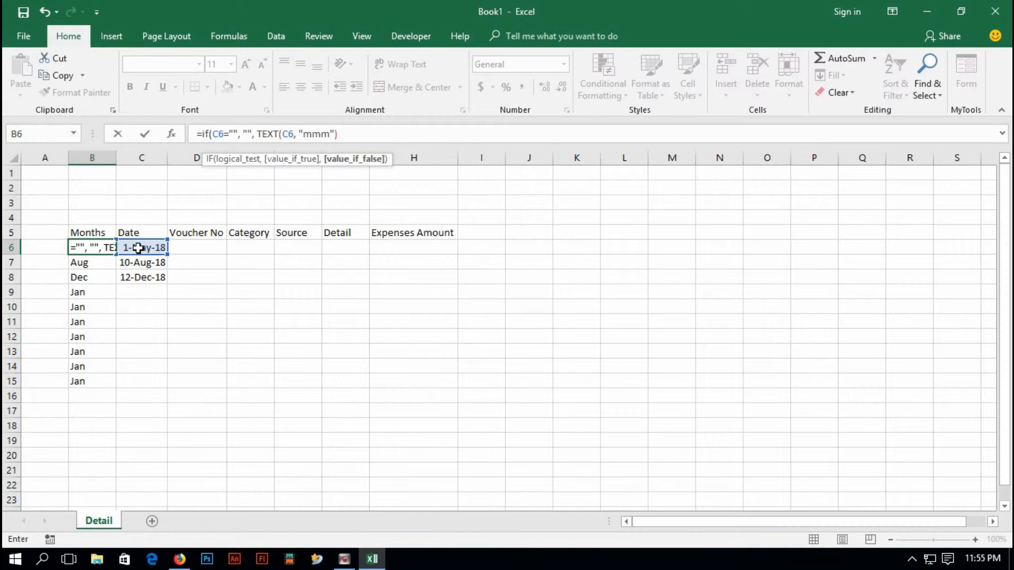
{"action": "left_click", "coordinate": [257, 134]}
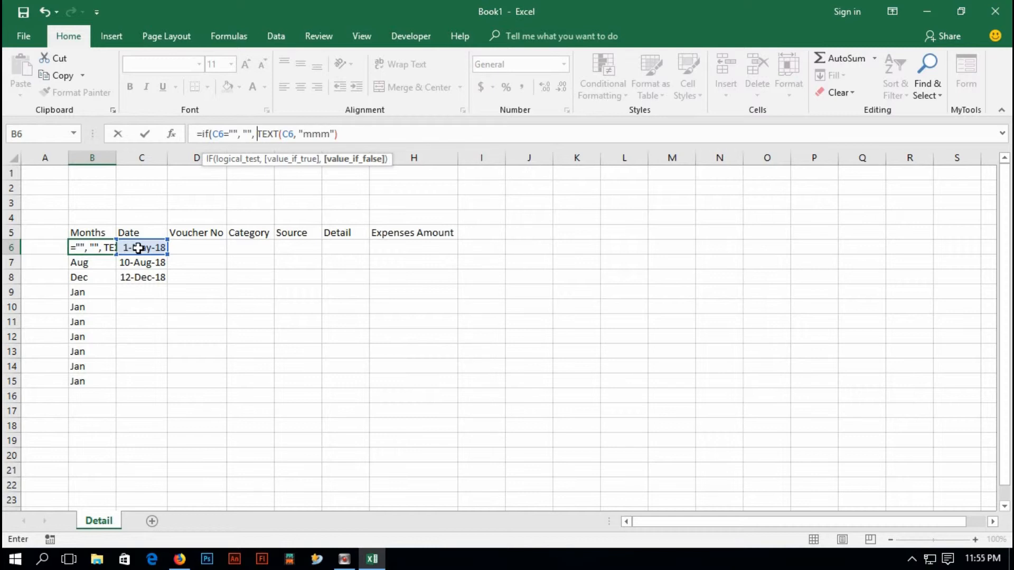
{"action": "key", "text": "Return"}
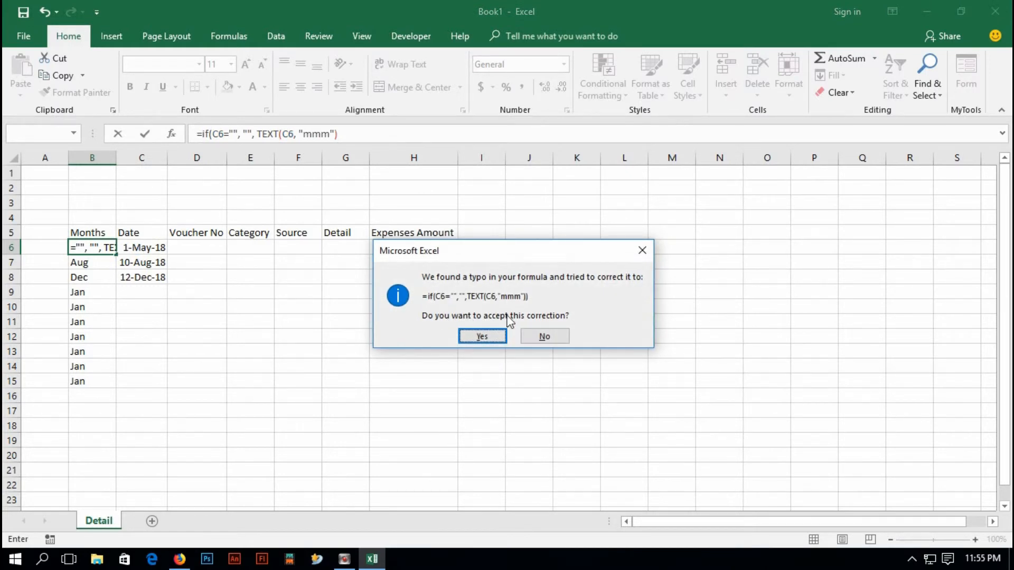
{"action": "left_click", "coordinate": [543, 336]}
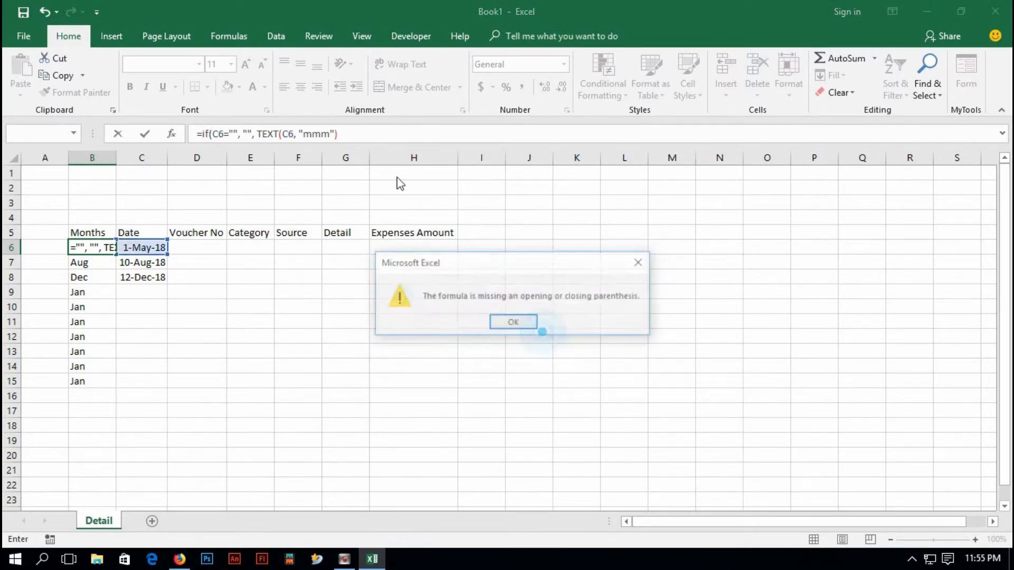
{"action": "left_click", "coordinate": [513, 322]}
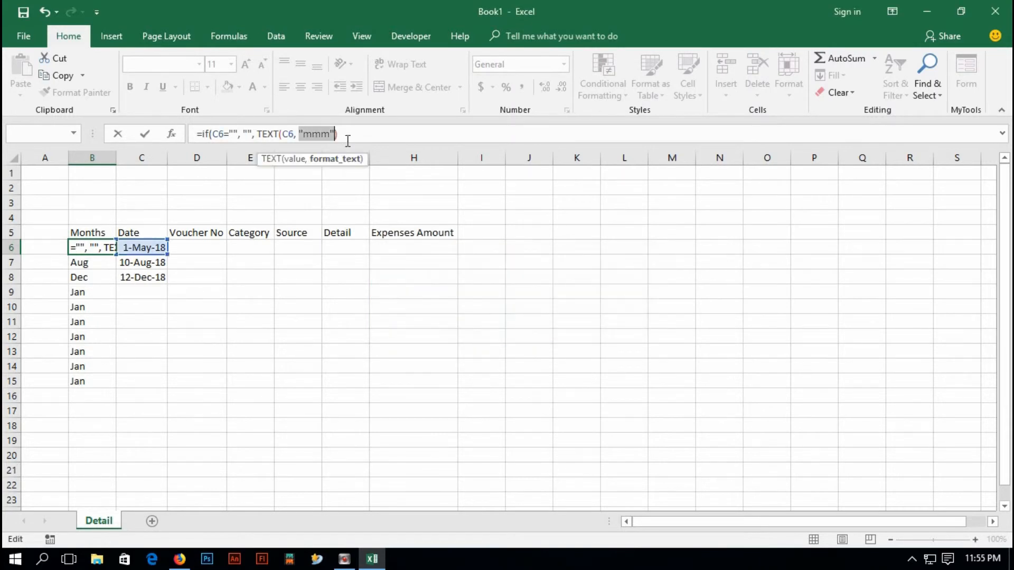
{"action": "type", "text": ")"}
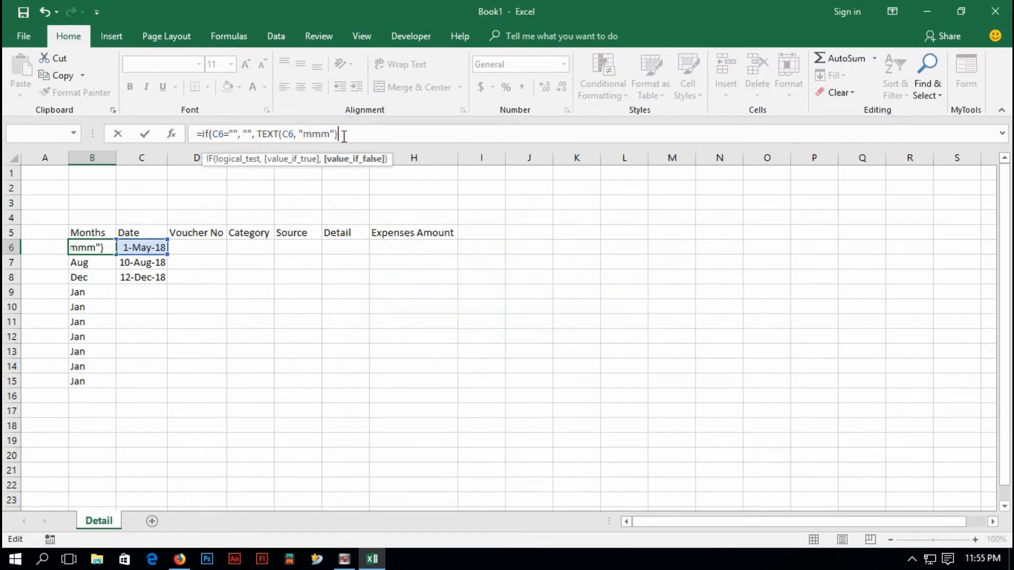
{"action": "key", "text": "Return"}
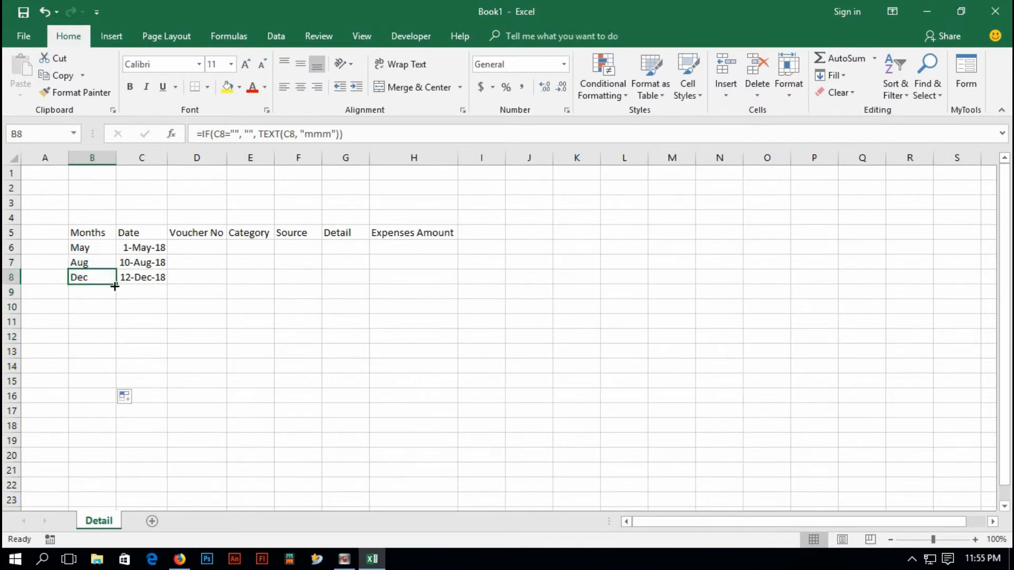
{"action": "double_click", "coordinate": [141, 247]}
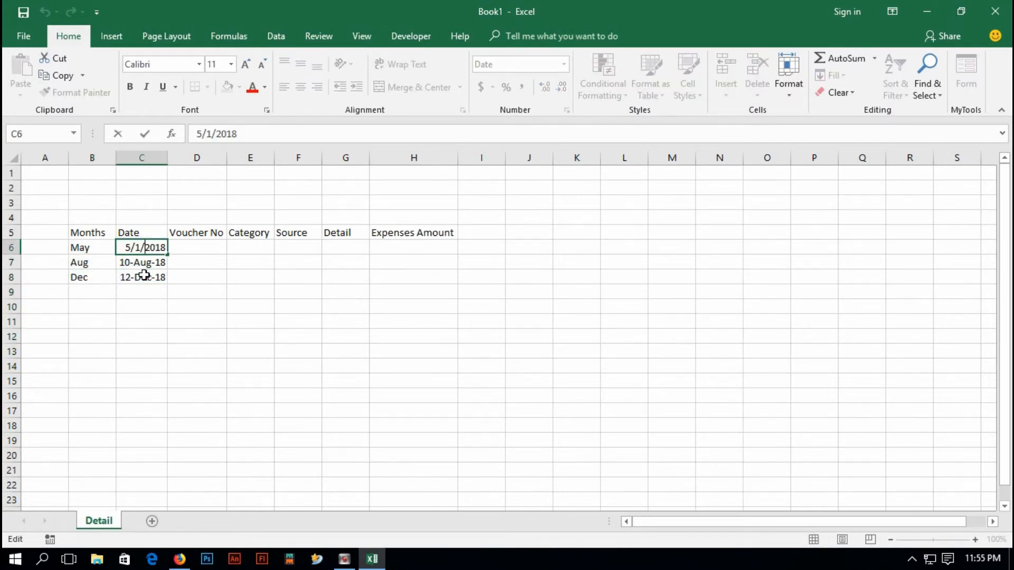
{"action": "key", "text": "Return"}
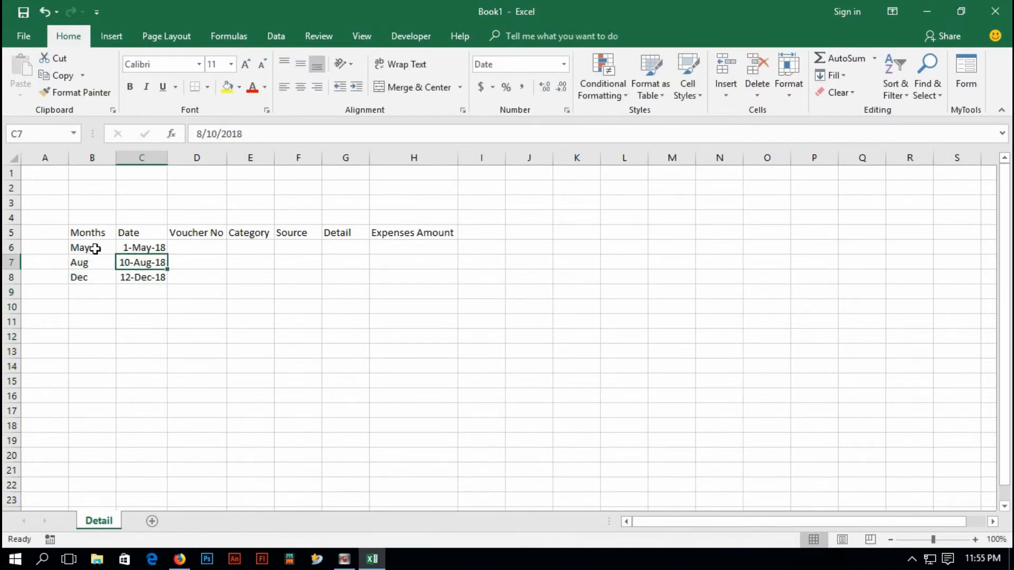
{"action": "left_click", "coordinate": [142, 291]}
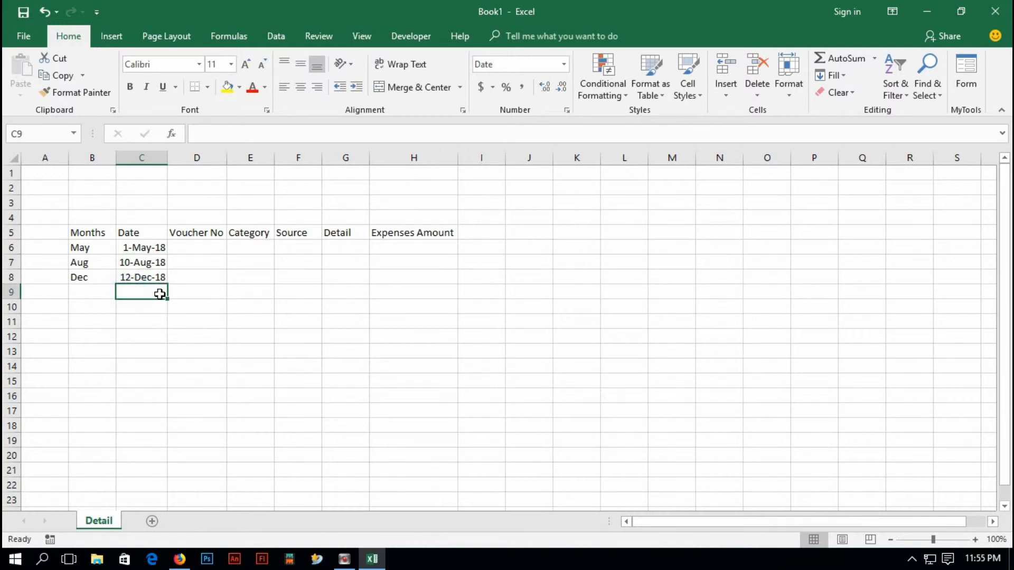
{"action": "type", "text": "1/"}
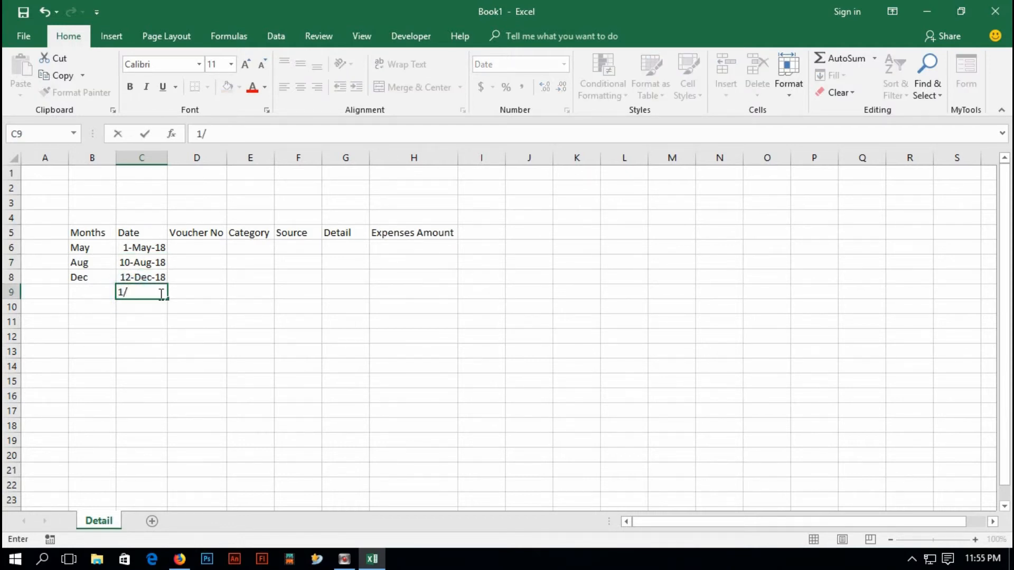
{"action": "key", "text": "Return"}
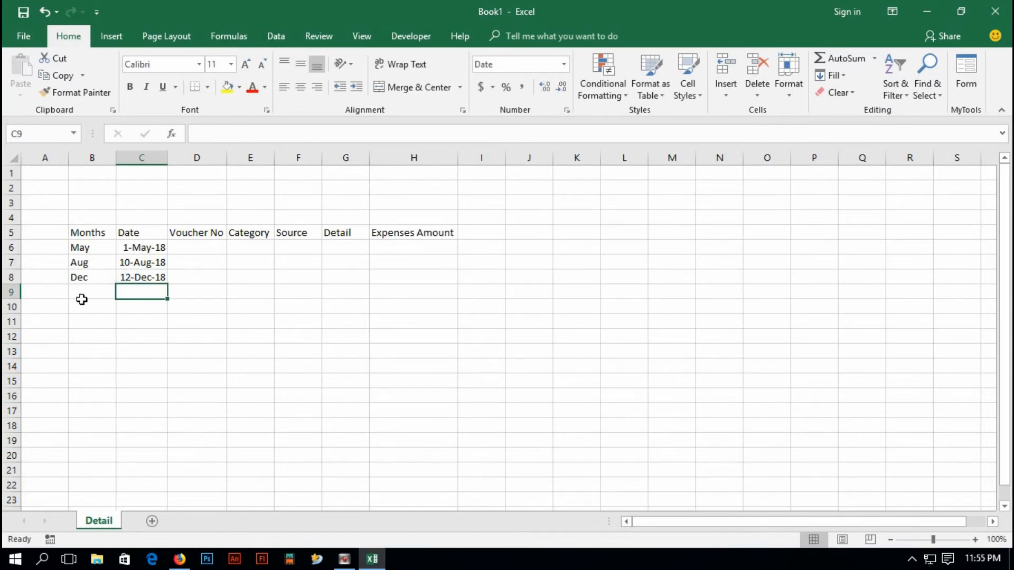
{"action": "left_click", "coordinate": [140, 247]}
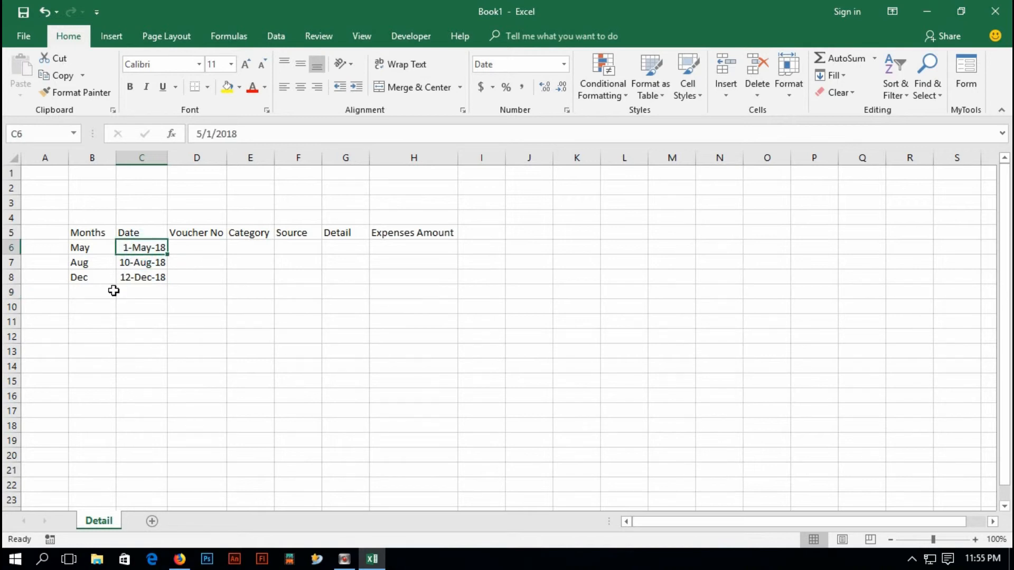
{"action": "left_click", "coordinate": [92, 157]}
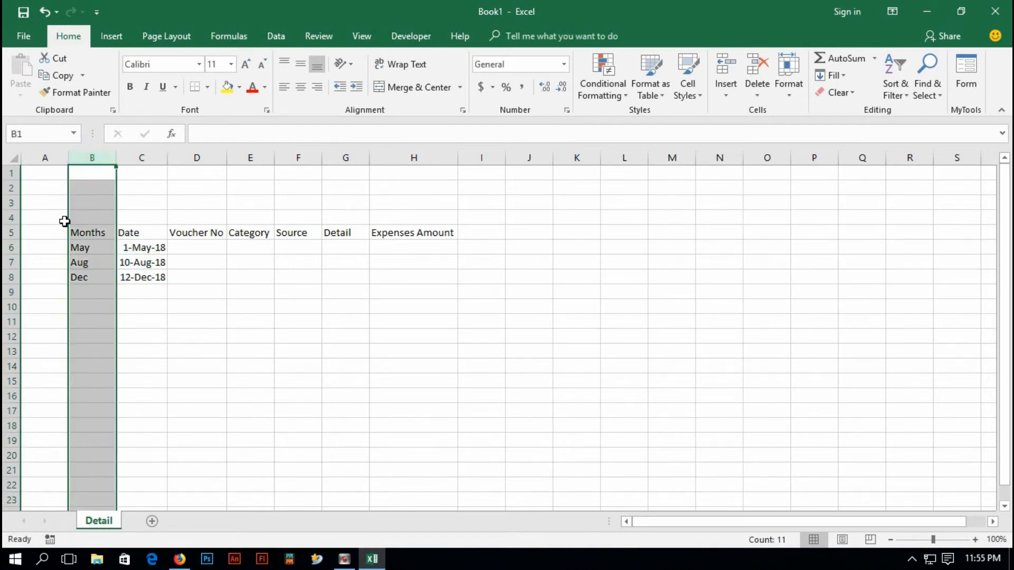
{"action": "left_click", "coordinate": [44, 233]}
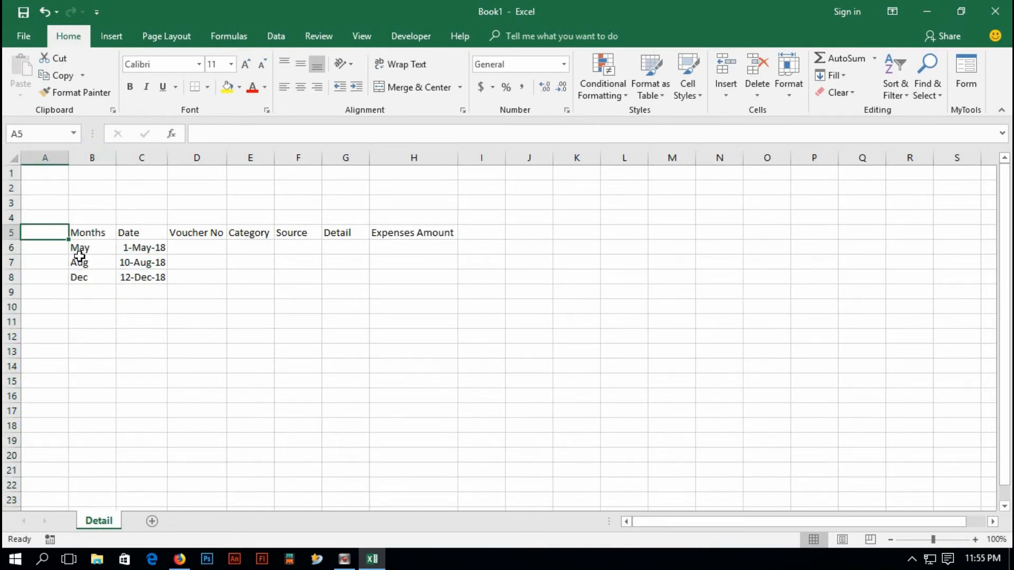
{"action": "left_click", "coordinate": [141, 247]}
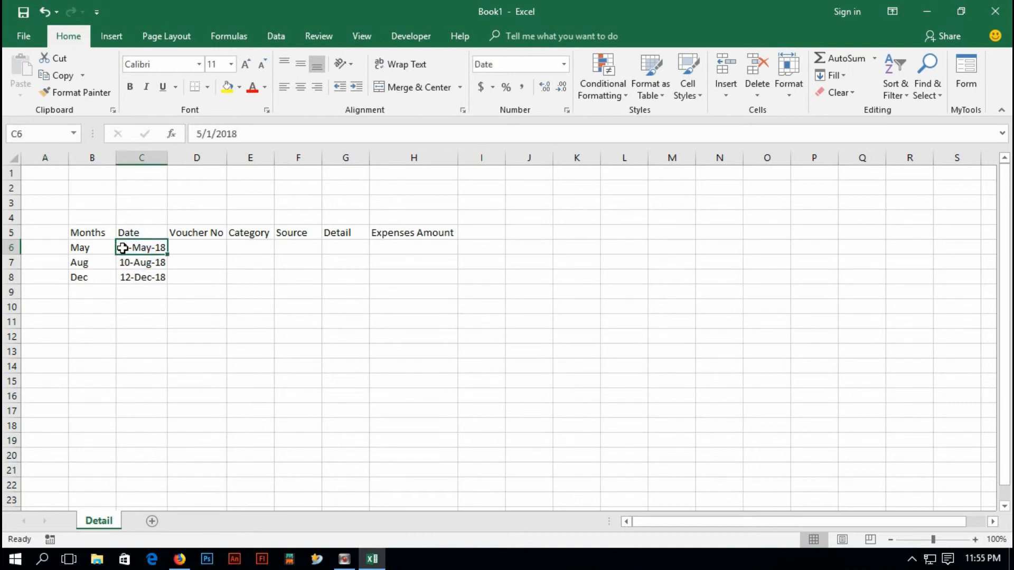
{"action": "mouse_move", "coordinate": [137, 252]}
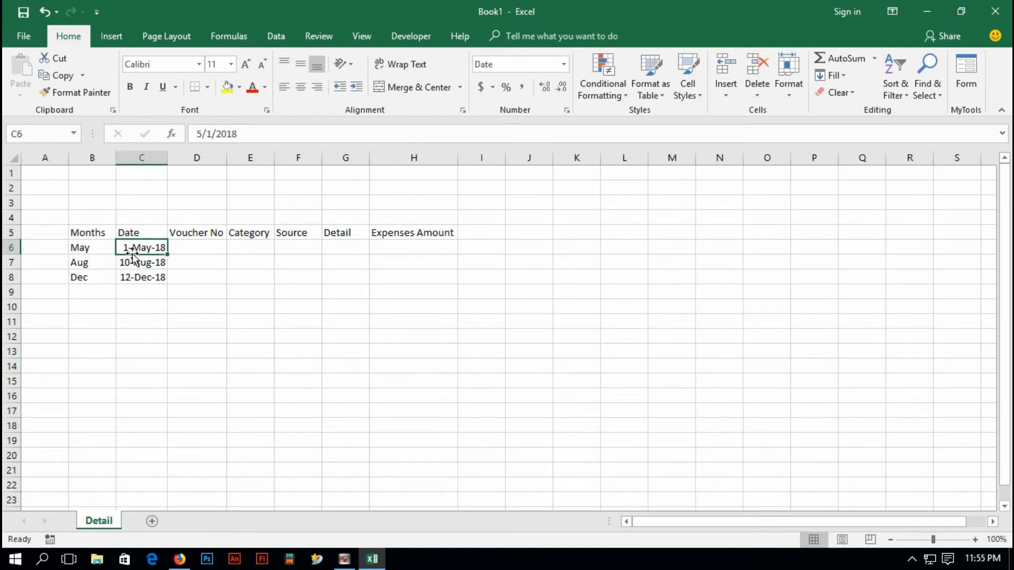
Insert a Year column before Months and enter =IF(D6="","",TEXT(D6,"yyy")) in B6, showing 2018
{"action": "right_click", "coordinate": [92, 157]}
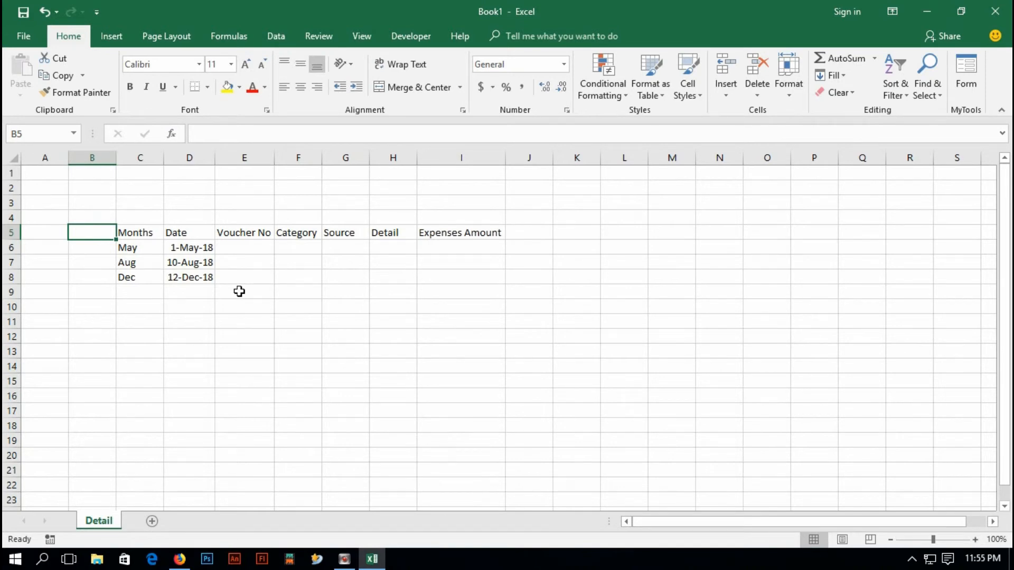
{"action": "type", "text": "Year"}
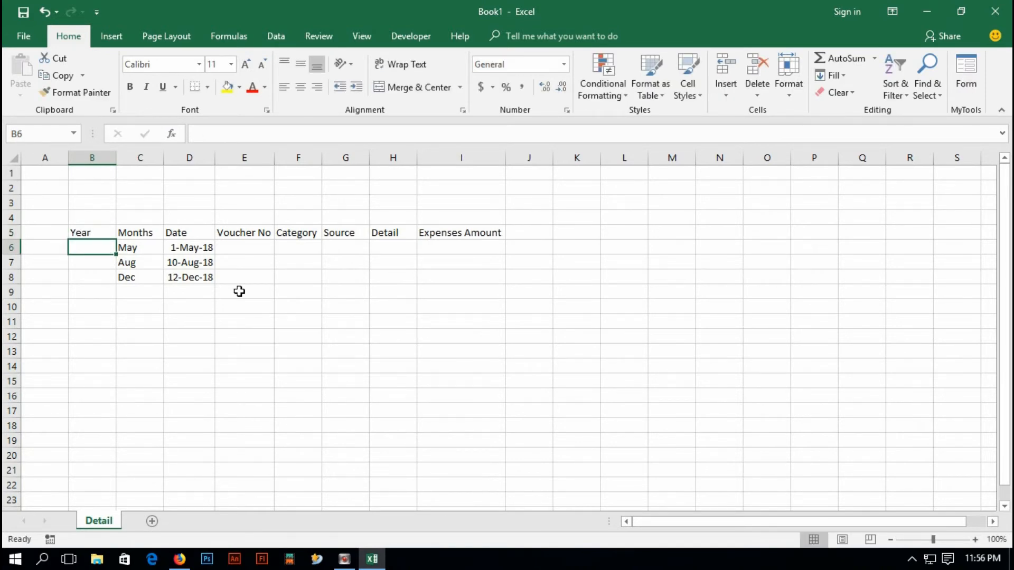
{"action": "type", "text": "=if("}
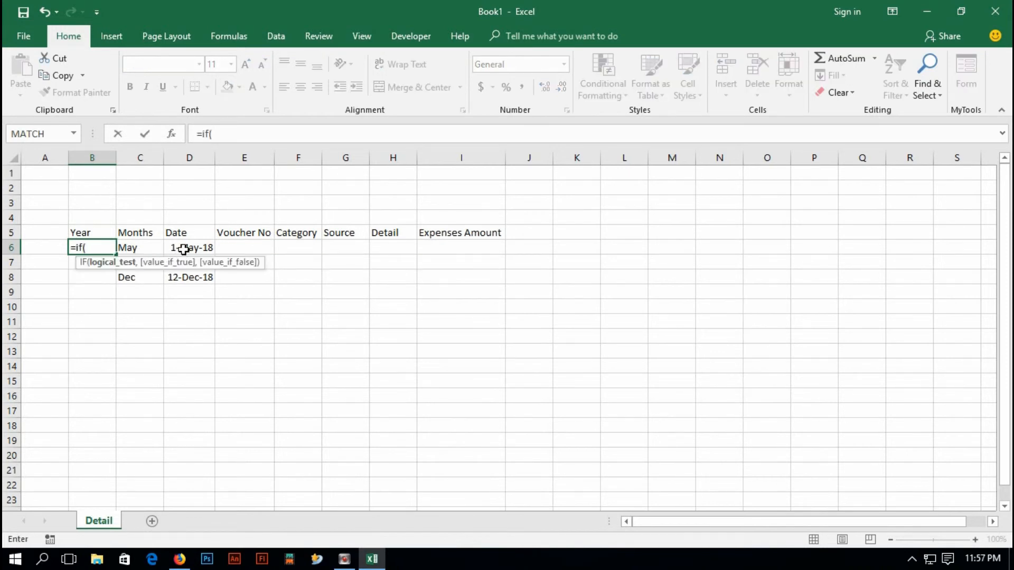
{"action": "left_click", "coordinate": [189, 247]}
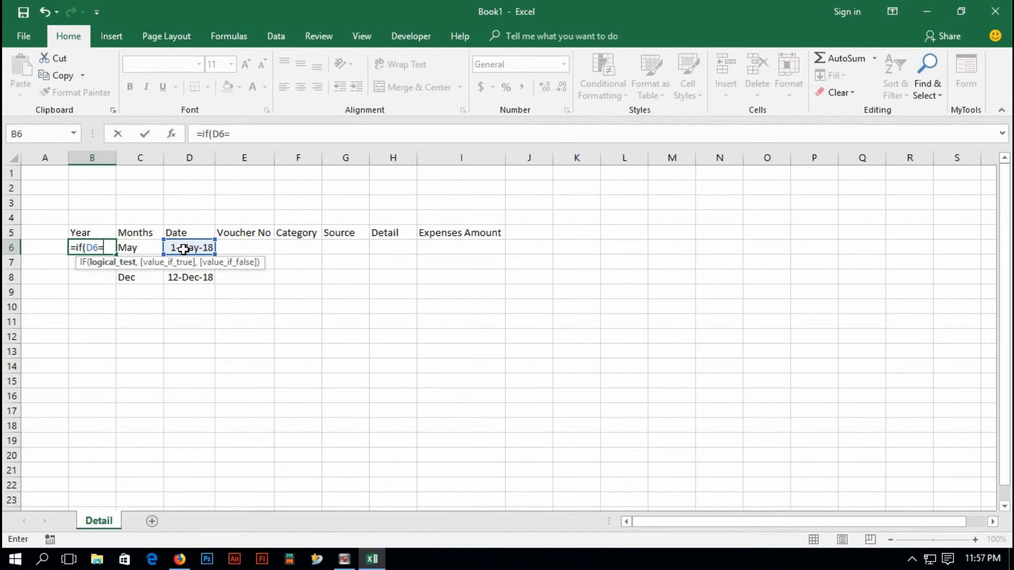
{"action": "type", "text": "\"\""}
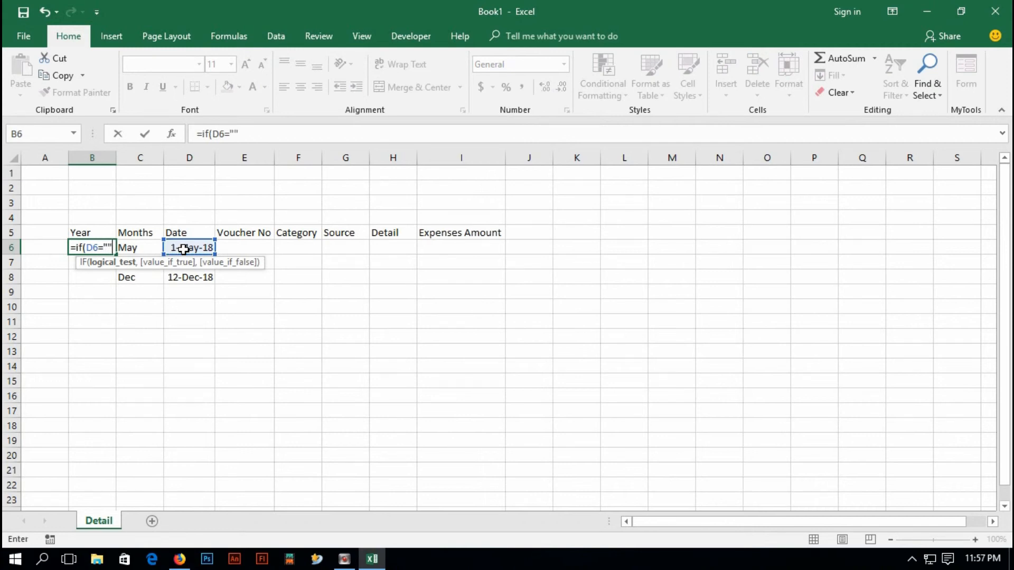
{"action": "type", "text": ", \"\", text(D6"}
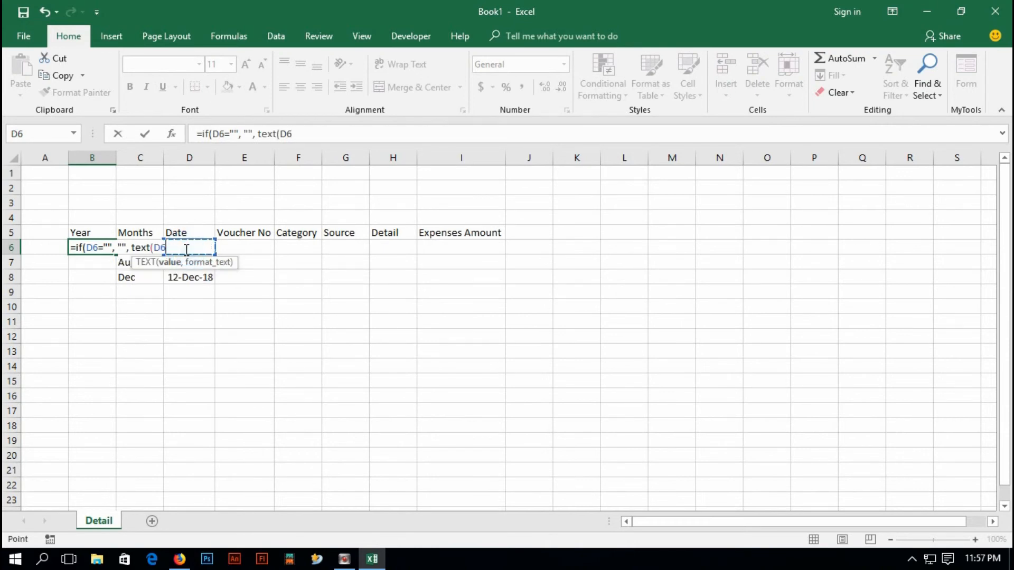
{"action": "type", "text": ","}
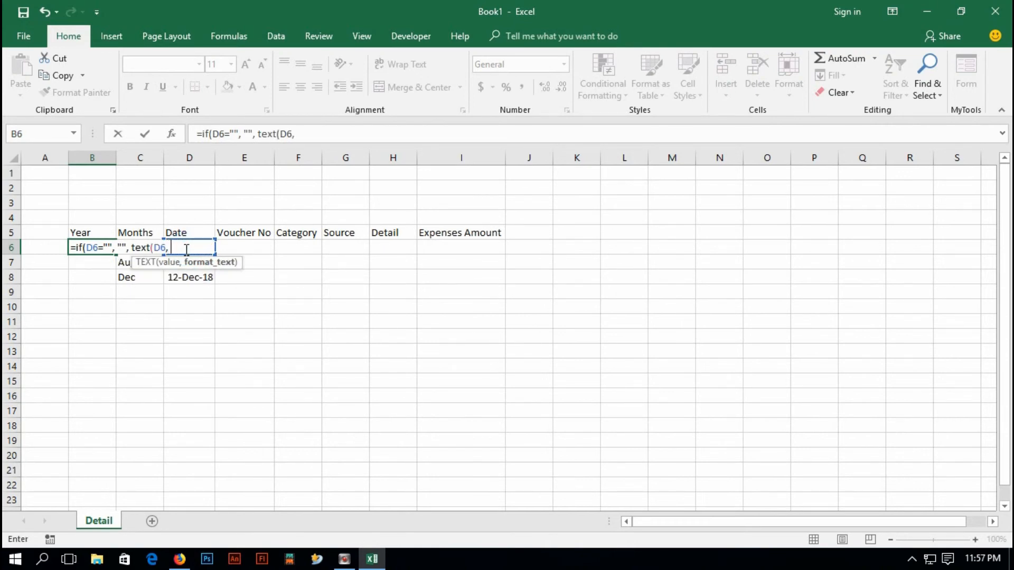
{"action": "type", "text": "\"y"}
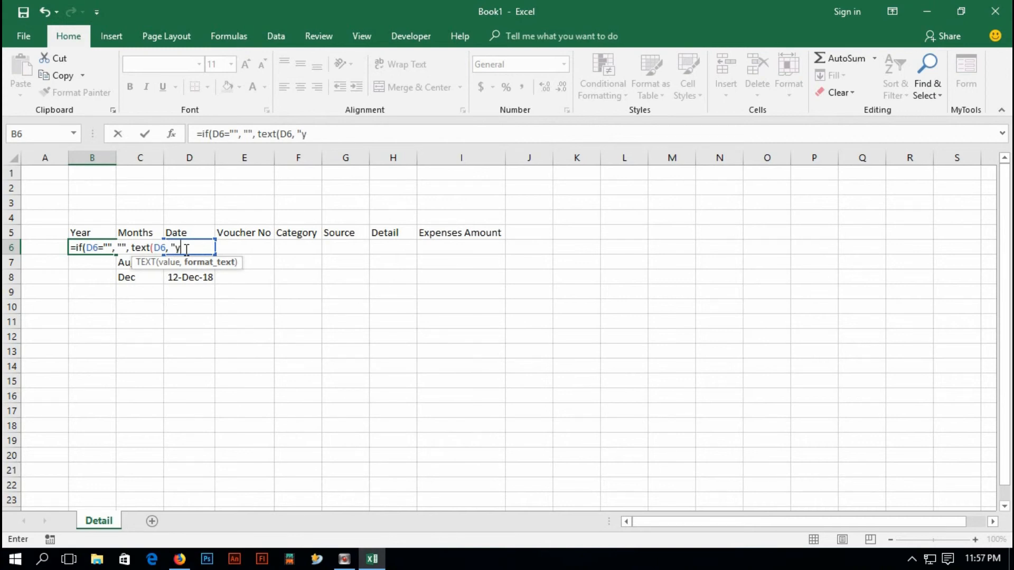
{"action": "type", "text": "yy\""}
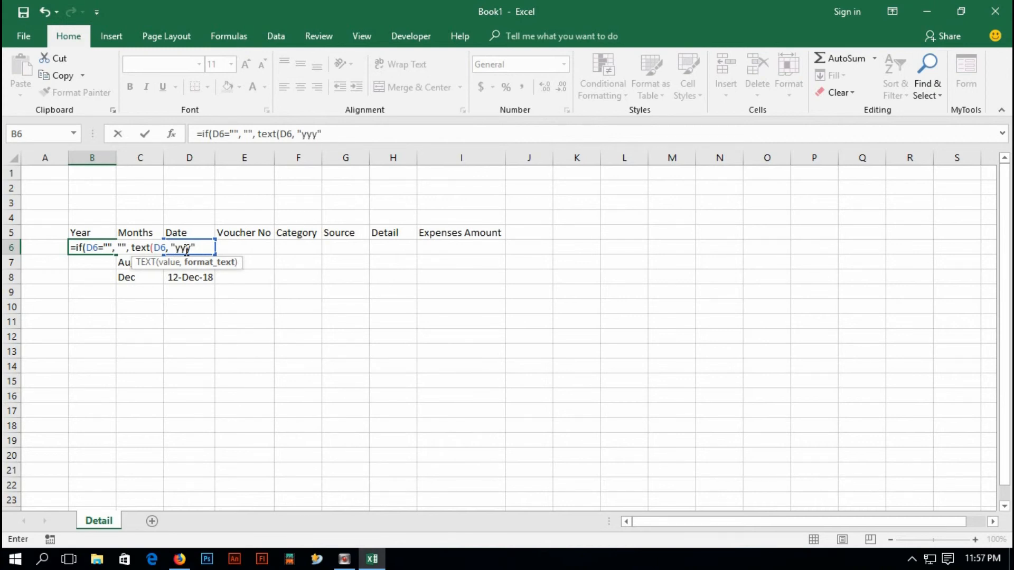
{"action": "type", "text": ")"}
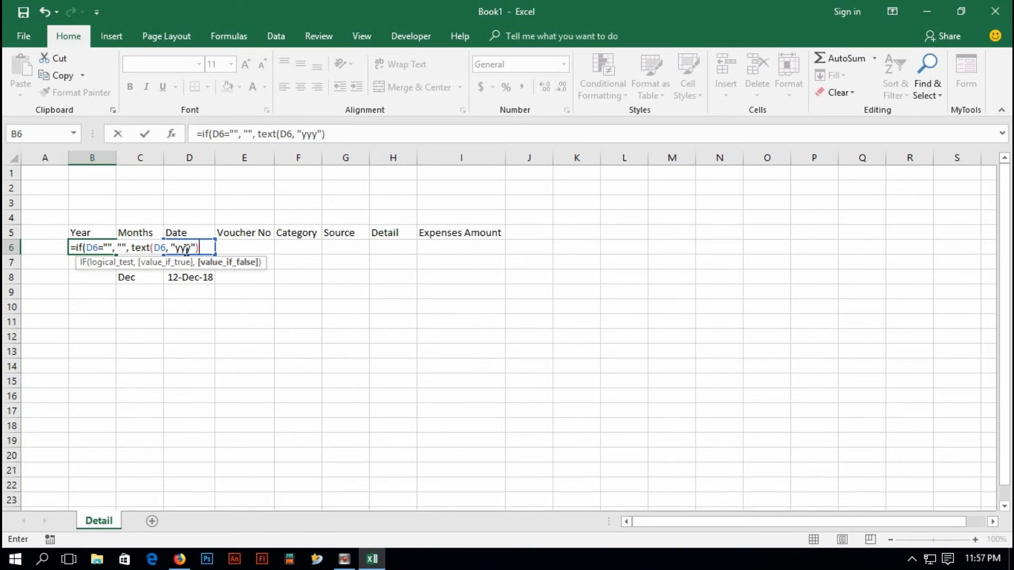
{"action": "type", "text": ")"}
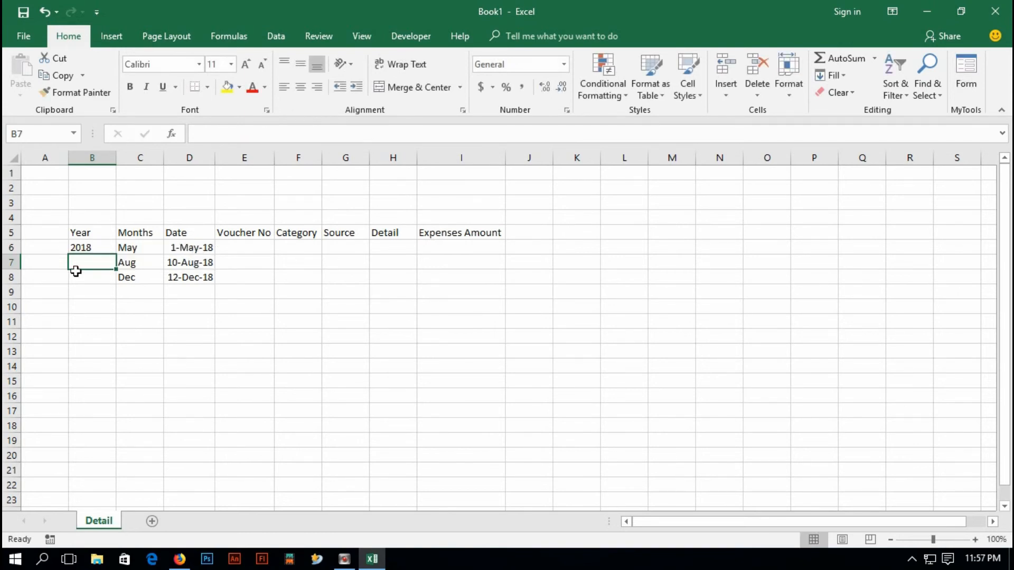
Change D6 to 1-May-17 and fill the year formula from B6 down to B8
{"action": "left_click", "coordinate": [189, 247]}
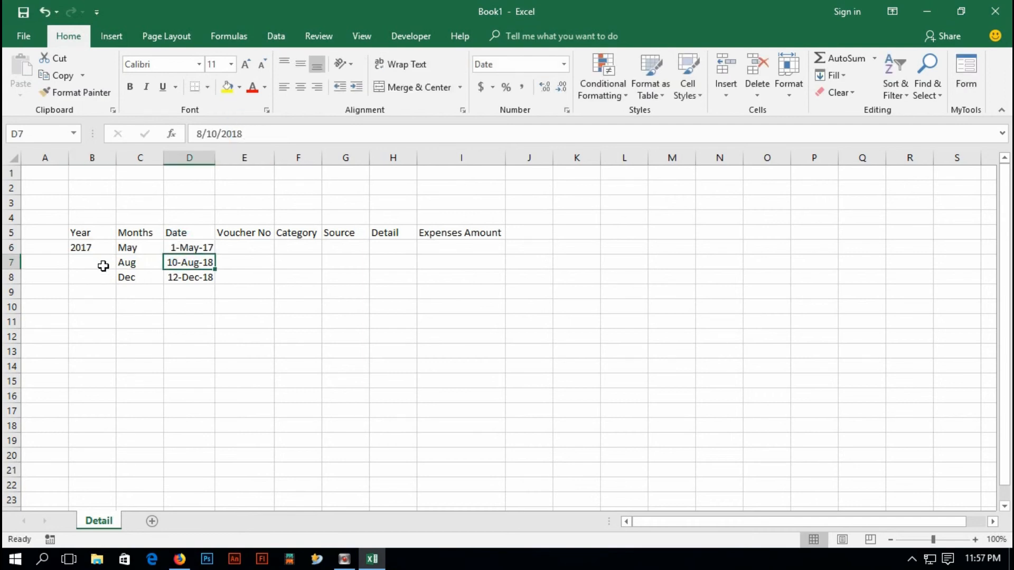
{"action": "left_click", "coordinate": [92, 247]}
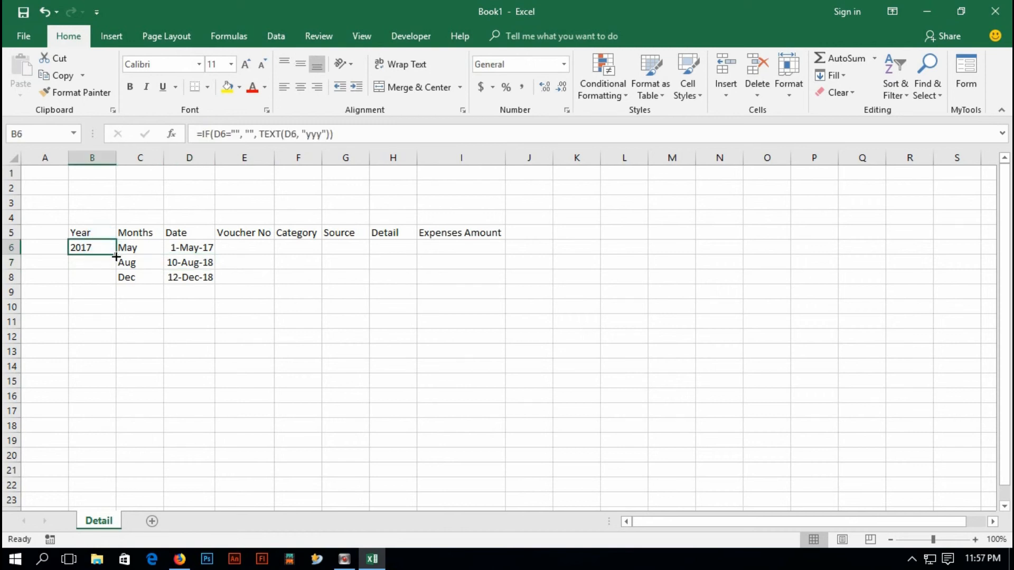
{"action": "left_click", "coordinate": [244, 306]}
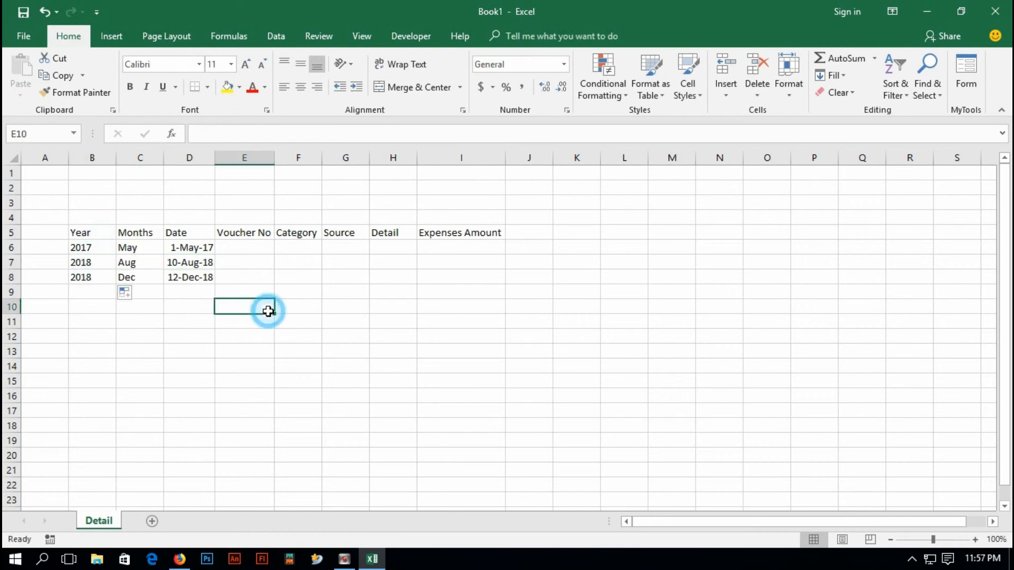
{"action": "left_click", "coordinate": [189, 306]}
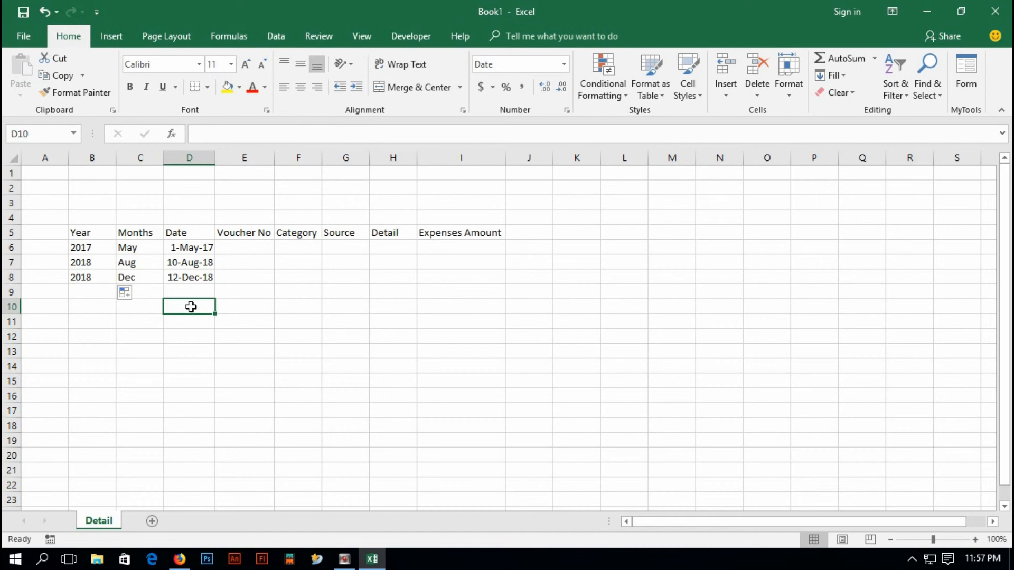
{"action": "mouse_move", "coordinate": [183, 277]}
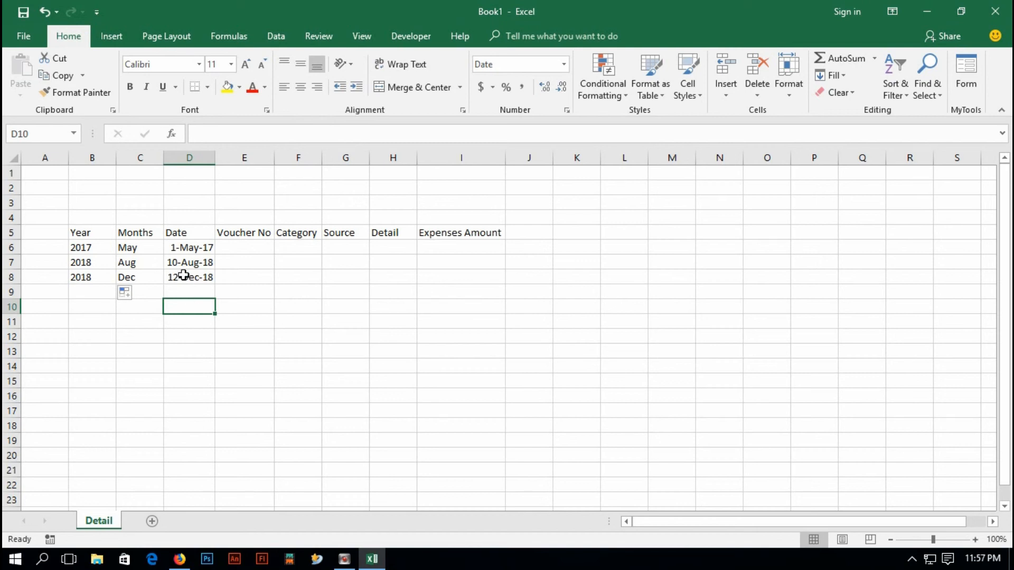
{"action": "mouse_move", "coordinate": [180, 272]}
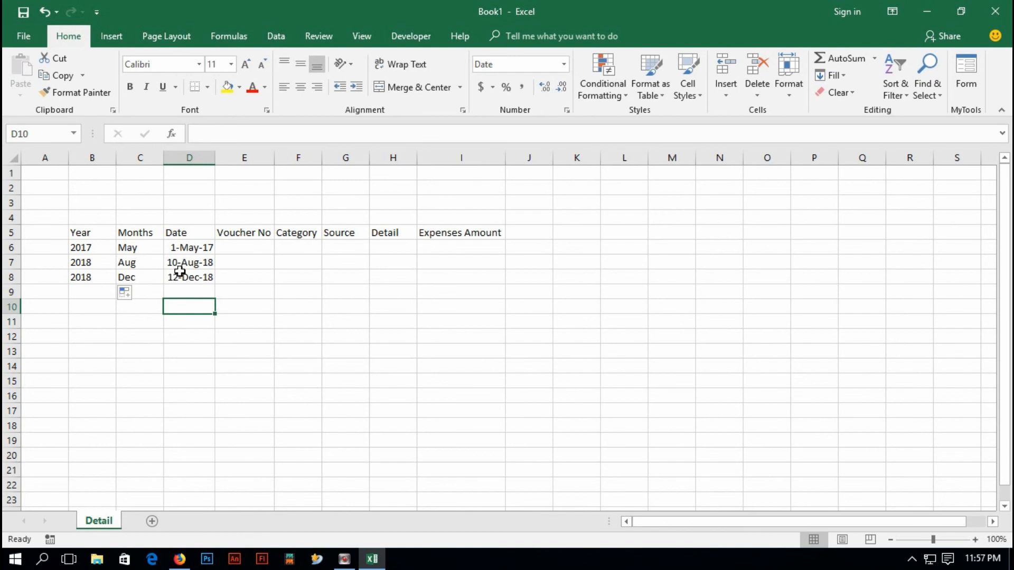
Autofit the Category and Detail columns so their headings fit
{"action": "left_click", "coordinate": [298, 247]}
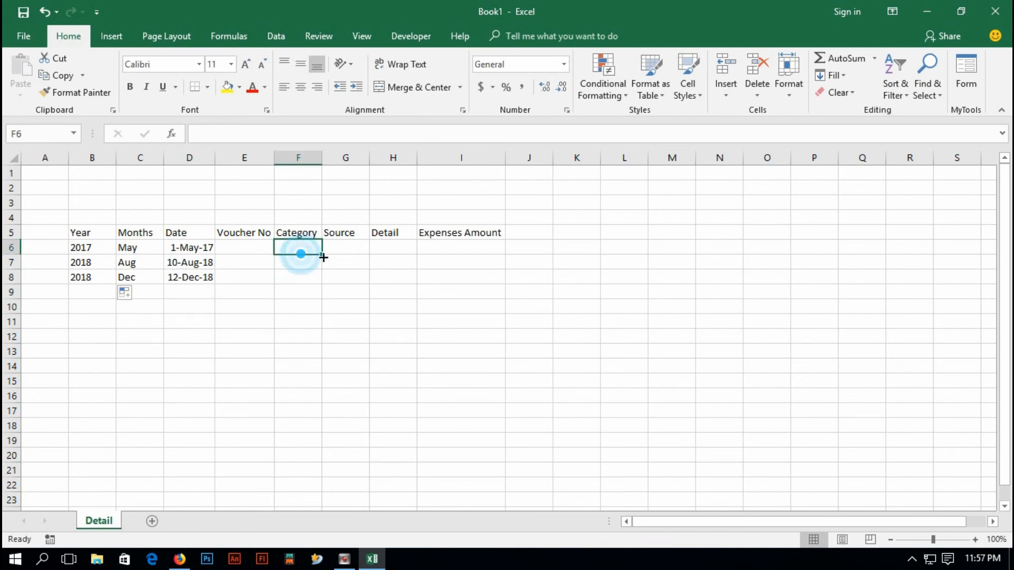
{"action": "left_click", "coordinate": [403, 247]}
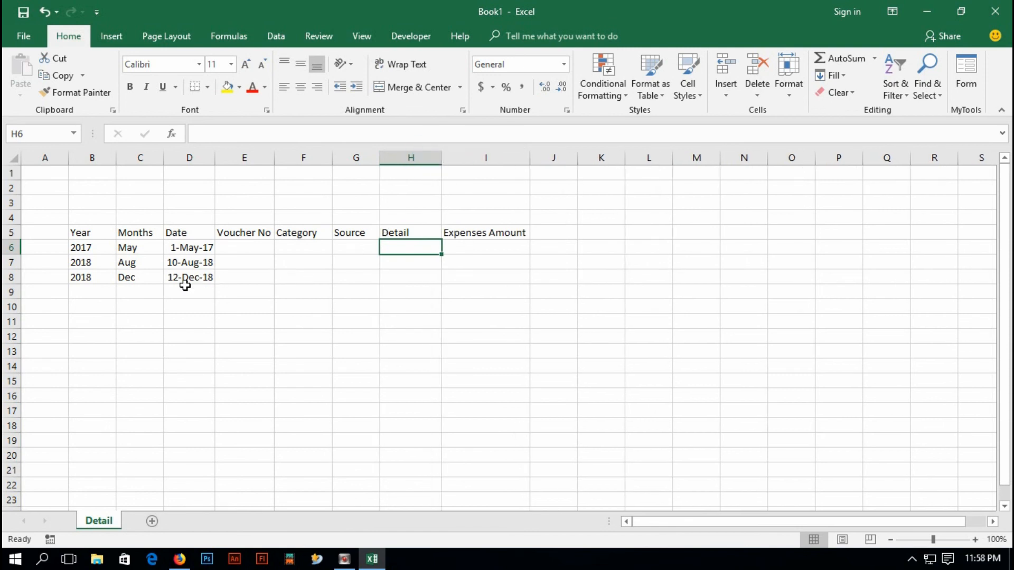
{"action": "mouse_move", "coordinate": [200, 292]}
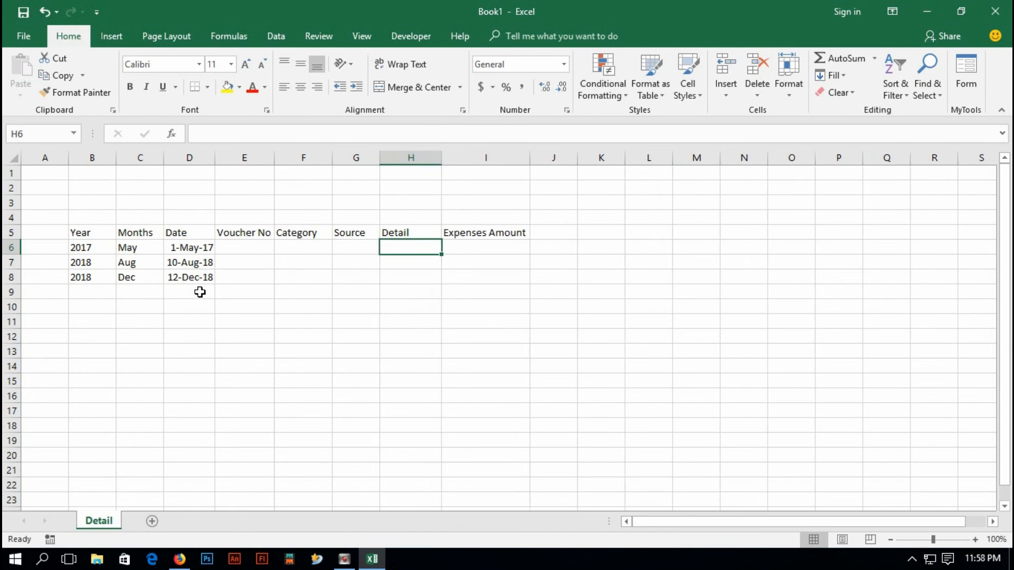
{"action": "mouse_move", "coordinate": [226, 289]}
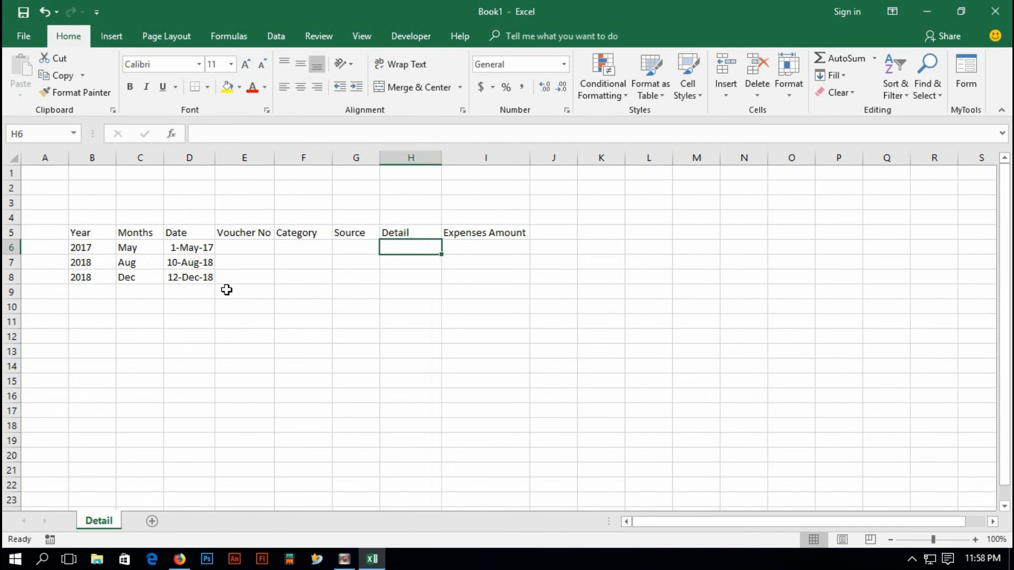